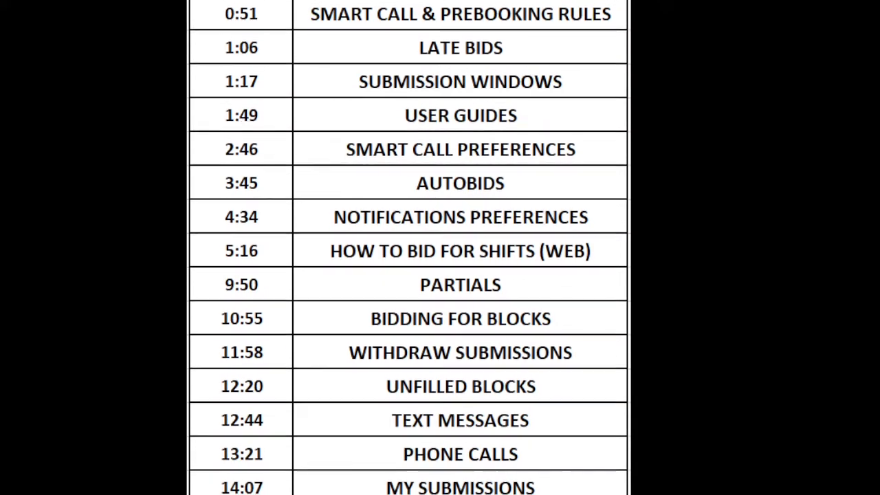
Sign in to MySchedule through the ADFS Network Account Login page with the pre-filled credentials
{"action": "scroll", "scroll_direction": "down", "scroll_amount": 3}
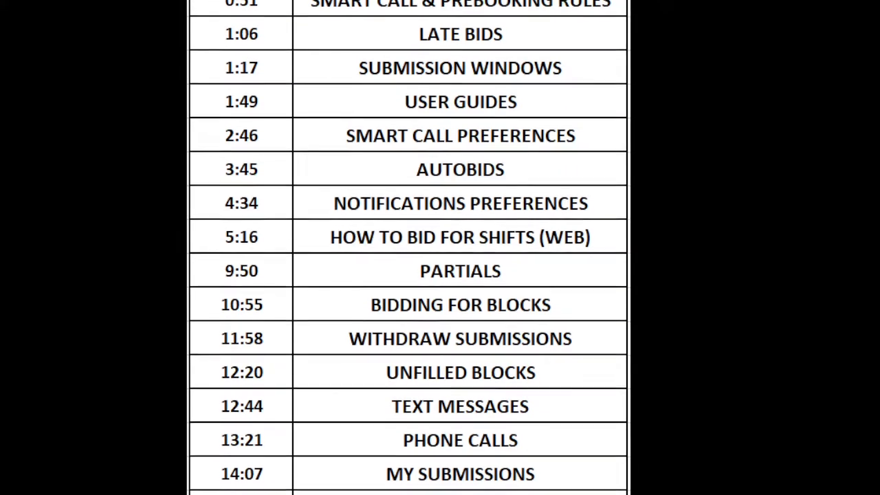
{"action": "scroll", "scroll_direction": "down", "scroll_amount": 3}
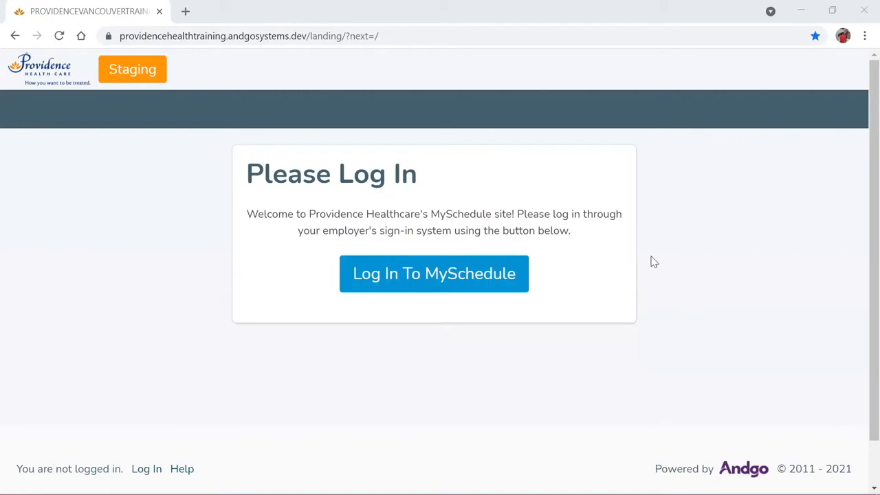
{"action": "mouse_move", "coordinate": [651, 249]}
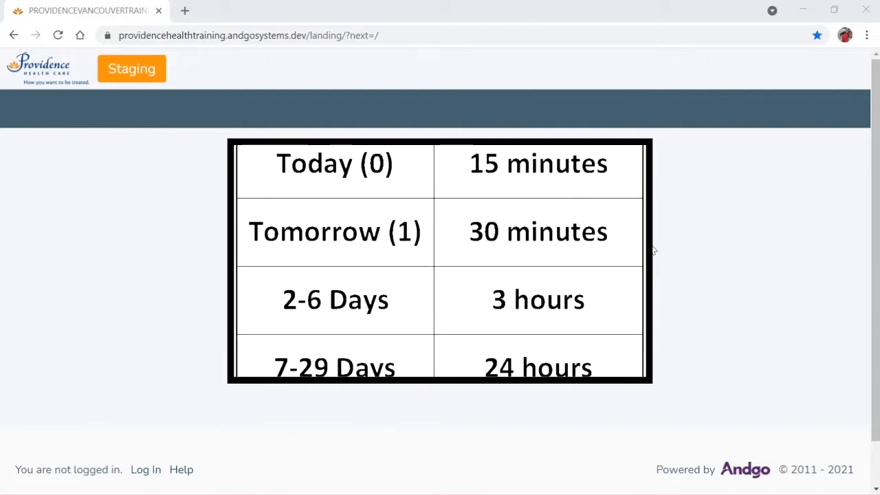
{"action": "scroll", "scroll_direction": "down", "scroll_amount": 3}
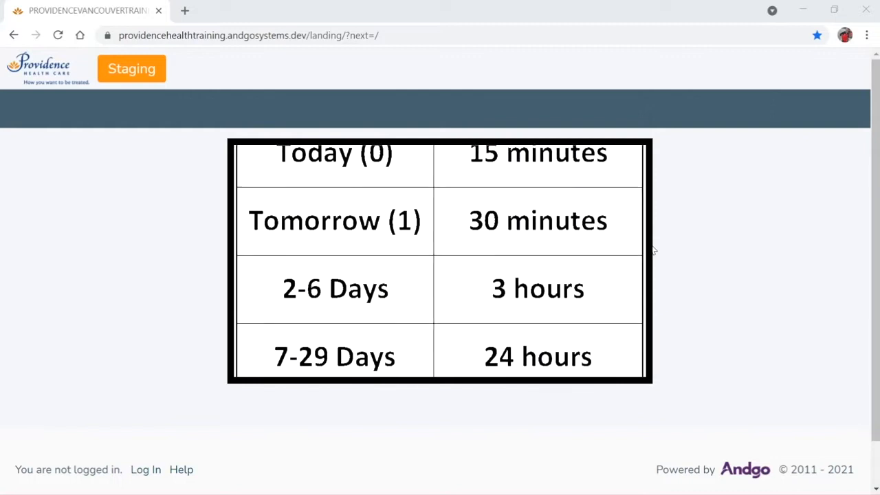
{"action": "scroll", "scroll_direction": "down", "scroll_amount": 3}
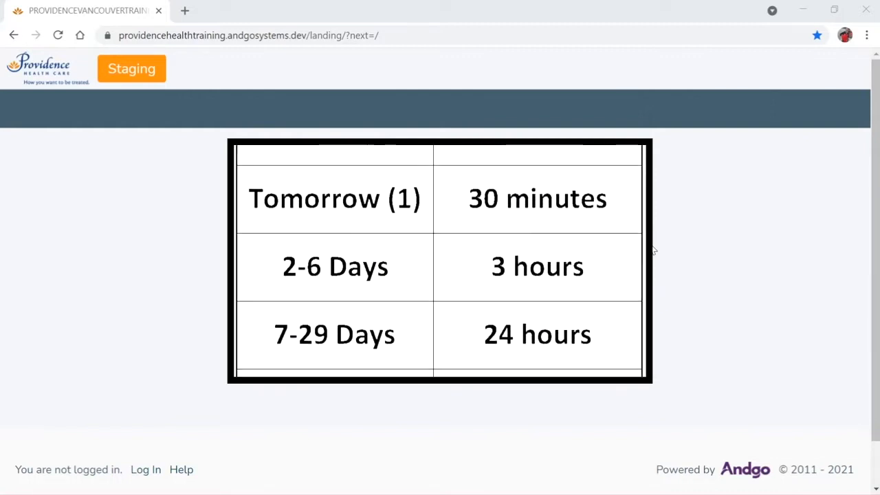
{"action": "scroll", "scroll_direction": "down", "scroll_amount": 3}
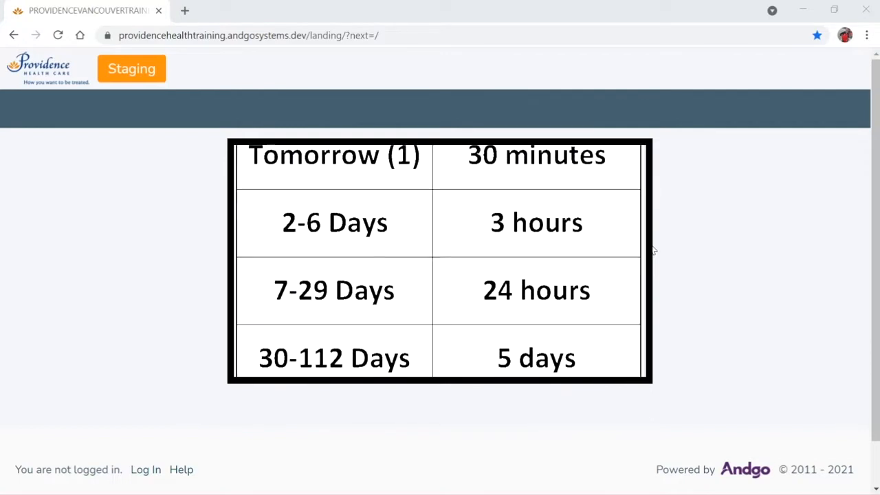
{"action": "scroll", "scroll_direction": "down", "scroll_amount": 3}
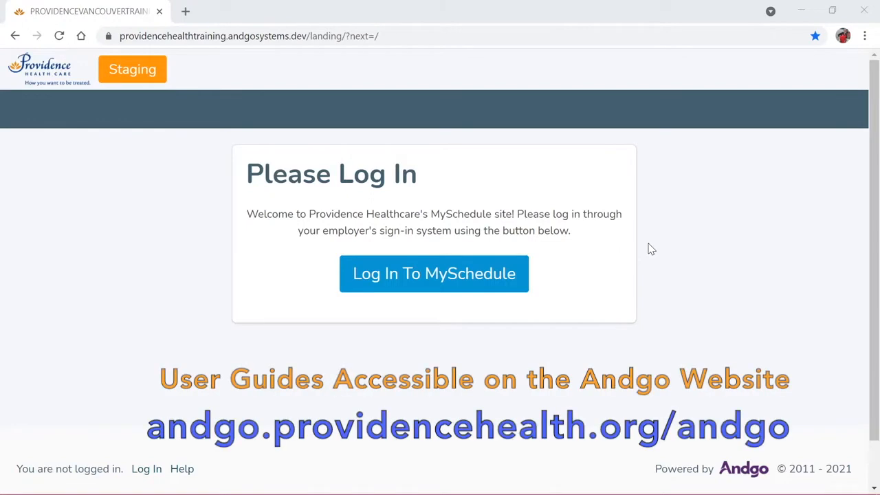
{"action": "mouse_move", "coordinate": [568, 273]}
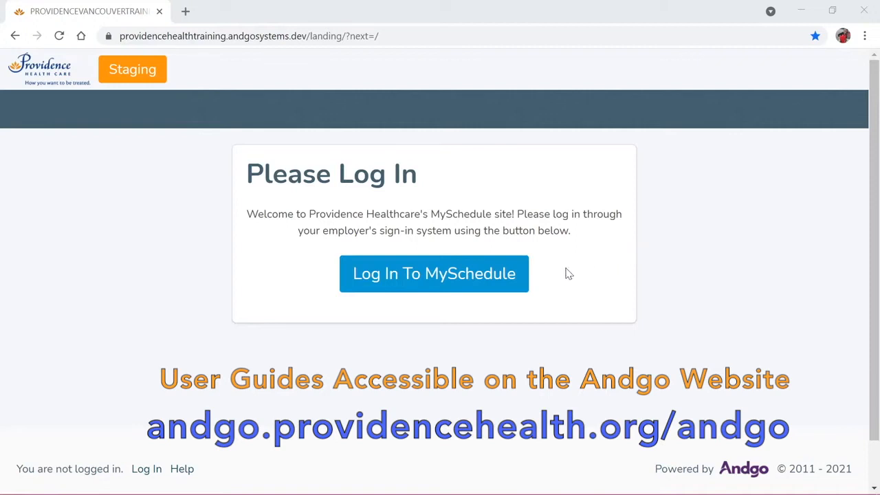
{"action": "mouse_move", "coordinate": [434, 274]}
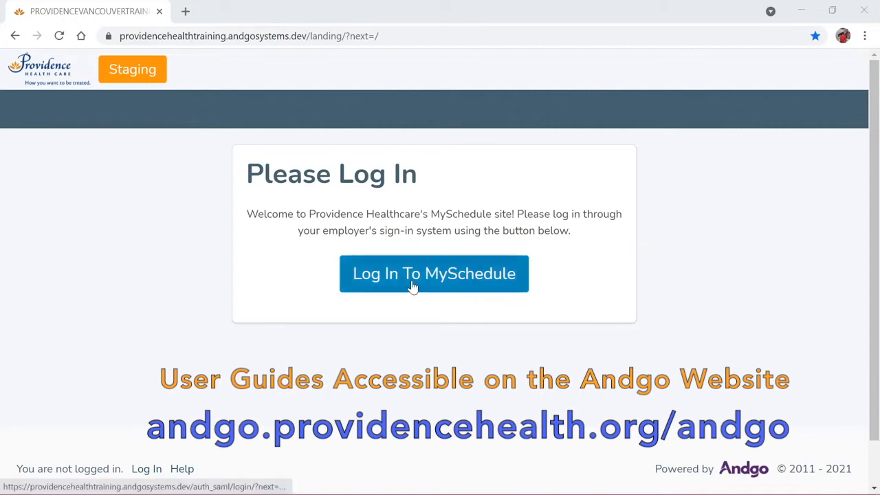
{"action": "left_click", "coordinate": [434, 273]}
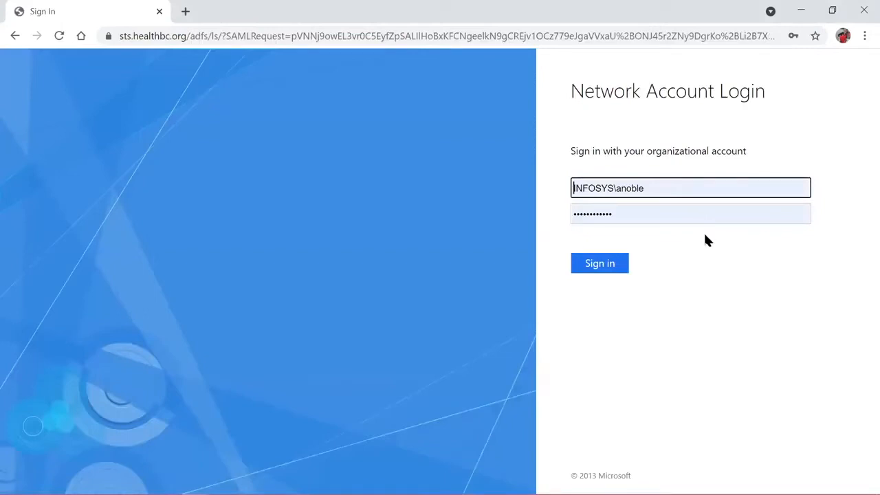
{"action": "left_click", "coordinate": [599, 264]}
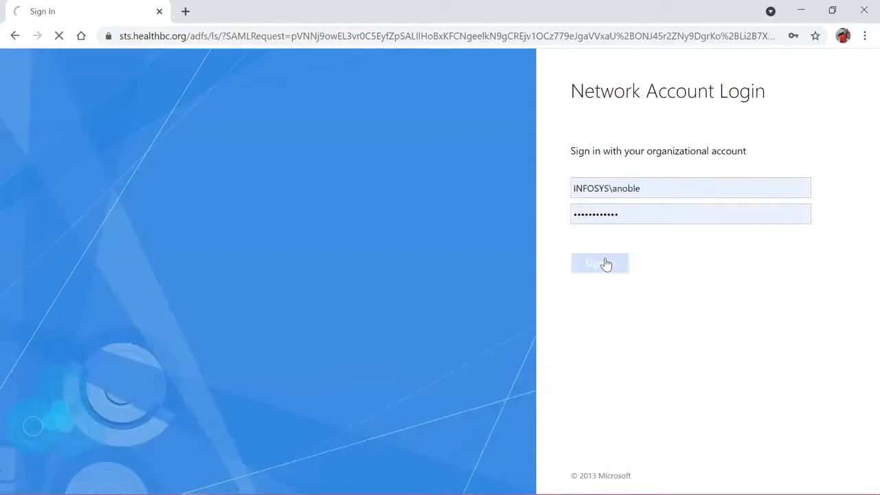
{"action": "left_click", "coordinate": [599, 264]}
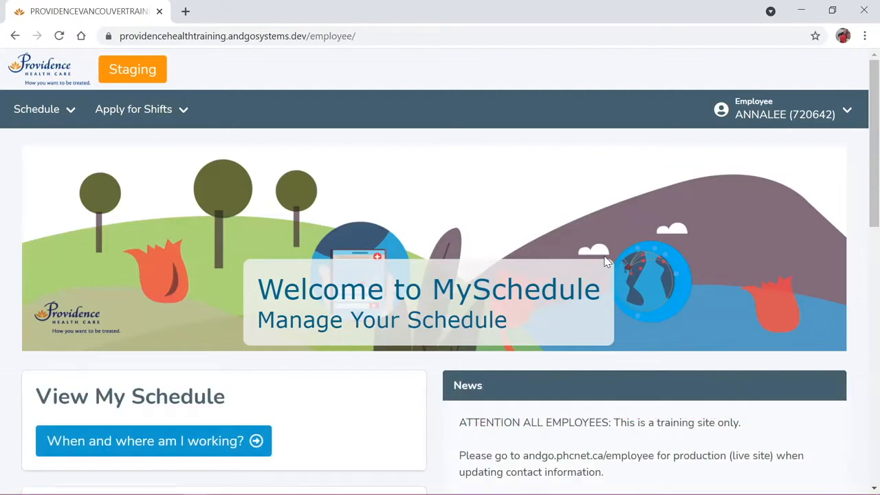
{"action": "mouse_move", "coordinate": [769, 250]}
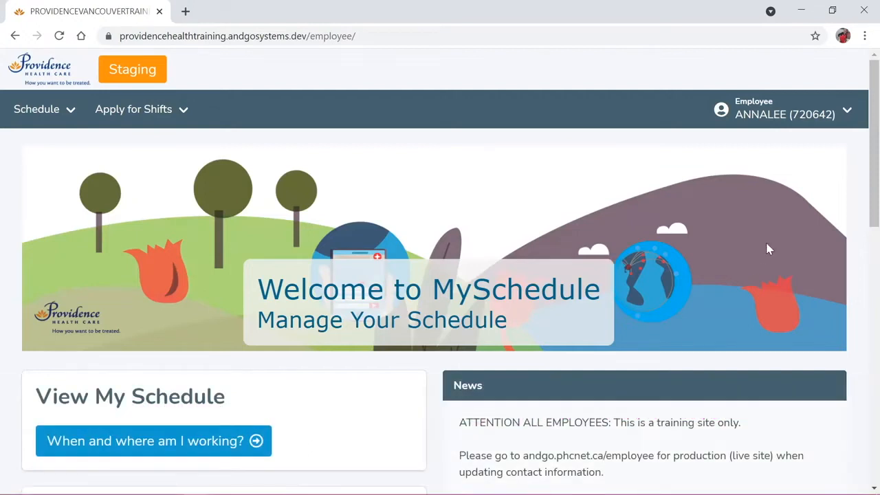
Open My Account from the Employee profile dropdown to view the My Info tab
{"action": "left_click", "coordinate": [784, 109]}
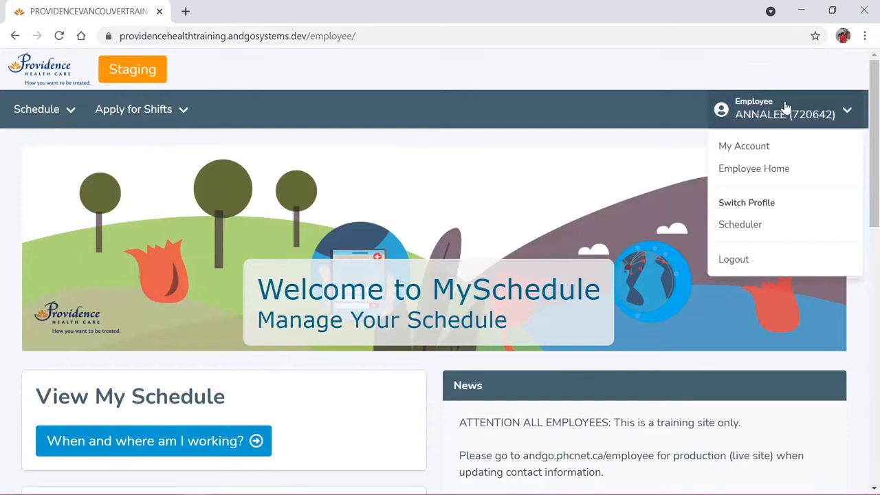
{"action": "mouse_move", "coordinate": [789, 129]}
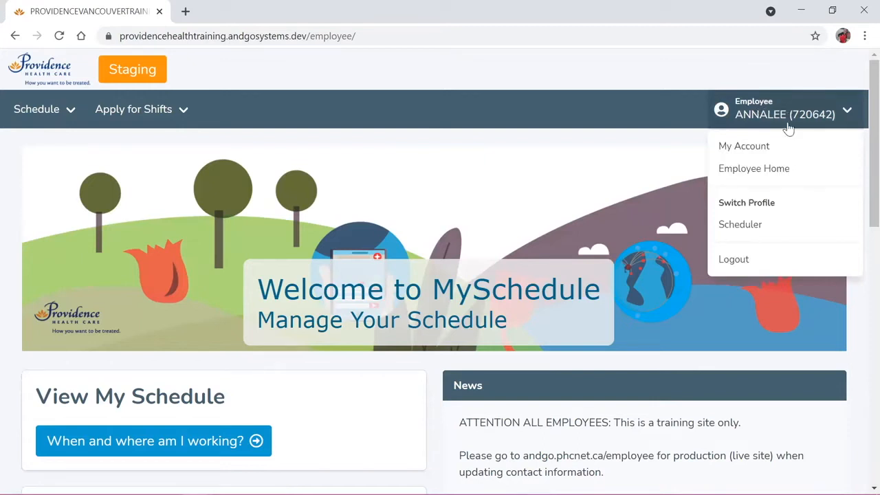
{"action": "left_click", "coordinate": [744, 146]}
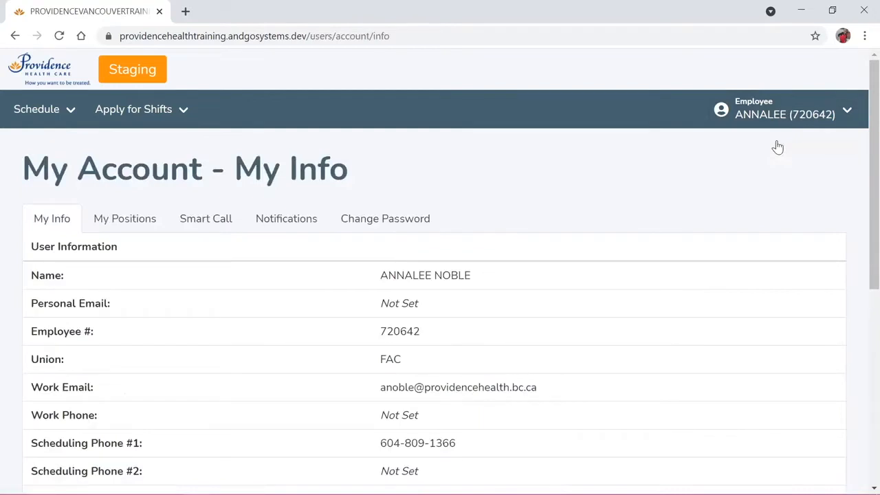
{"action": "mouse_move", "coordinate": [406, 274]}
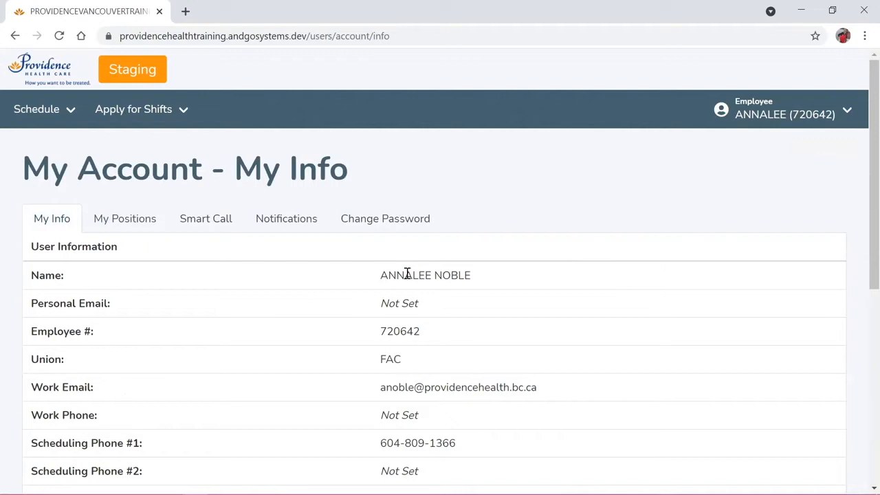
{"action": "mouse_move", "coordinate": [51, 219]}
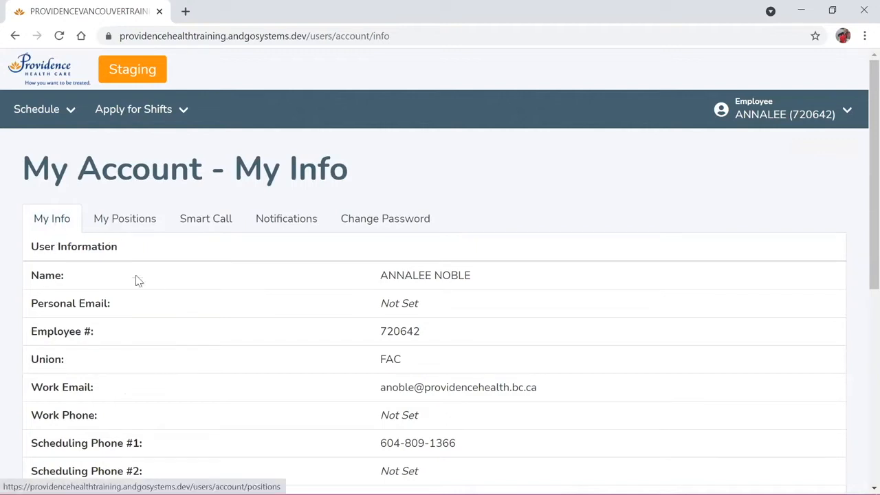
{"action": "mouse_move", "coordinate": [304, 236]}
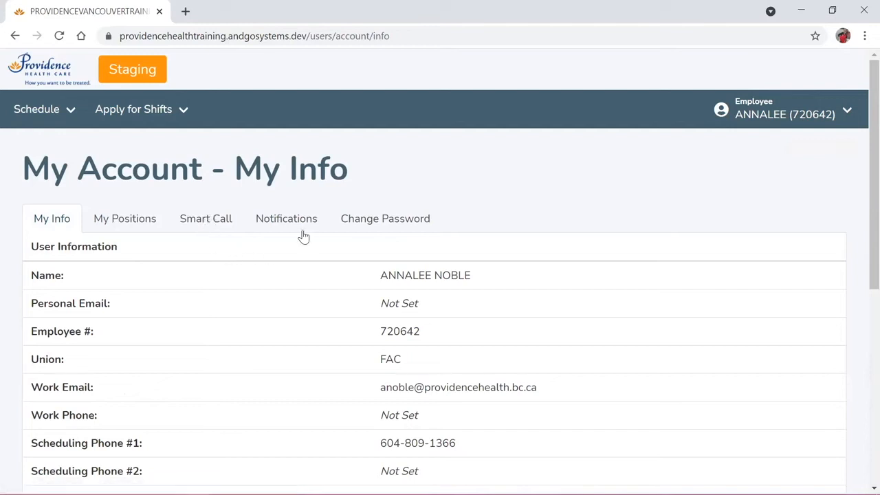
{"action": "mouse_move", "coordinate": [377, 229]}
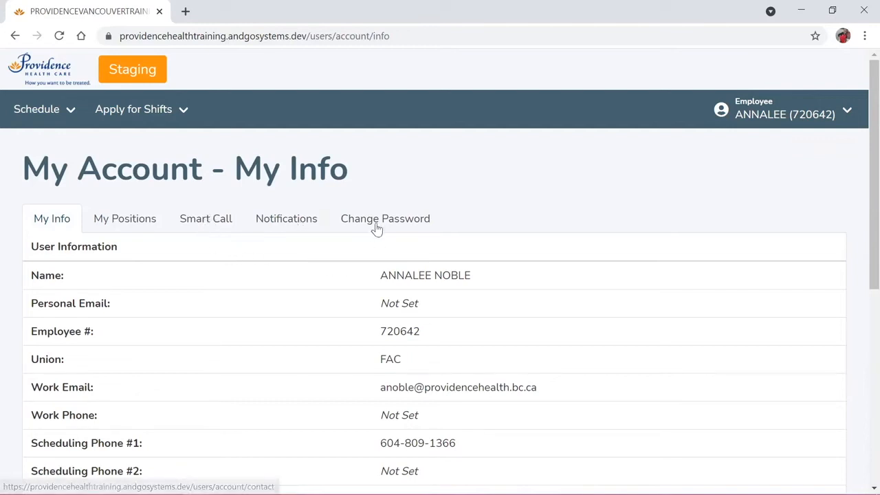
{"action": "mouse_move", "coordinate": [385, 219]}
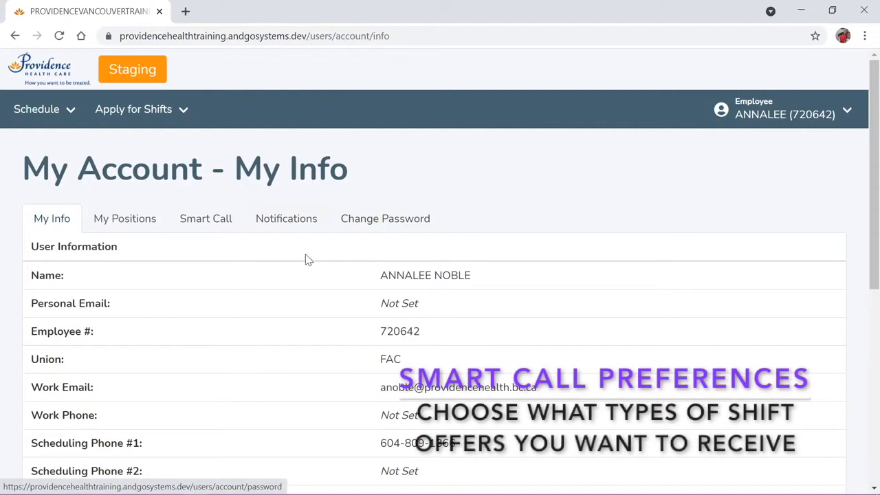
{"action": "left_click", "coordinate": [286, 219]}
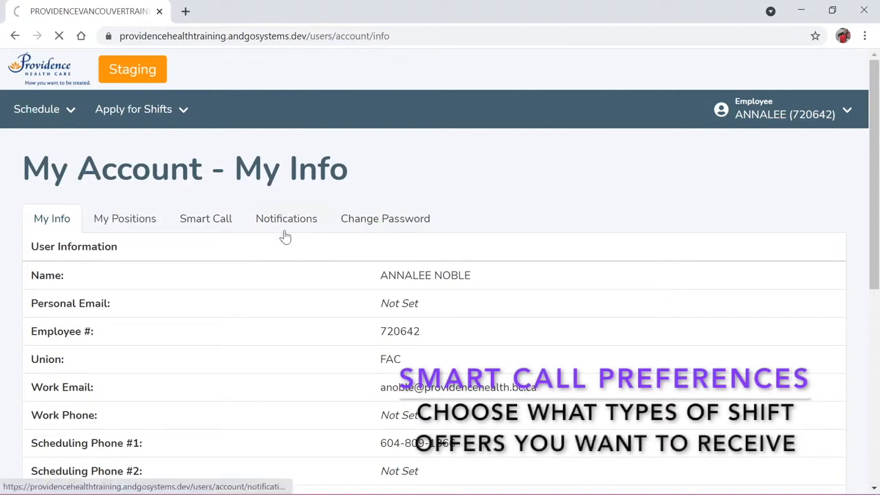
{"action": "left_click", "coordinate": [205, 218]}
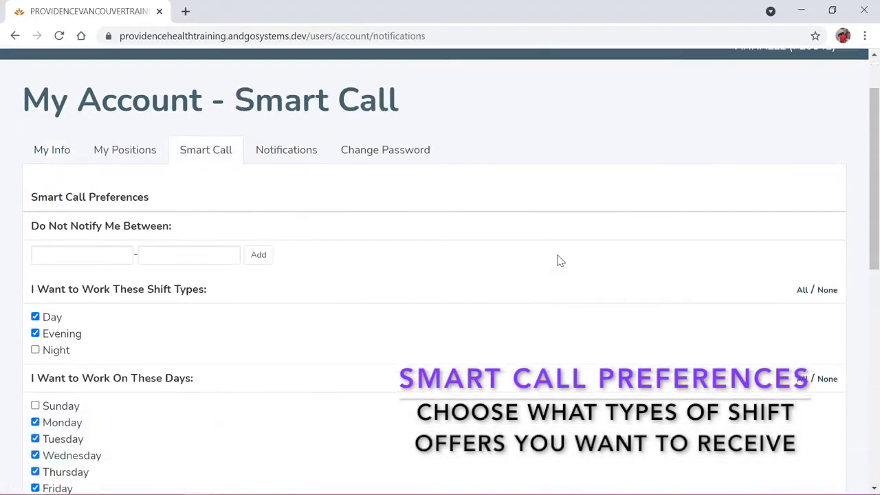
{"action": "scroll", "scroll_direction": "down", "scroll_amount": 3}
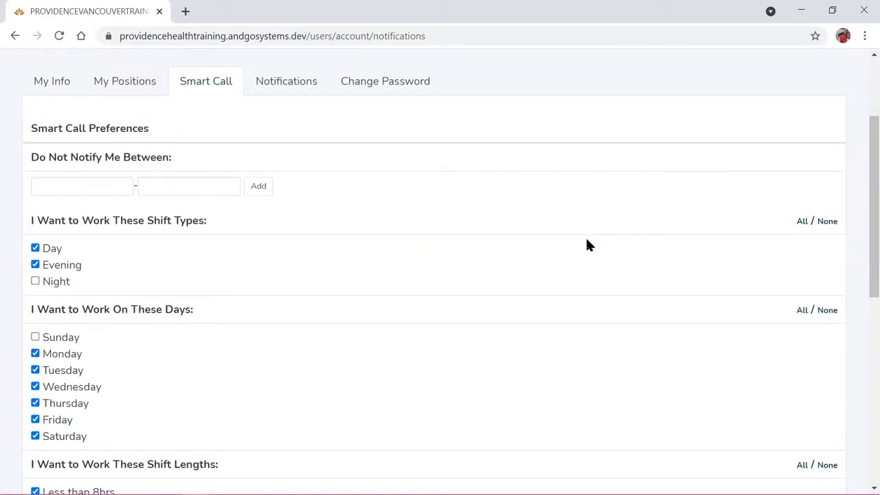
{"action": "mouse_move", "coordinate": [135, 256]}
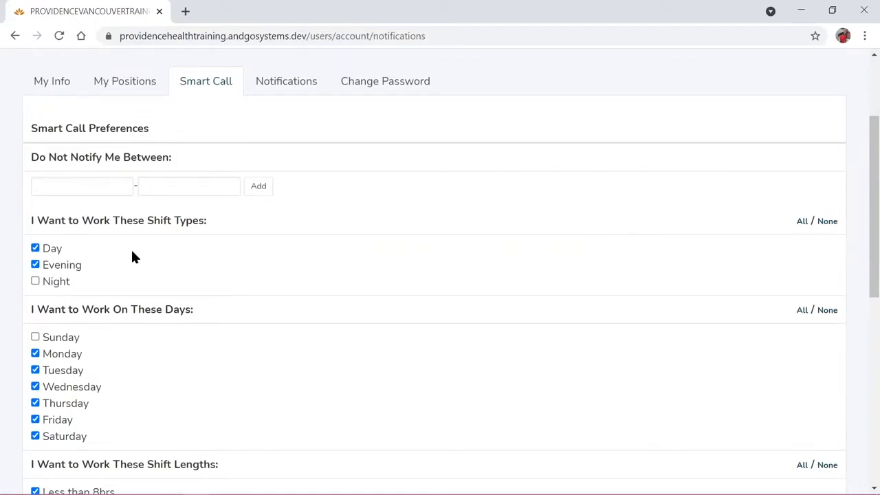
{"action": "scroll", "scroll_direction": "down", "scroll_amount": 3}
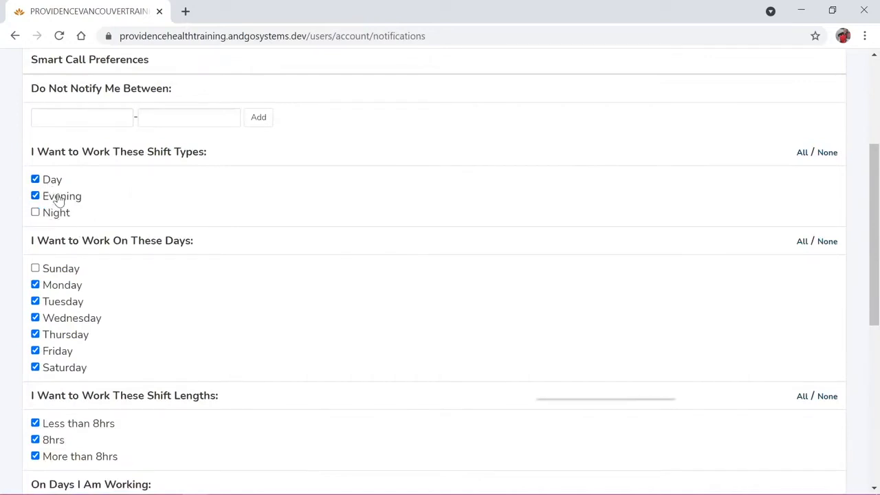
{"action": "scroll", "scroll_direction": "down", "scroll_amount": 3}
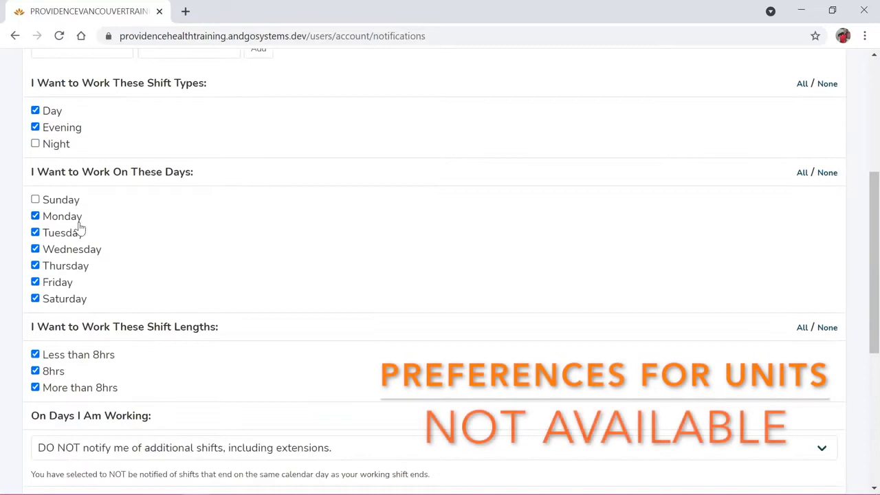
{"action": "mouse_move", "coordinate": [87, 248]}
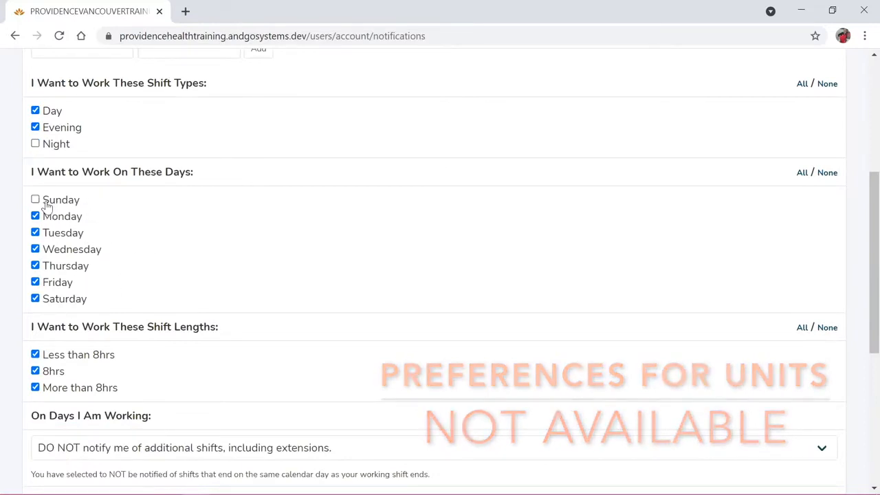
{"action": "scroll", "scroll_direction": "down", "scroll_amount": 3}
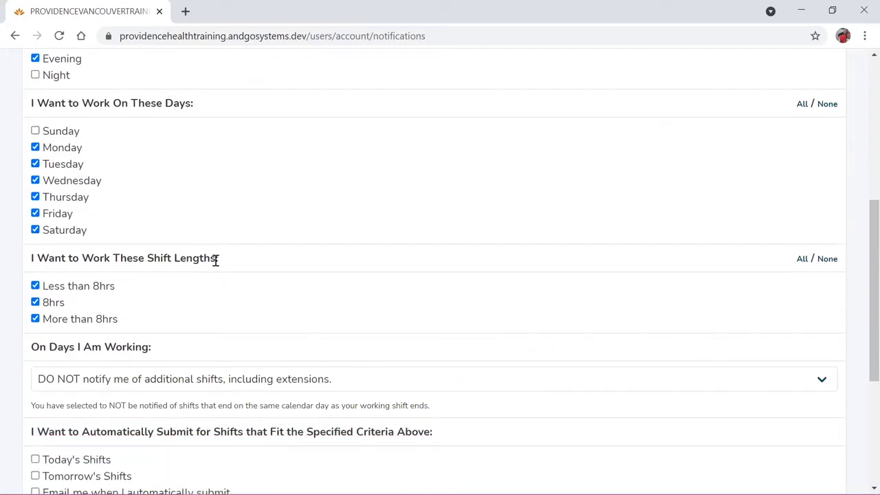
{"action": "scroll", "scroll_direction": "down", "scroll_amount": 3}
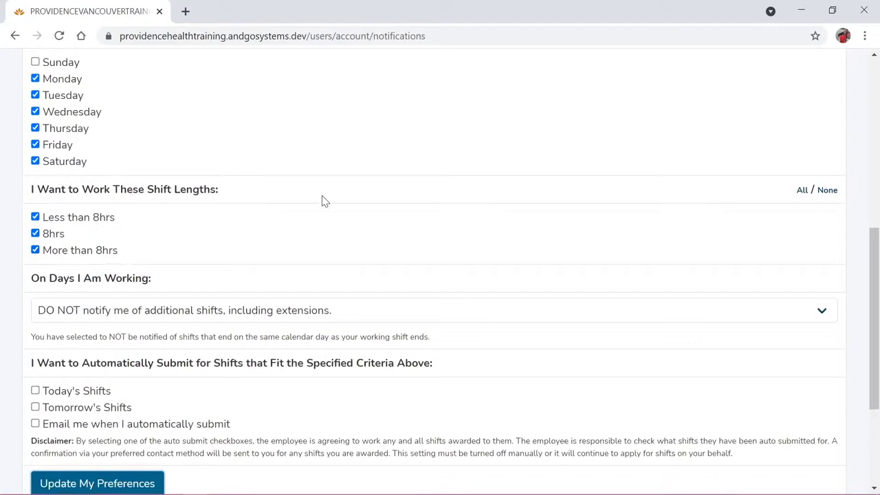
Keep 'DO NOT notify me' for working days, uncheck auto-submit, and save Smart Call preferences
{"action": "scroll", "scroll_direction": "down", "scroll_amount": 3}
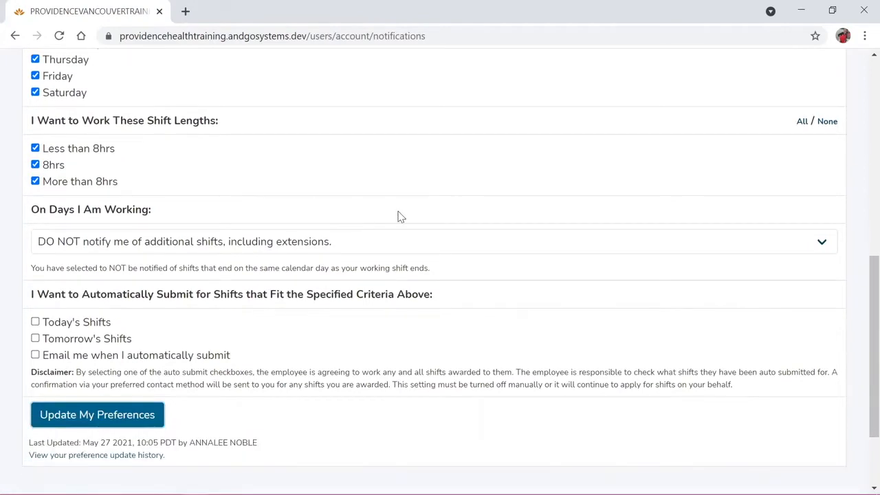
{"action": "mouse_move", "coordinate": [331, 243]}
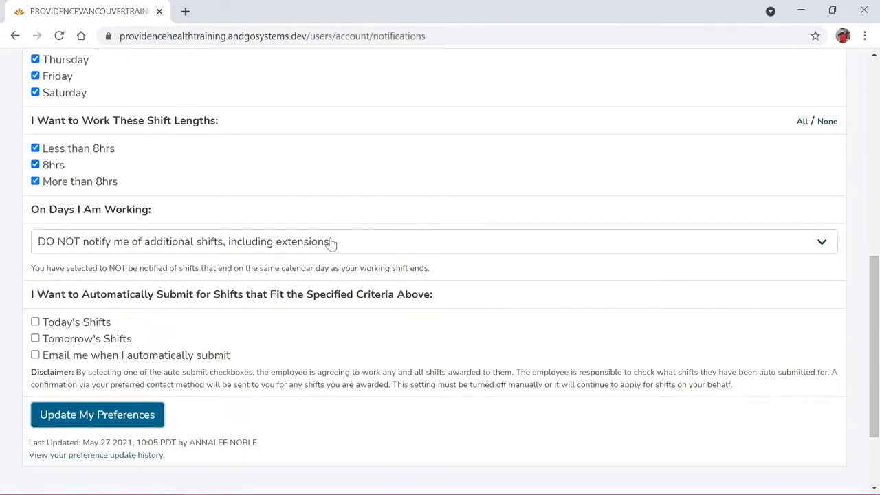
{"action": "mouse_move", "coordinate": [90, 209]}
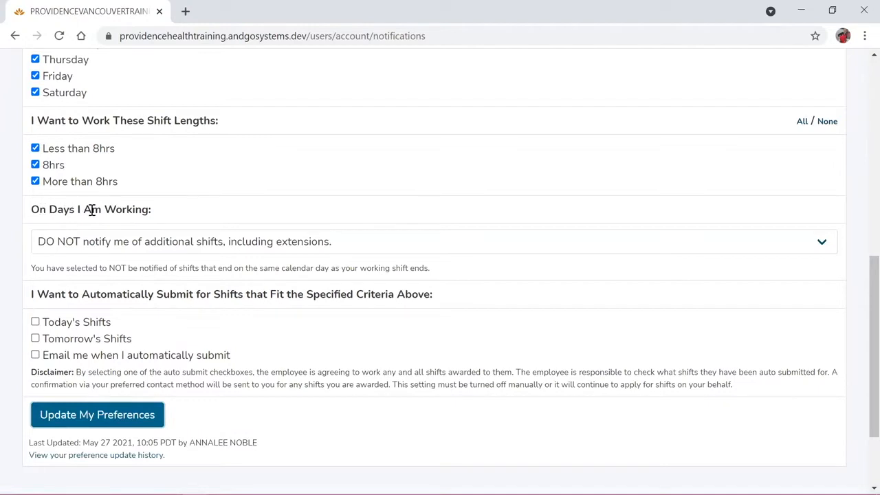
{"action": "mouse_move", "coordinate": [122, 251]}
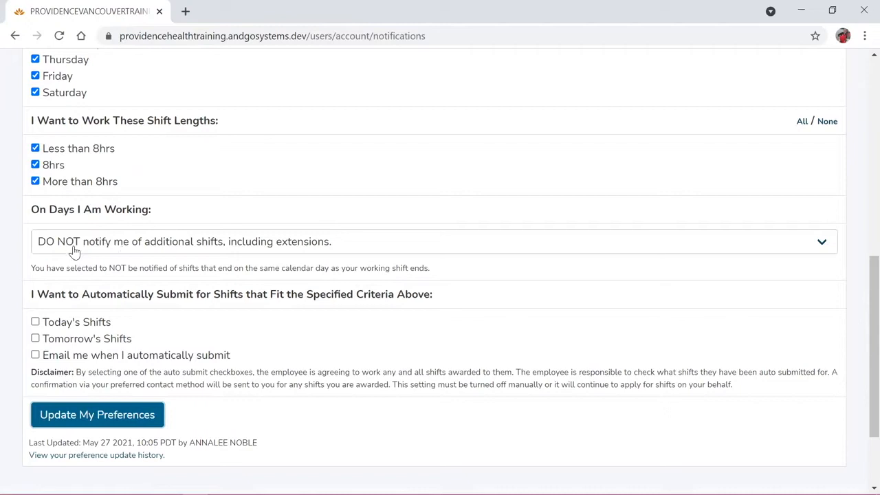
{"action": "left_click", "coordinate": [433, 242]}
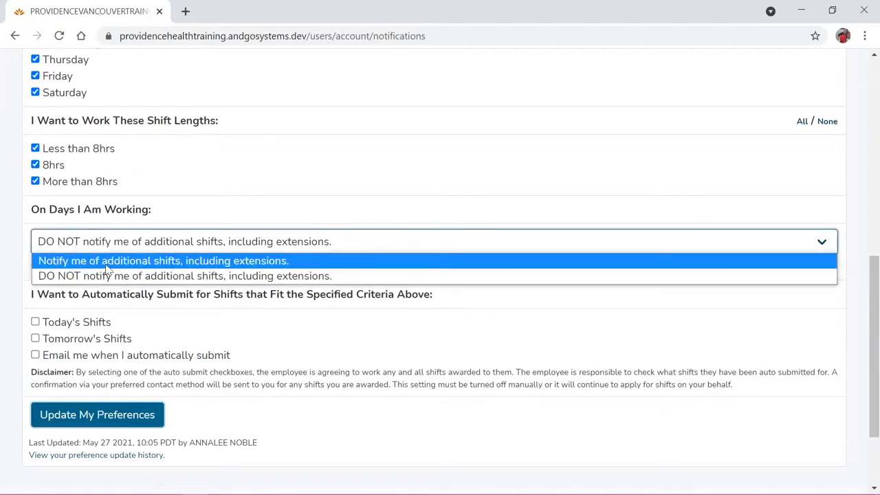
{"action": "mouse_move", "coordinate": [121, 268]}
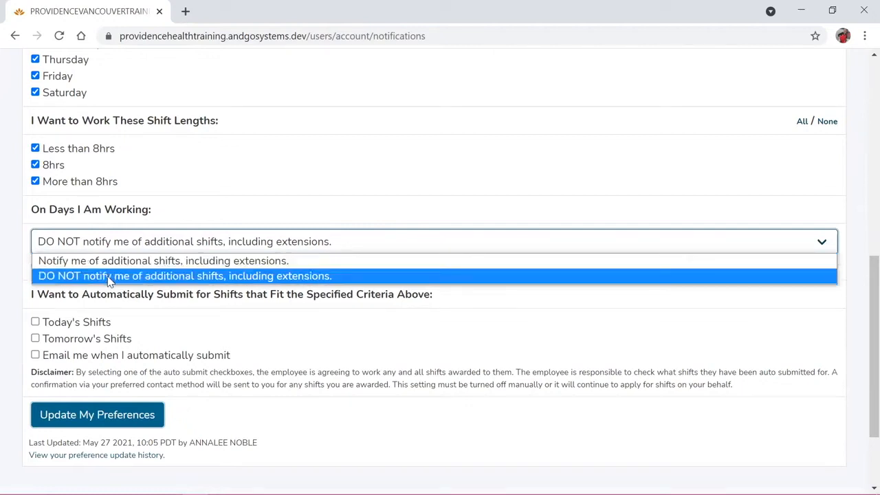
{"action": "left_click", "coordinate": [184, 276]}
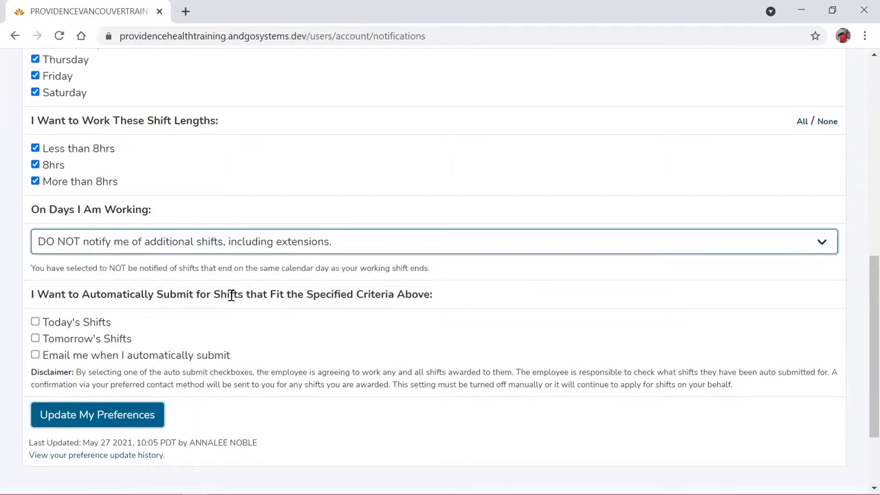
{"action": "mouse_move", "coordinate": [241, 308]}
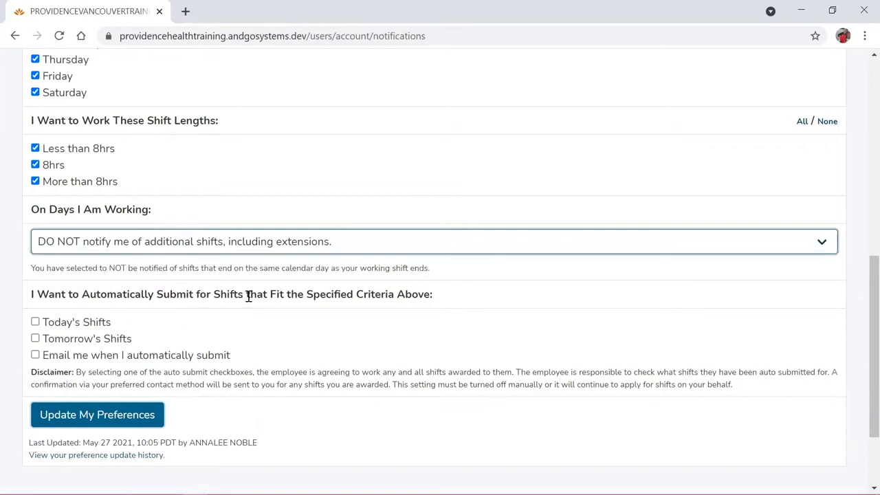
{"action": "mouse_move", "coordinate": [375, 289]}
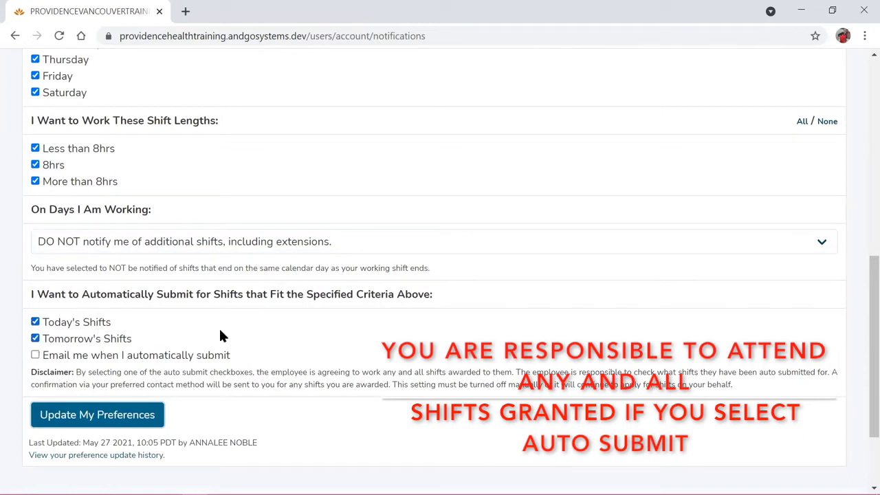
{"action": "mouse_move", "coordinate": [232, 328]}
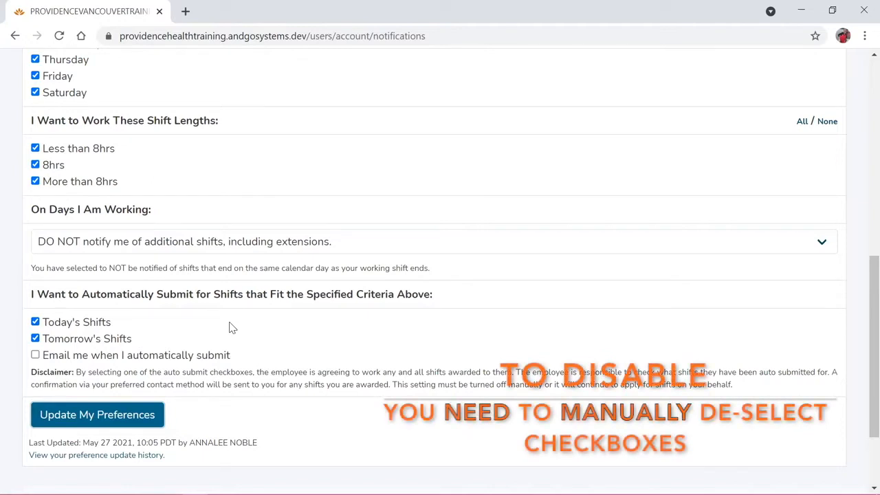
{"action": "mouse_move", "coordinate": [86, 323]}
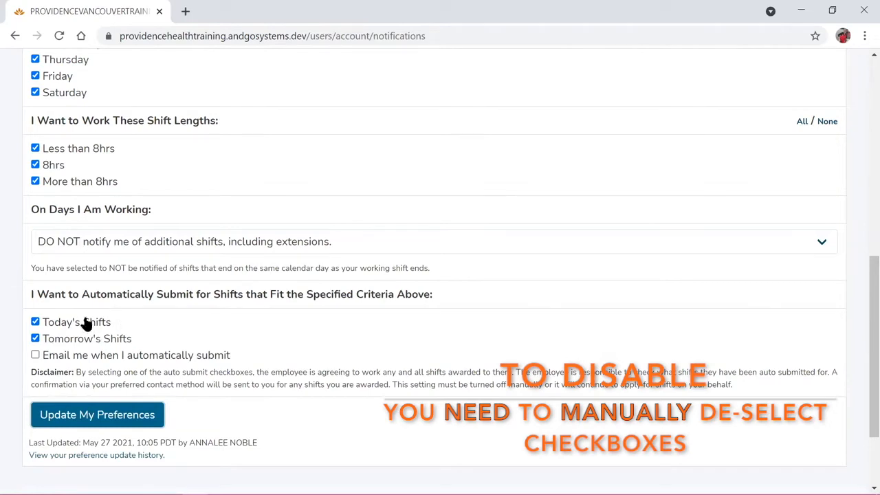
{"action": "left_click", "coordinate": [35, 322]}
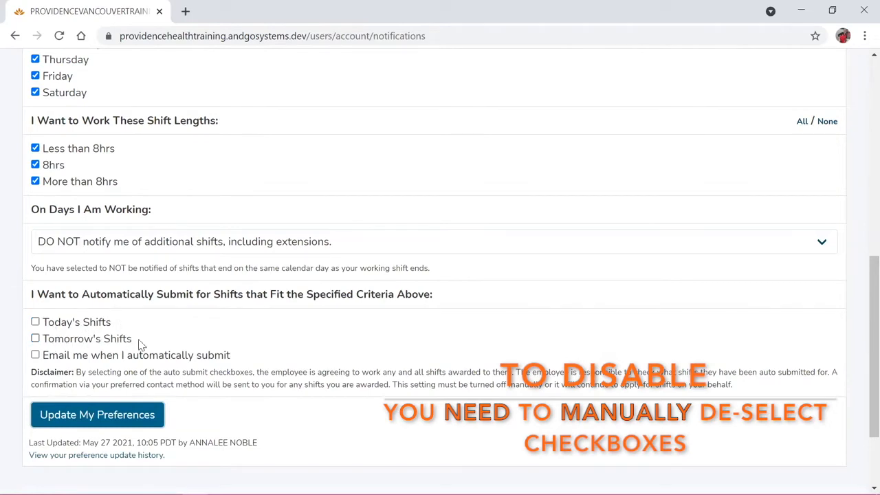
{"action": "mouse_move", "coordinate": [172, 342]}
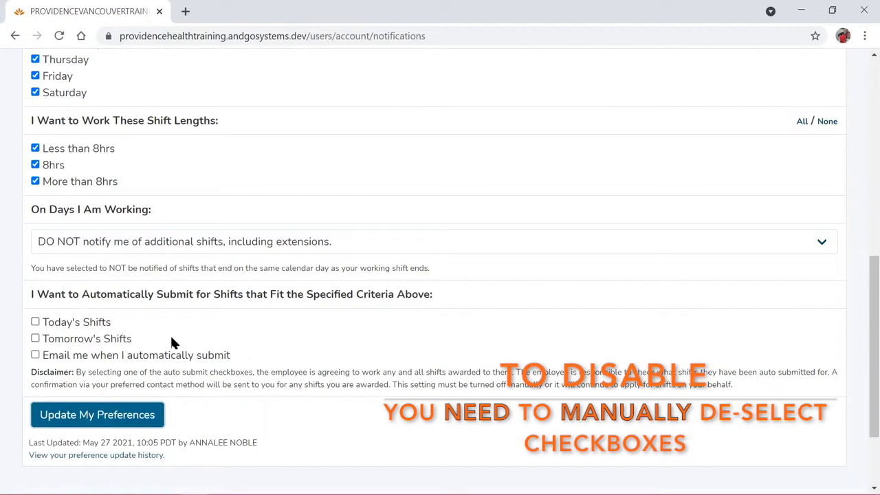
{"action": "mouse_move", "coordinate": [199, 340]}
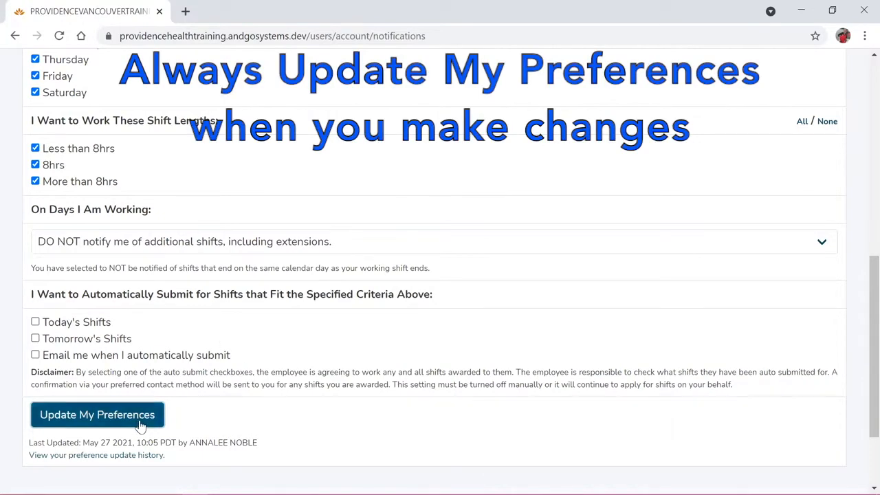
{"action": "left_click", "coordinate": [97, 414]}
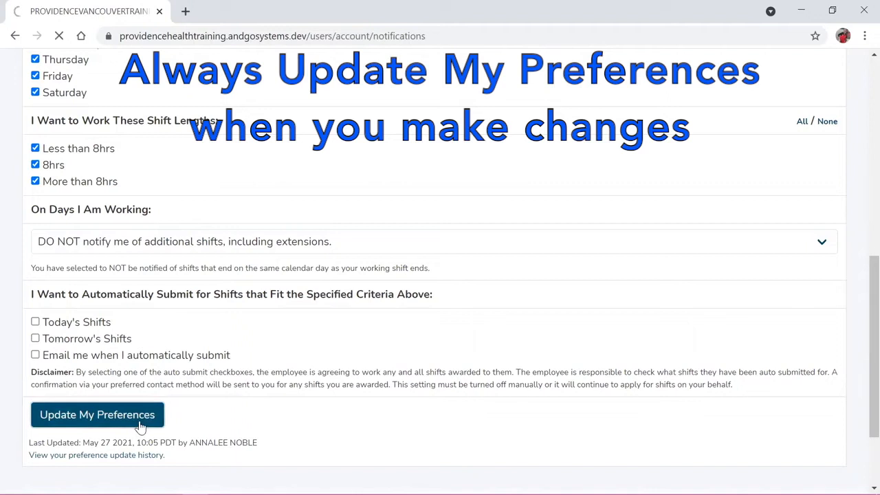
{"action": "left_click", "coordinate": [97, 414]}
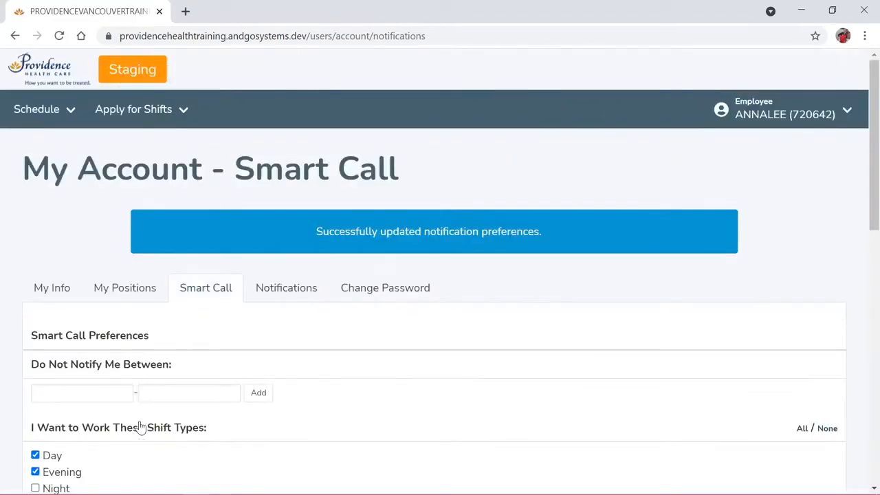
{"action": "mouse_move", "coordinate": [330, 332]}
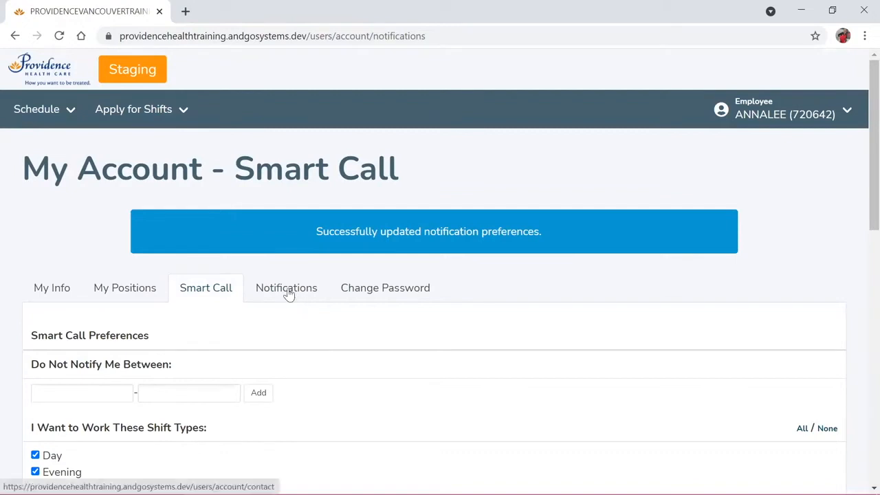
Check Smart Call under Email Notifications on the Notifications tab and update contact methods
{"action": "left_click", "coordinate": [286, 287]}
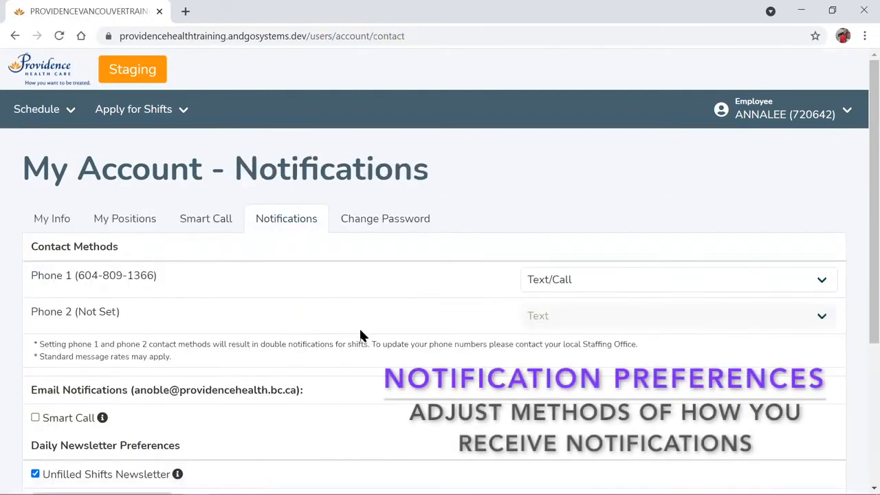
{"action": "mouse_move", "coordinate": [378, 325]}
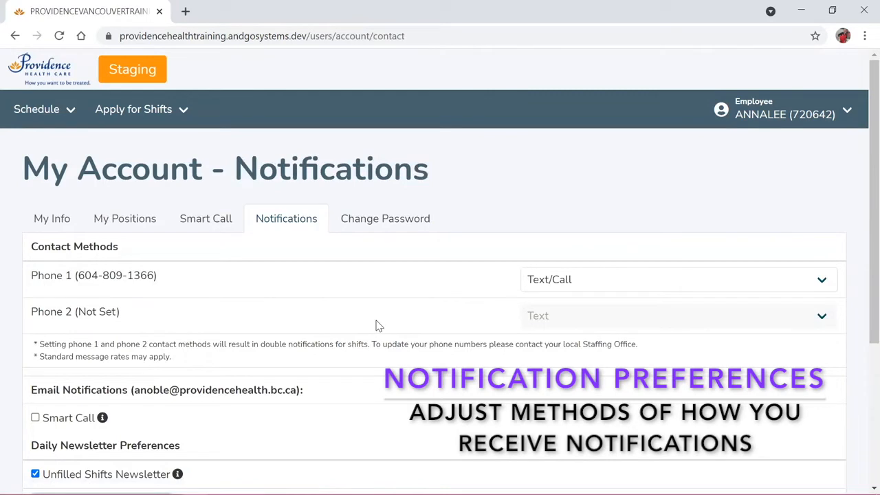
{"action": "mouse_move", "coordinate": [574, 268]}
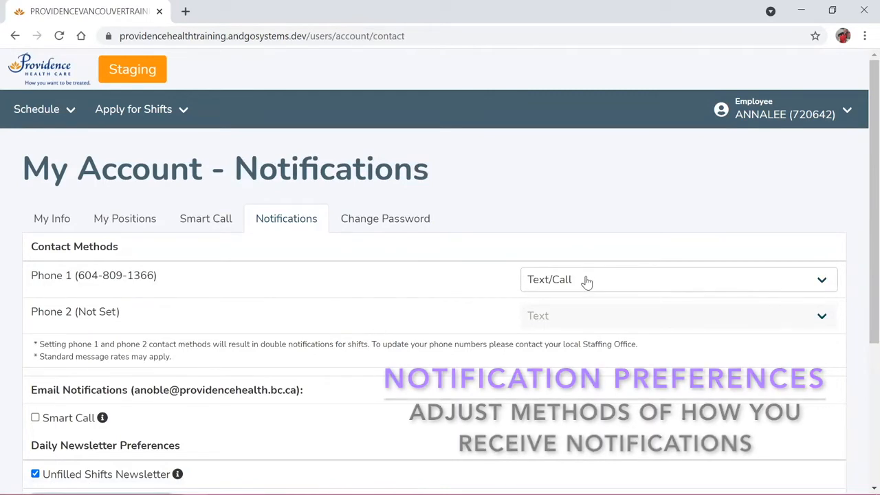
{"action": "left_click", "coordinate": [678, 279]}
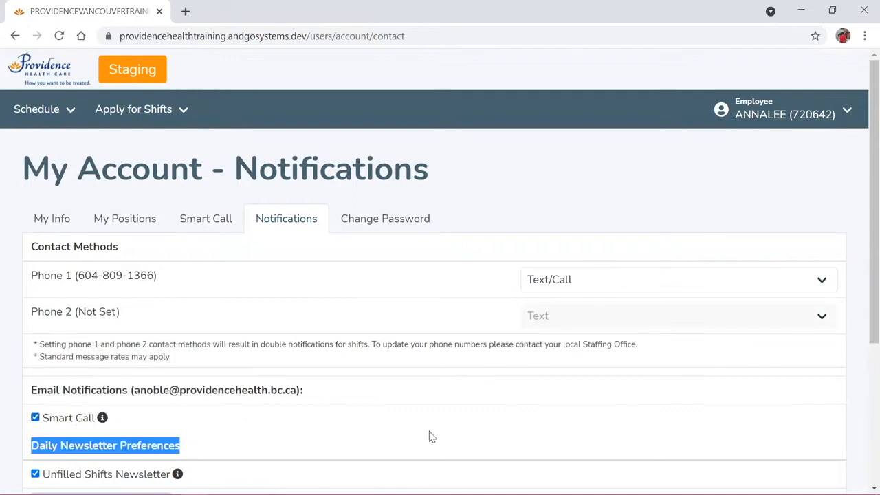
{"action": "mouse_move", "coordinate": [460, 401]}
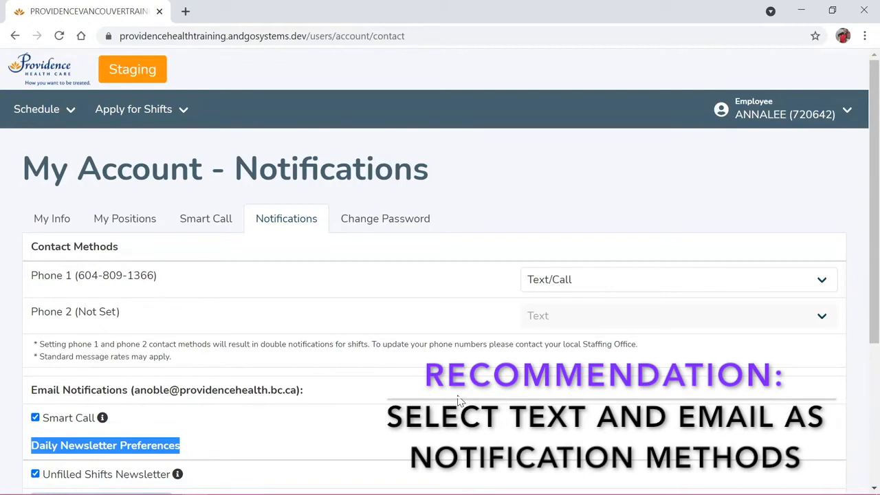
{"action": "scroll", "scroll_direction": "down", "scroll_amount": 3}
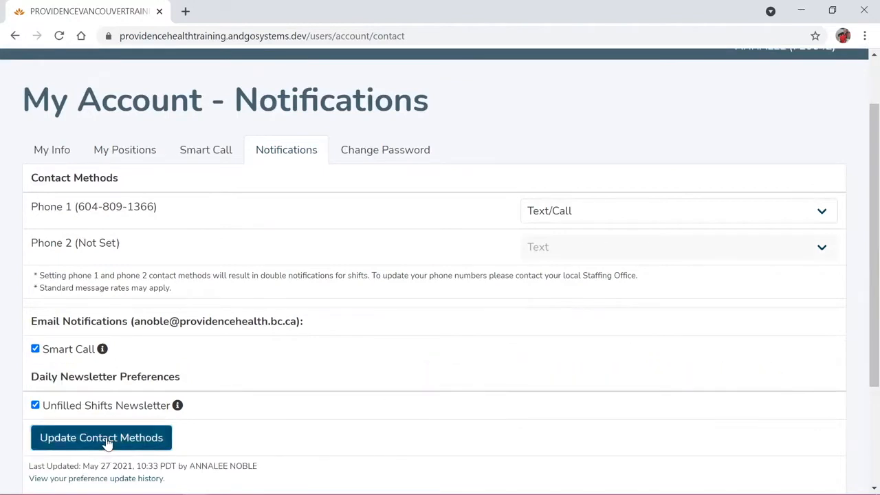
{"action": "left_click", "coordinate": [101, 438]}
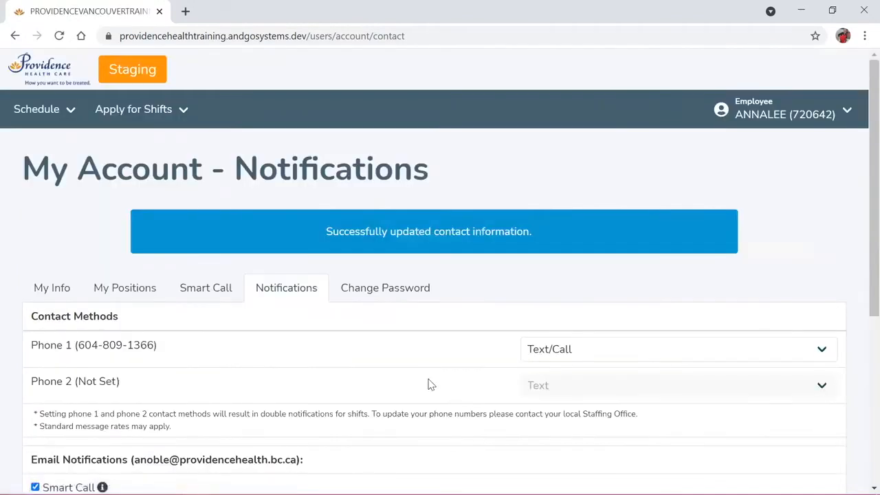
{"action": "mouse_move", "coordinate": [454, 395]}
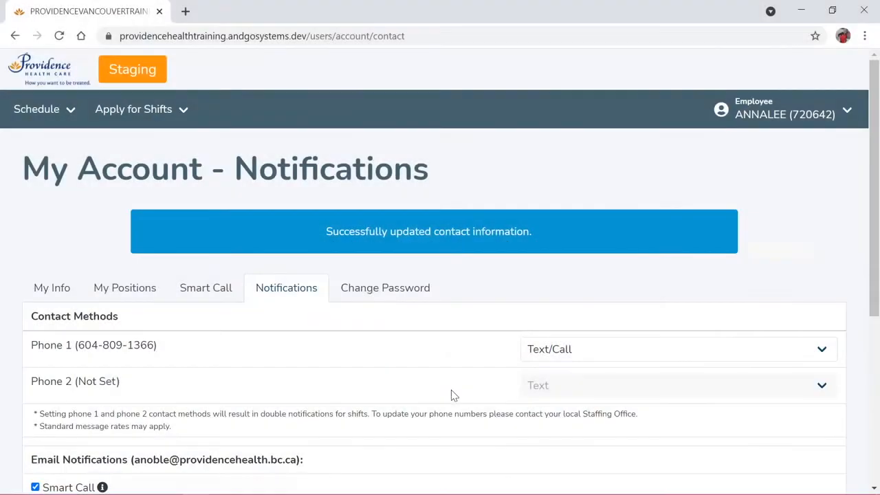
{"action": "mouse_move", "coordinate": [181, 145]}
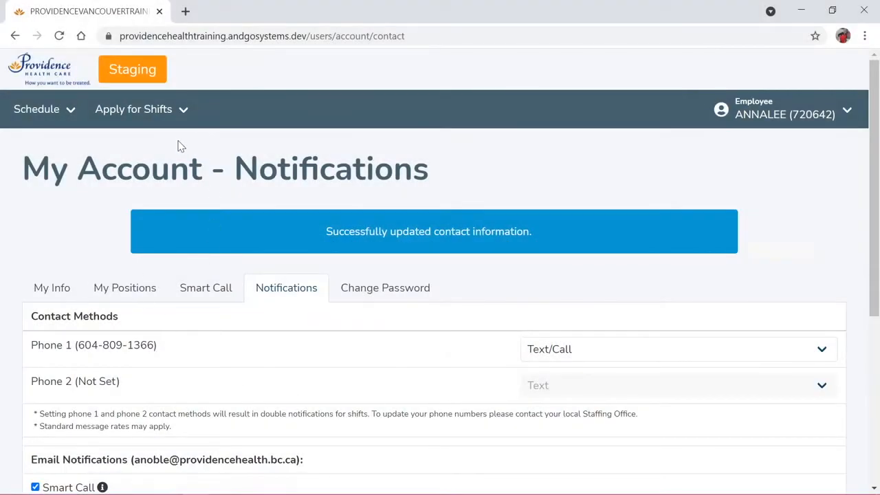
Browse shifts in the May 2021 calendar, checking May 15 and then May 22
{"action": "left_click", "coordinate": [134, 109]}
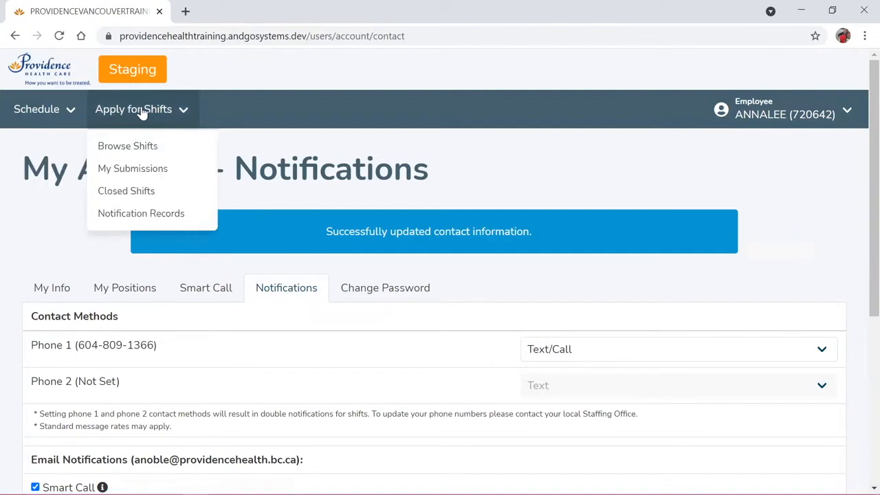
{"action": "mouse_move", "coordinate": [127, 146]}
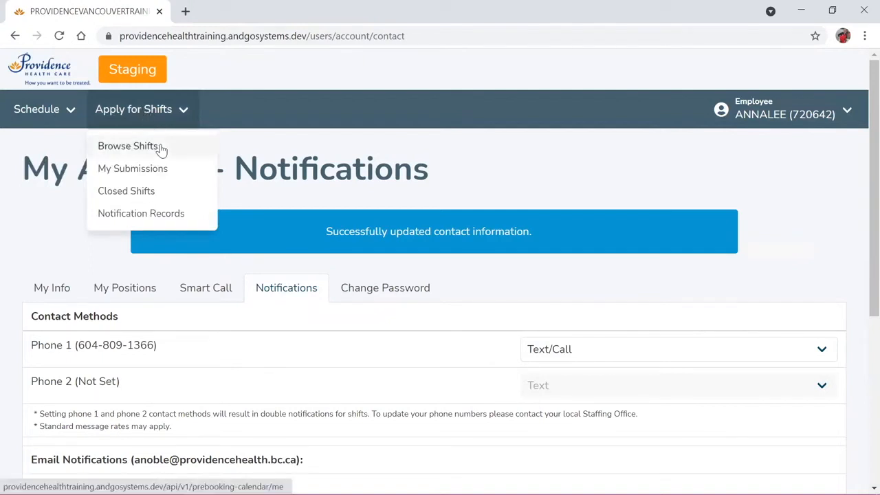
{"action": "left_click", "coordinate": [128, 146]}
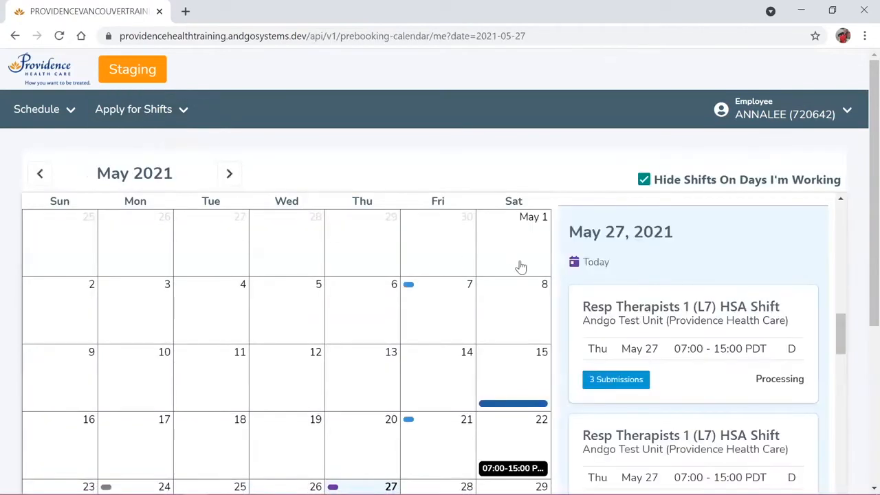
{"action": "mouse_move", "coordinate": [535, 255]}
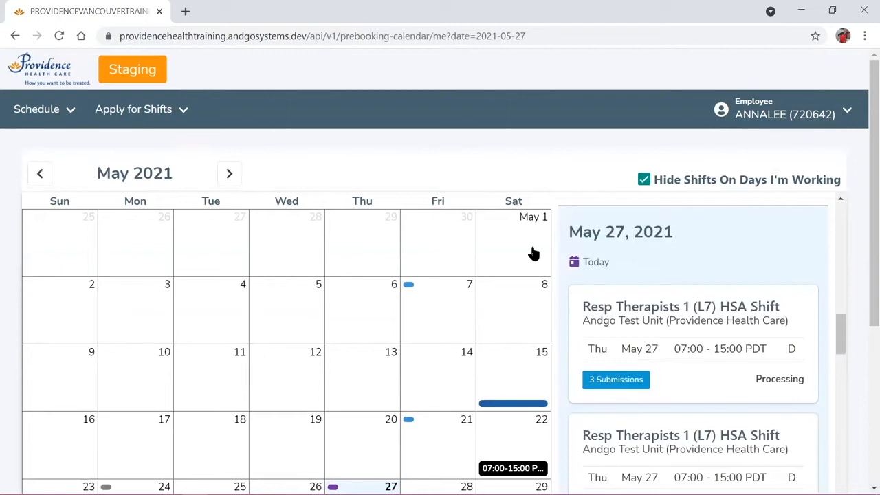
{"action": "mouse_move", "coordinate": [502, 246]}
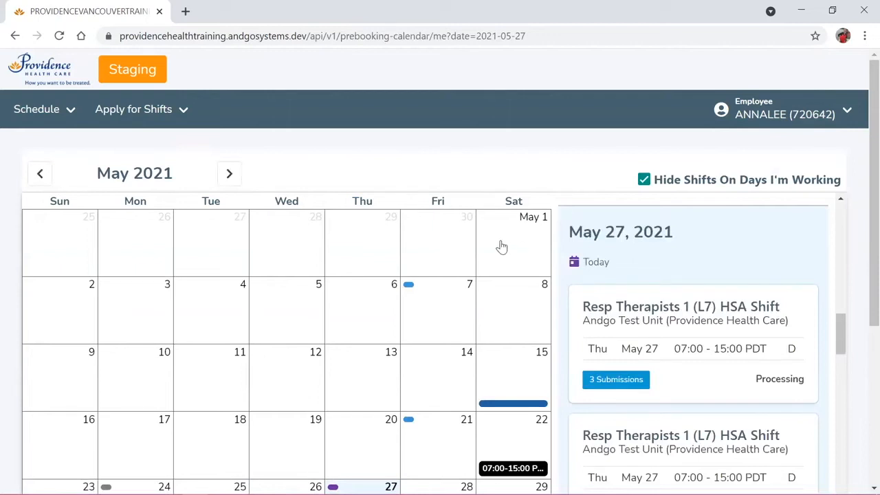
{"action": "scroll", "scroll_direction": "down", "scroll_amount": 3}
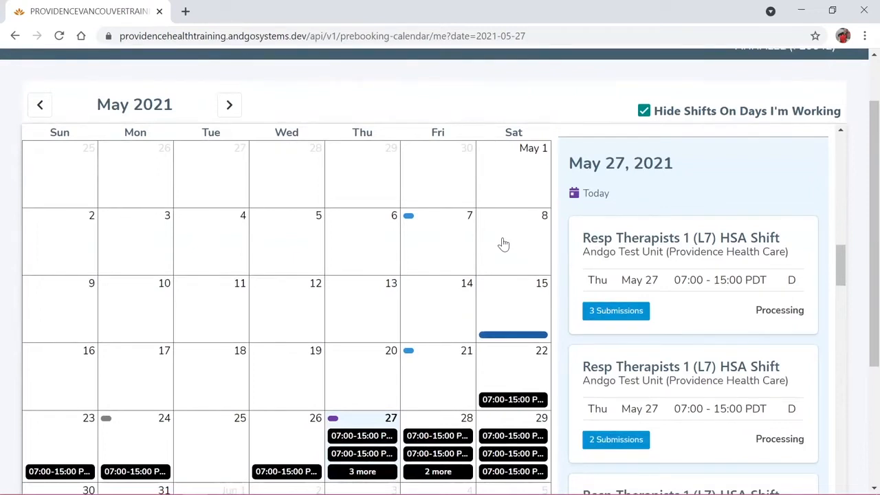
{"action": "mouse_move", "coordinate": [507, 249]}
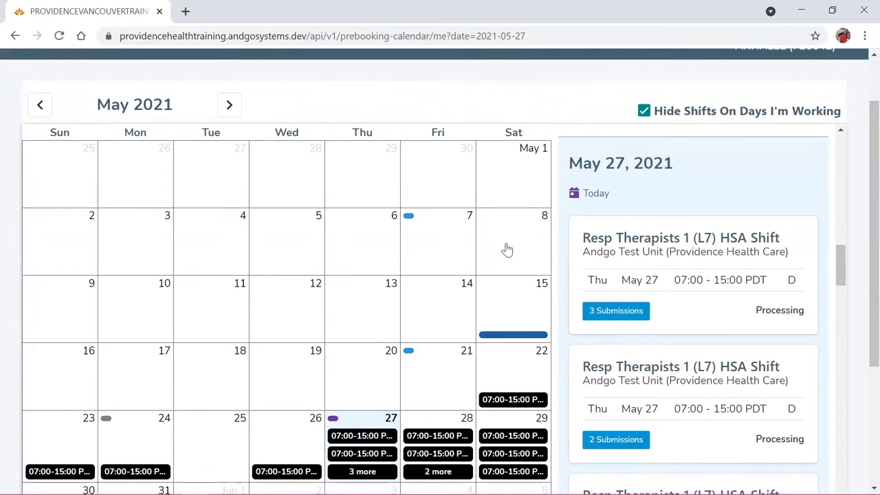
{"action": "left_click", "coordinate": [513, 310]}
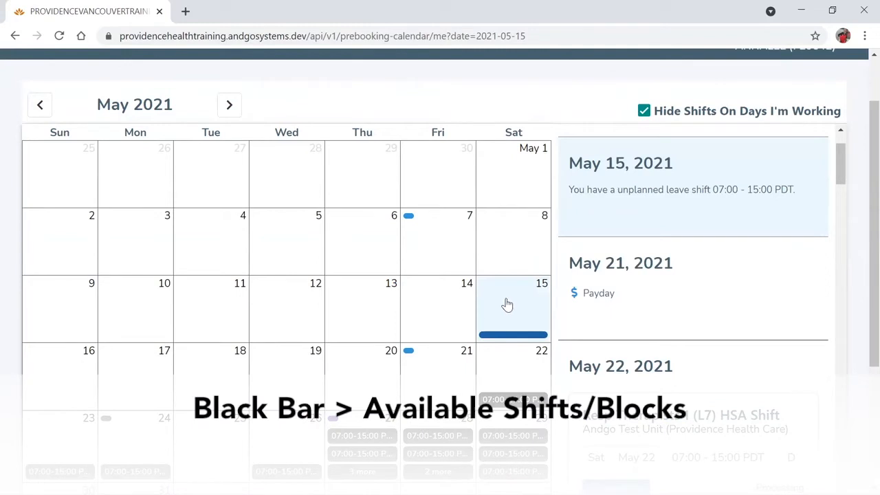
{"action": "mouse_move", "coordinate": [511, 372]}
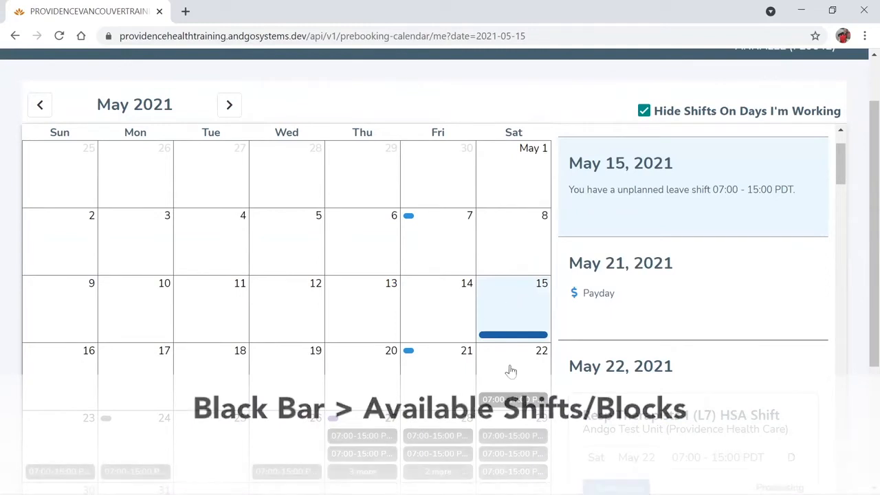
{"action": "left_click", "coordinate": [513, 375]}
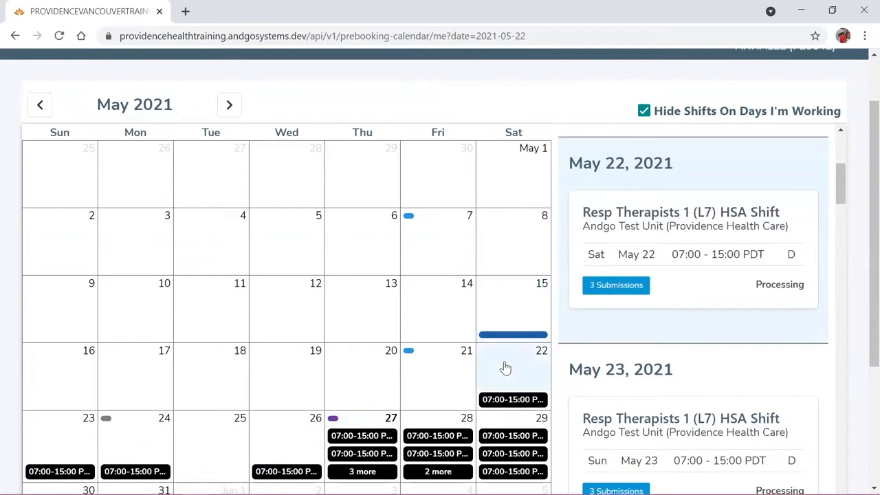
{"action": "mouse_move", "coordinate": [248, 310]}
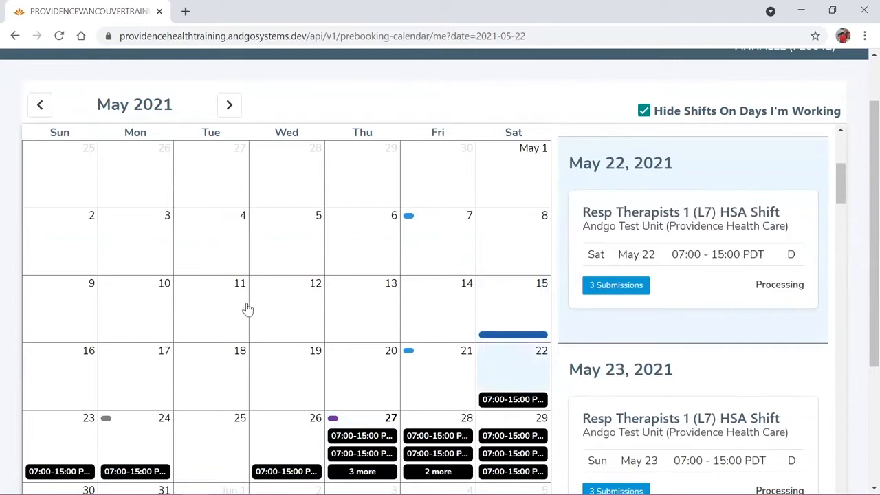
{"action": "mouse_move", "coordinate": [229, 105]}
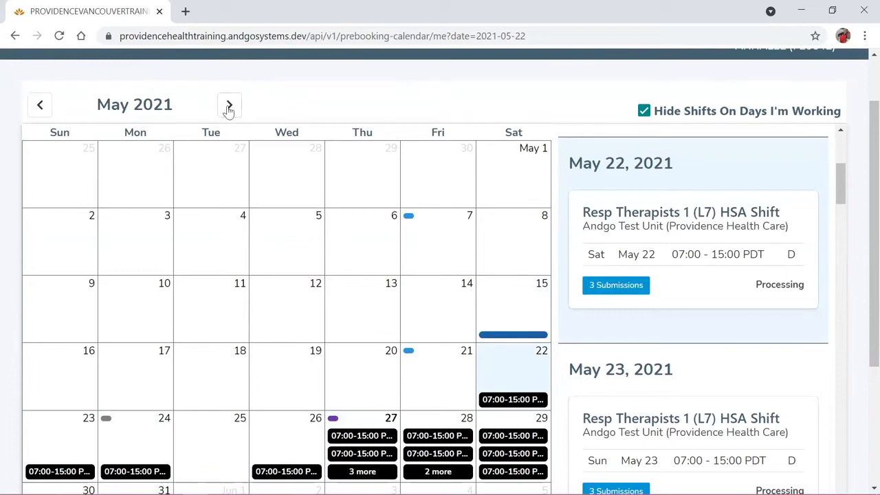
Advance the calendar to June 2021 and toggle Hide Shifts On Days I'm Working off, then back on
{"action": "left_click", "coordinate": [229, 105]}
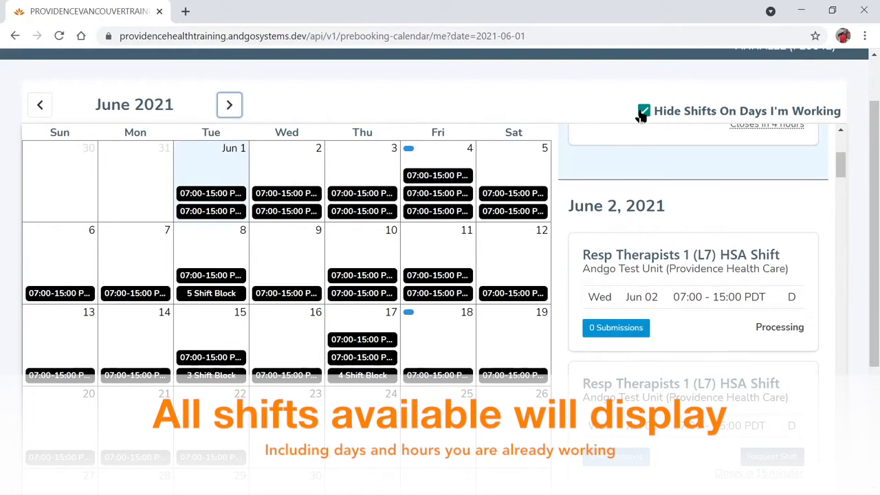
{"action": "left_click", "coordinate": [644, 111]}
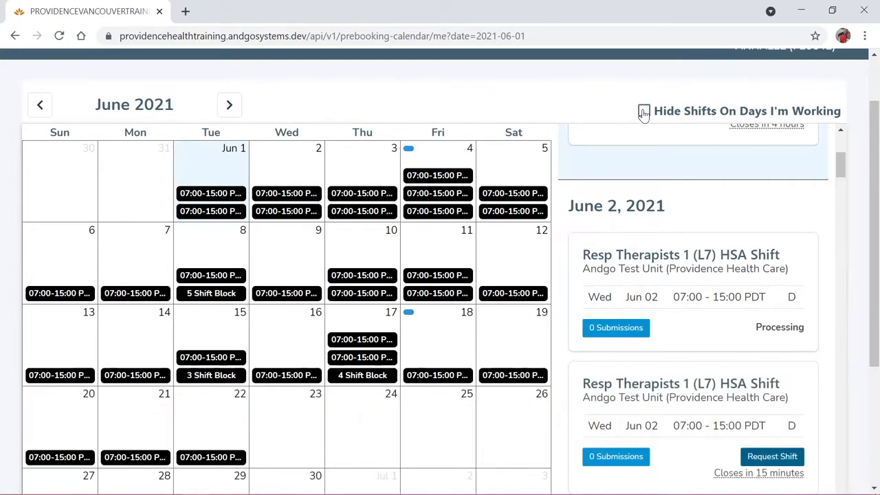
{"action": "left_click", "coordinate": [644, 111]}
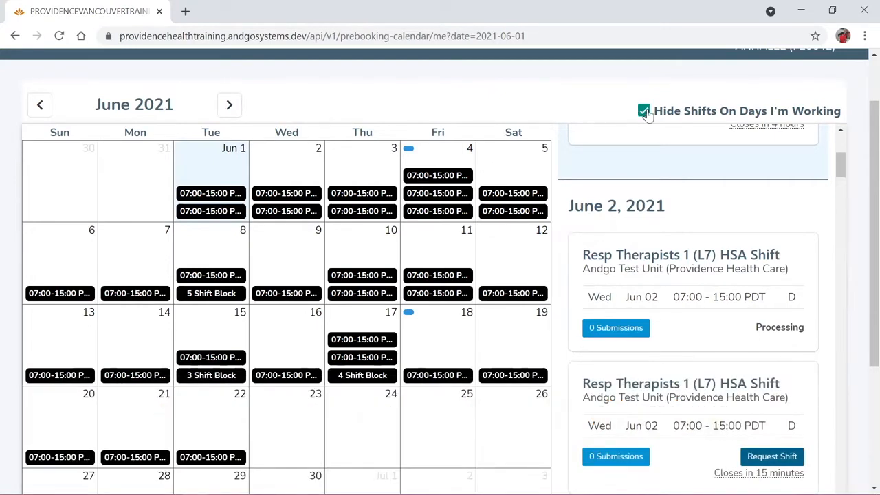
{"action": "left_click", "coordinate": [644, 111]}
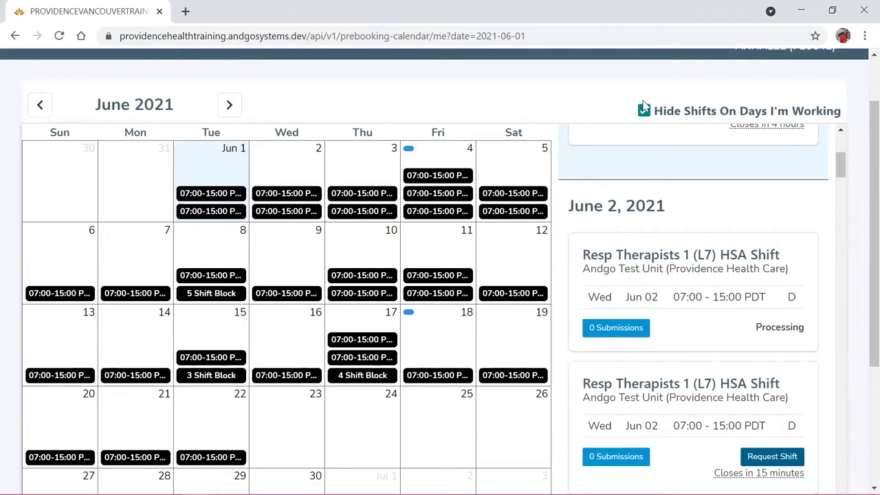
{"action": "left_click", "coordinate": [644, 111]}
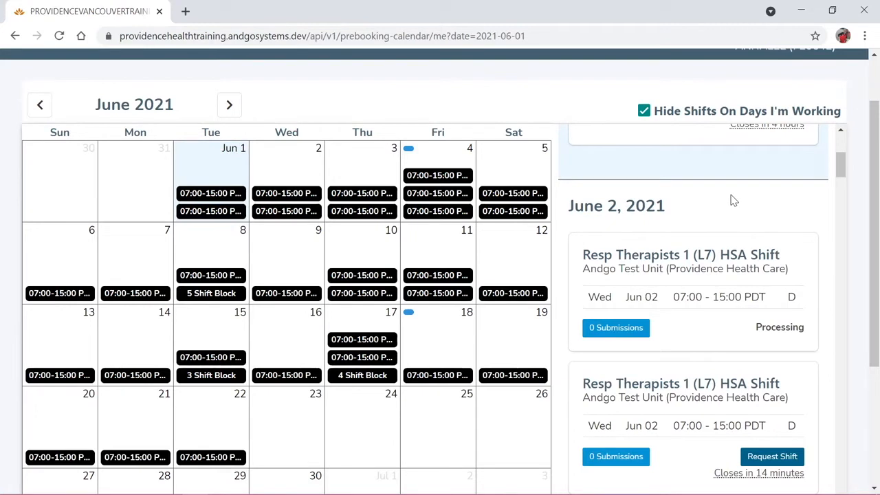
{"action": "mouse_move", "coordinate": [61, 428]}
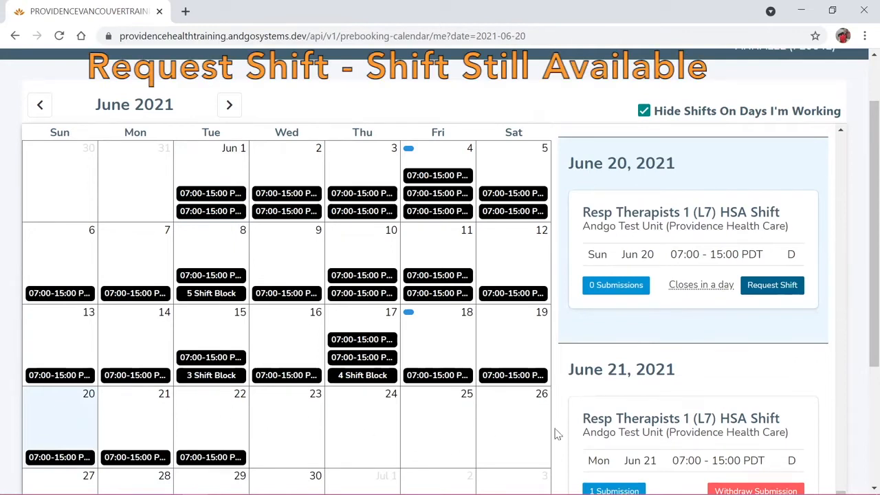
{"action": "mouse_move", "coordinate": [738, 315]}
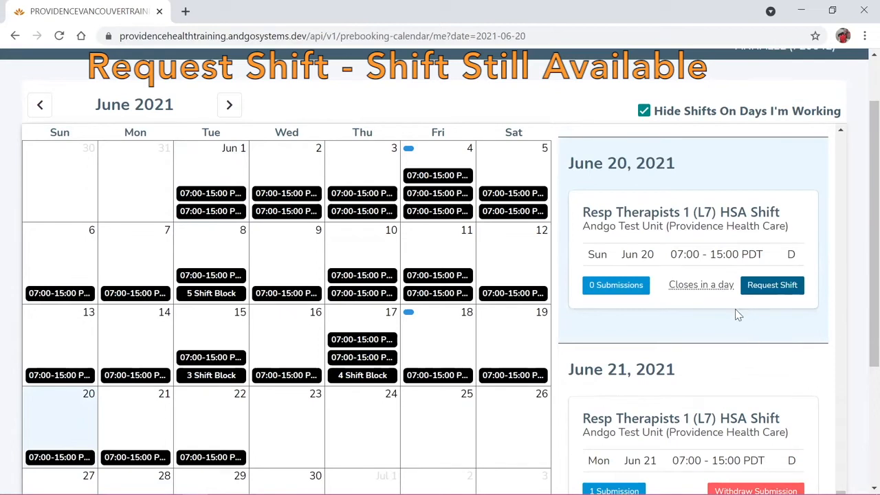
{"action": "mouse_move", "coordinate": [801, 358]}
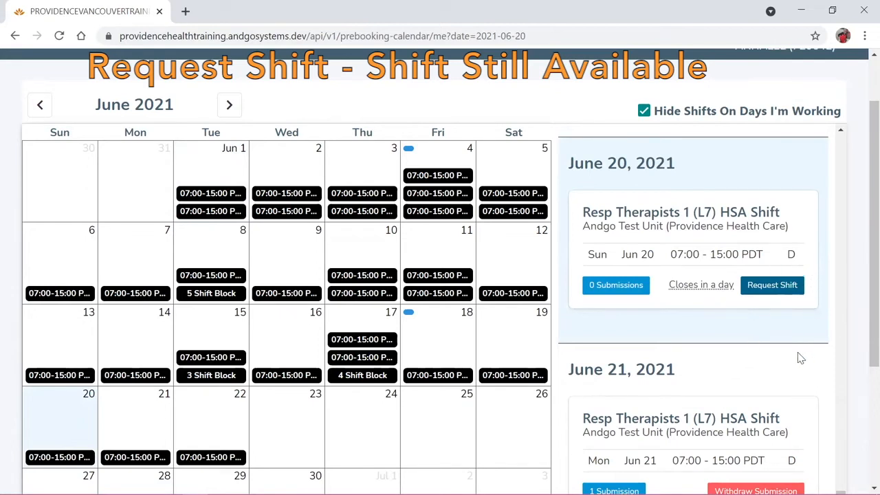
Select June 10 in the calendar to show its processing and open shift cards
{"action": "scroll", "scroll_direction": "down", "scroll_amount": 3}
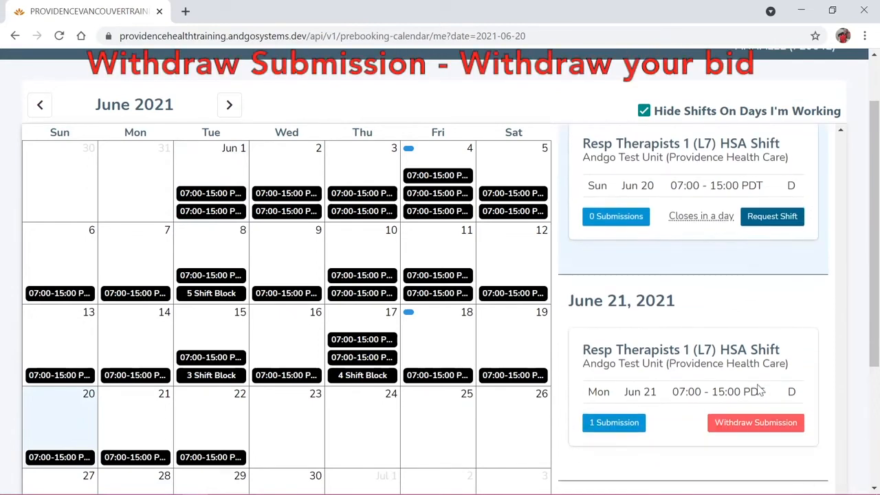
{"action": "mouse_move", "coordinate": [826, 429]}
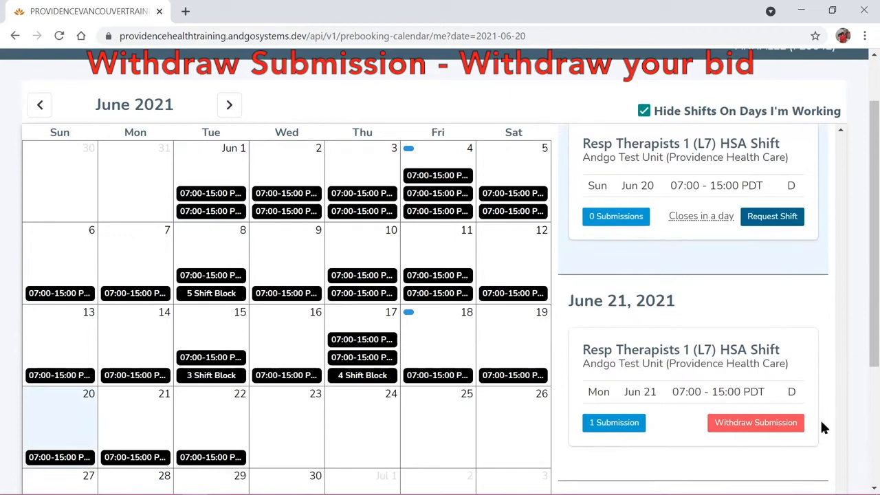
{"action": "mouse_move", "coordinate": [741, 440]}
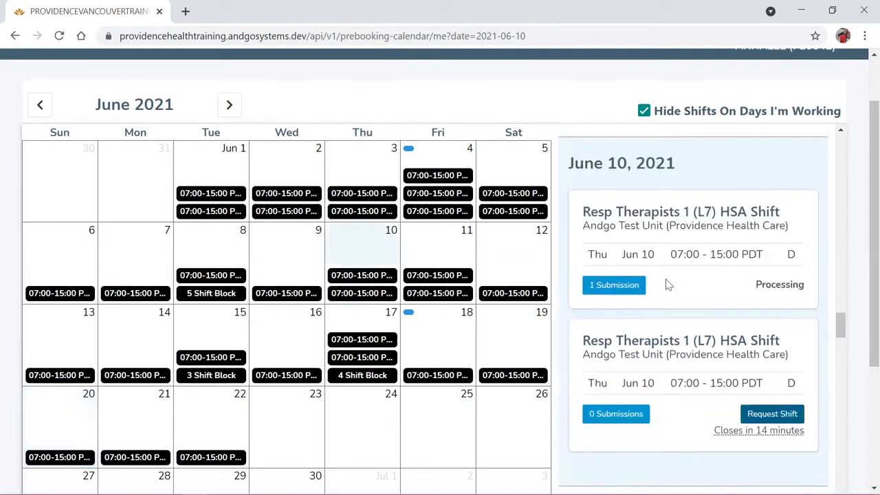
{"action": "mouse_move", "coordinate": [740, 279]}
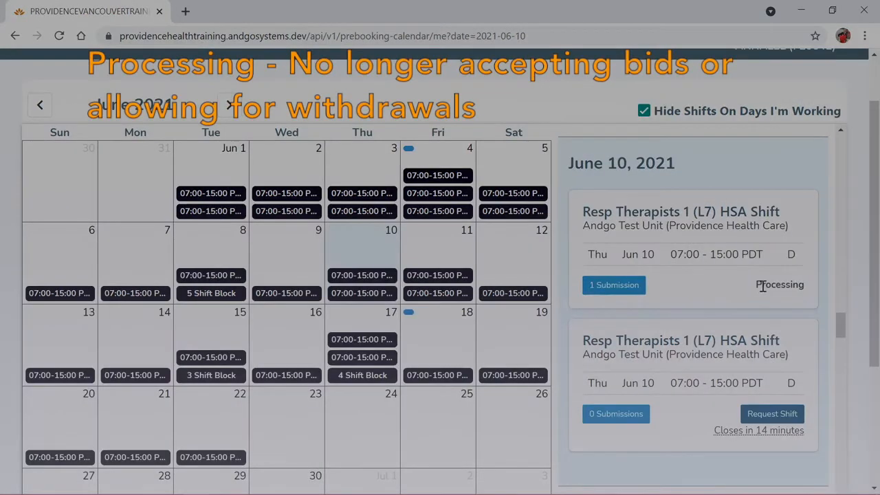
{"action": "mouse_move", "coordinate": [747, 290]}
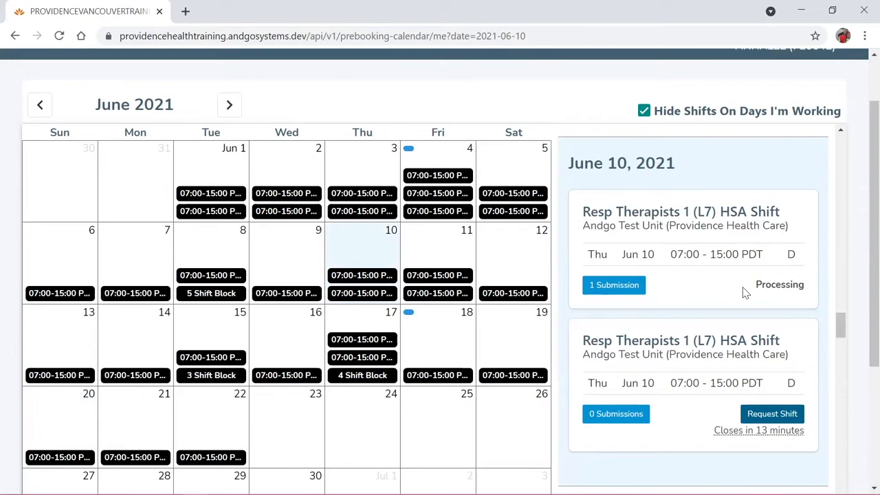
{"action": "mouse_move", "coordinate": [720, 291]}
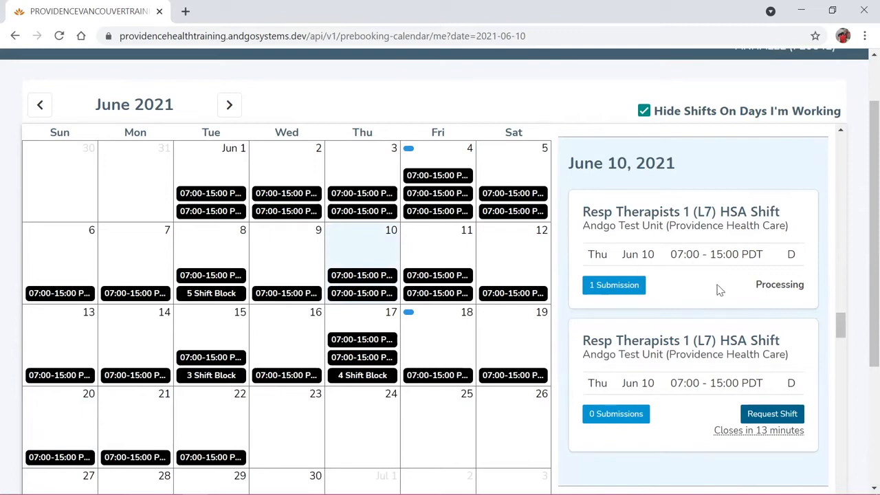
{"action": "left_click", "coordinate": [613, 284]}
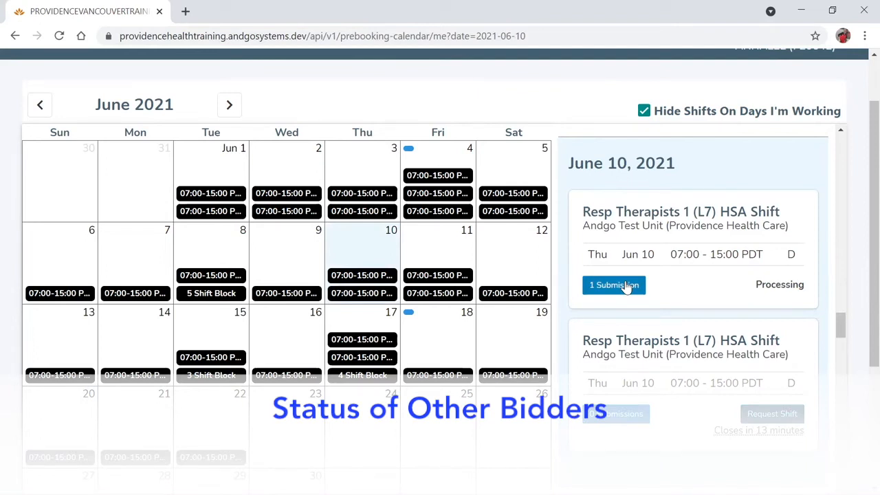
Open the 1 Submission list on the processing June 10 shift card
{"action": "left_click", "coordinate": [613, 285]}
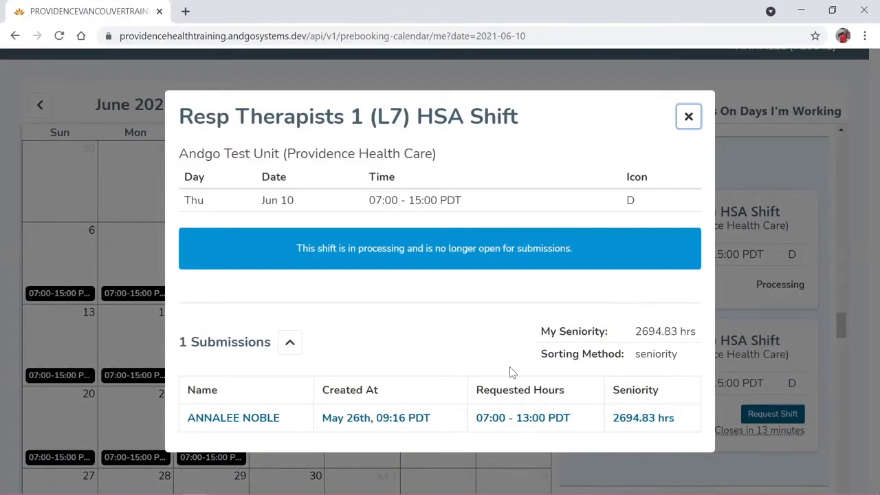
{"action": "mouse_move", "coordinate": [689, 116]}
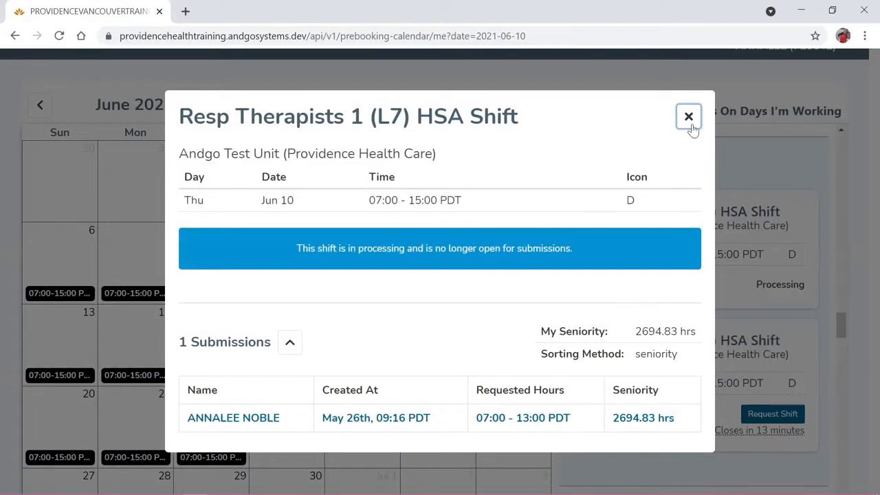
{"action": "left_click", "coordinate": [688, 116]}
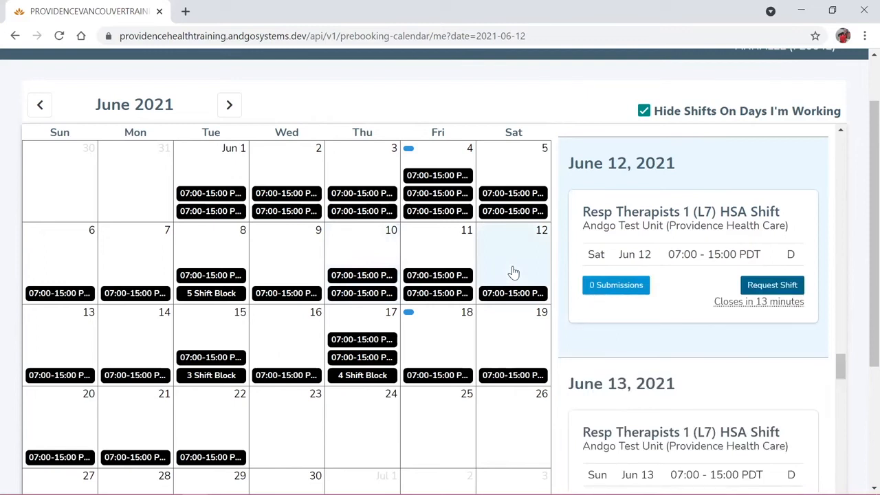
{"action": "mouse_move", "coordinate": [768, 225]}
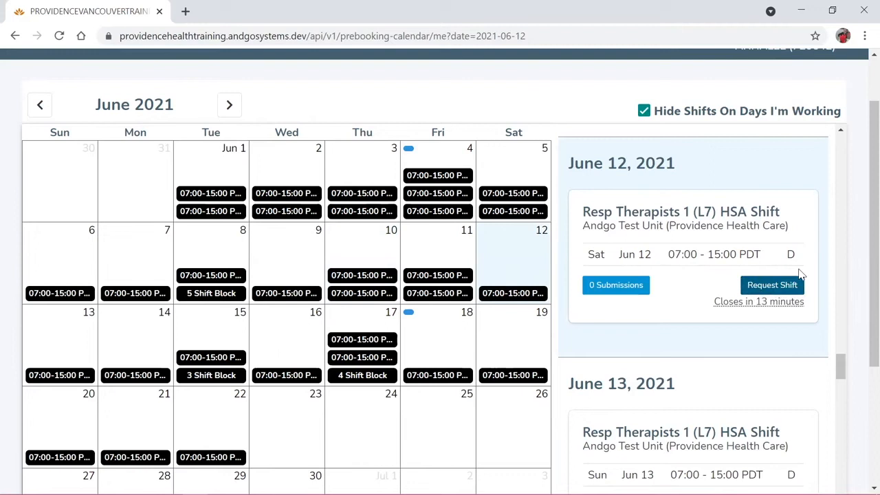
{"action": "mouse_move", "coordinate": [789, 320]}
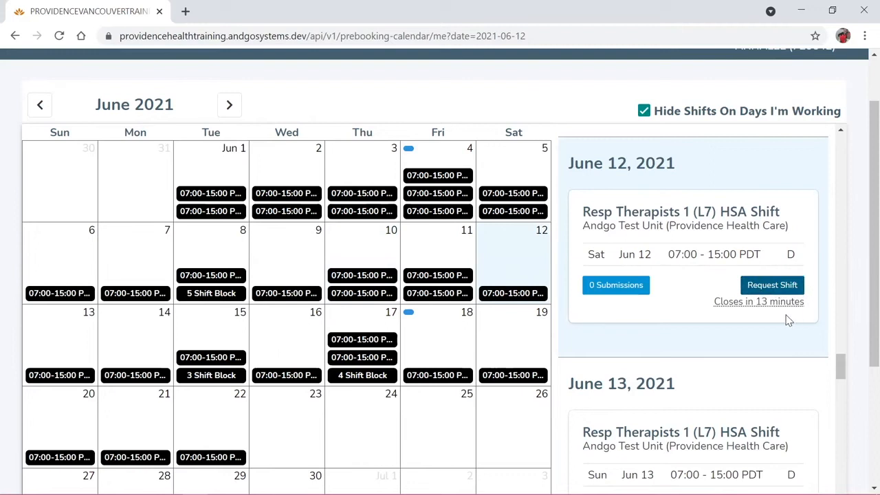
{"action": "mouse_move", "coordinate": [808, 307]}
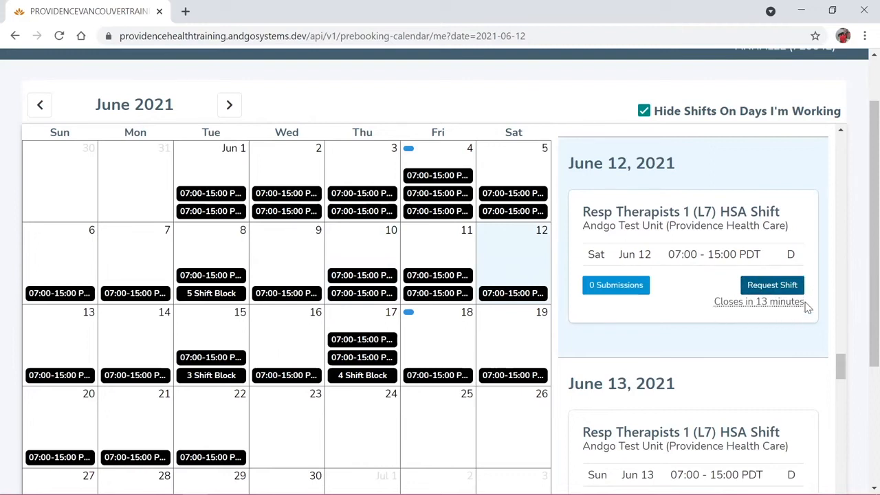
{"action": "mouse_move", "coordinate": [781, 329]}
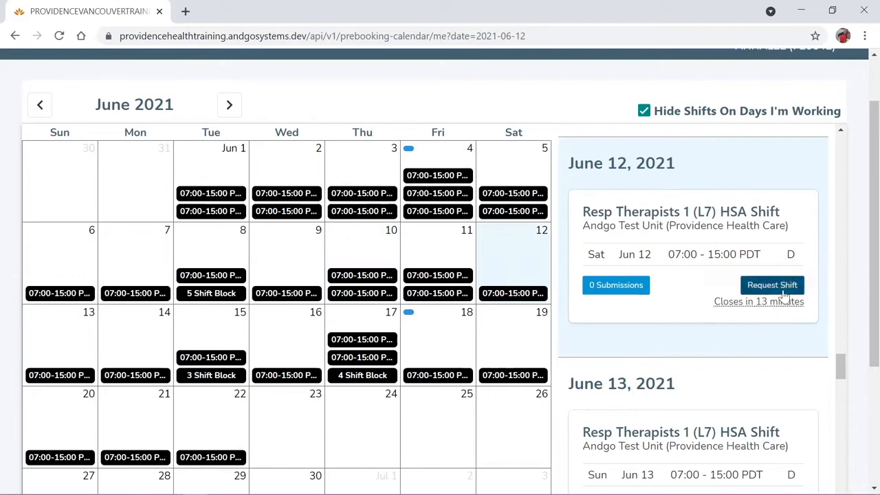
Request the full June 12 Resp Therapists shift, then close the shift dialog
{"action": "left_click", "coordinate": [772, 285]}
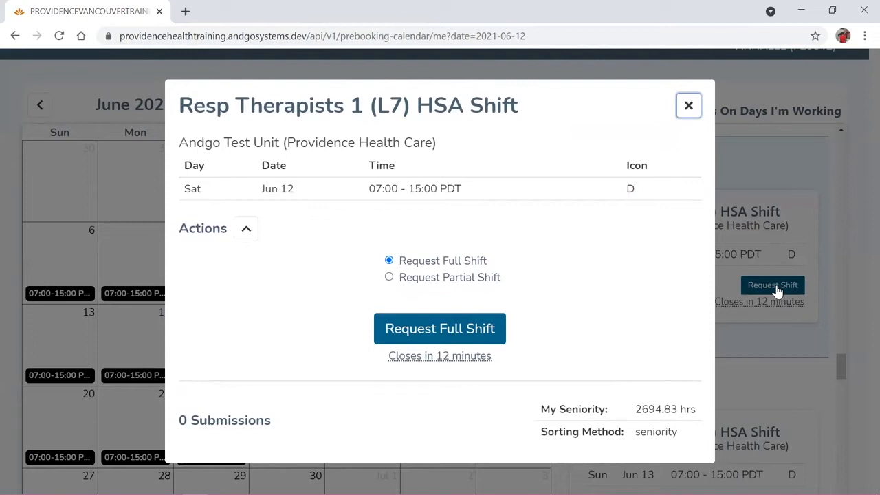
{"action": "mouse_move", "coordinate": [363, 304]}
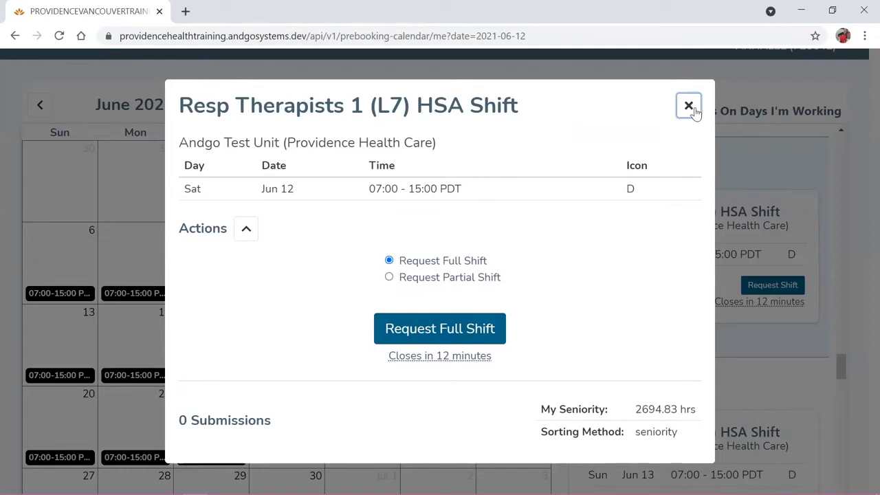
{"action": "mouse_move", "coordinate": [551, 318]}
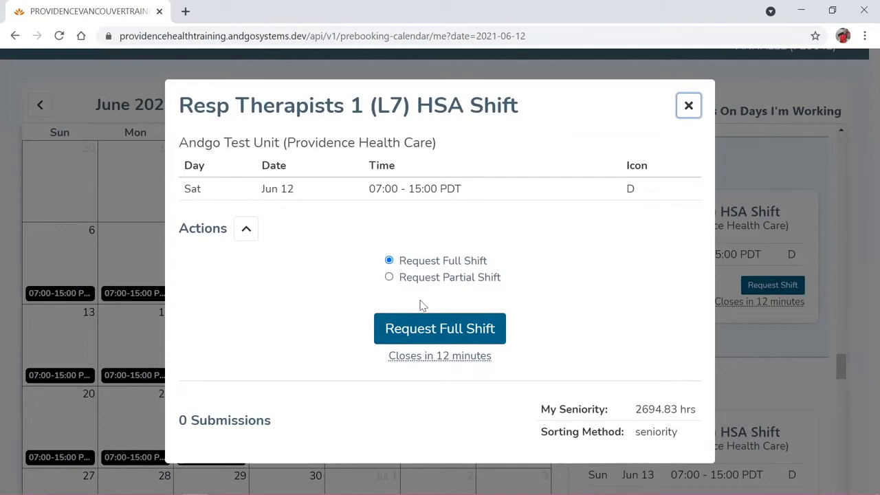
{"action": "left_click", "coordinate": [439, 328]}
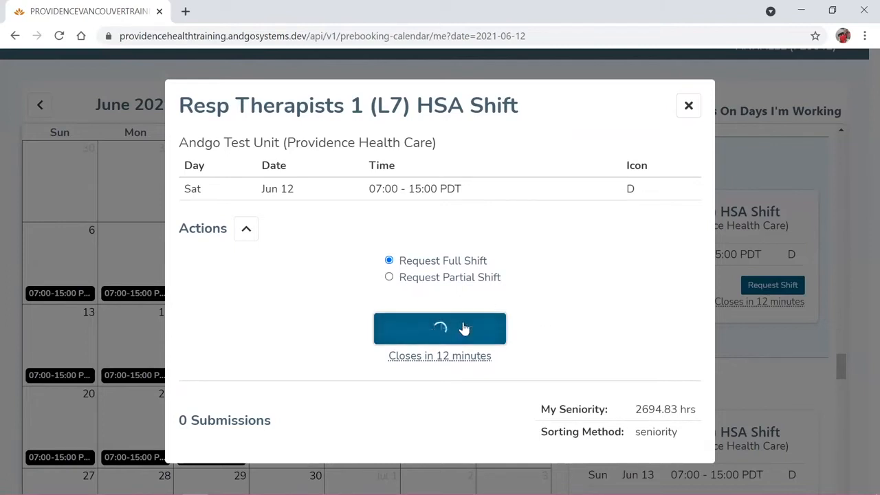
{"action": "left_click", "coordinate": [439, 328]}
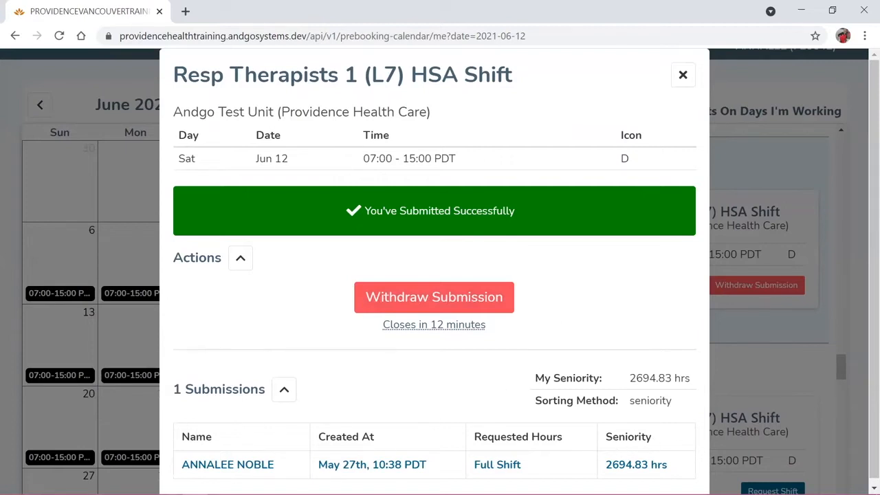
{"action": "left_click", "coordinate": [683, 75]}
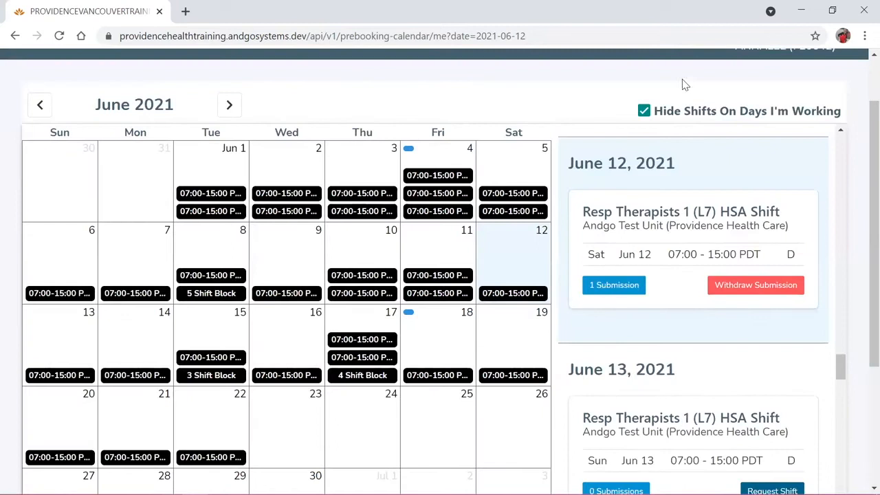
{"action": "mouse_move", "coordinate": [729, 315]}
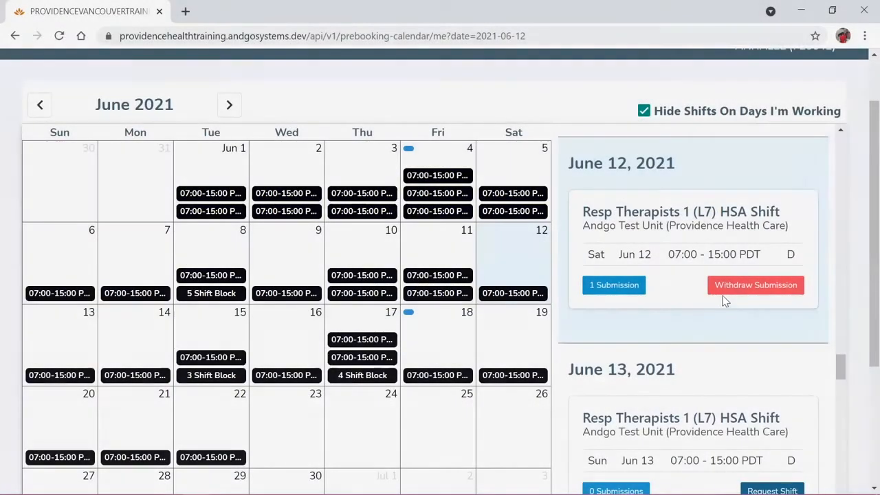
{"action": "mouse_move", "coordinate": [702, 281]}
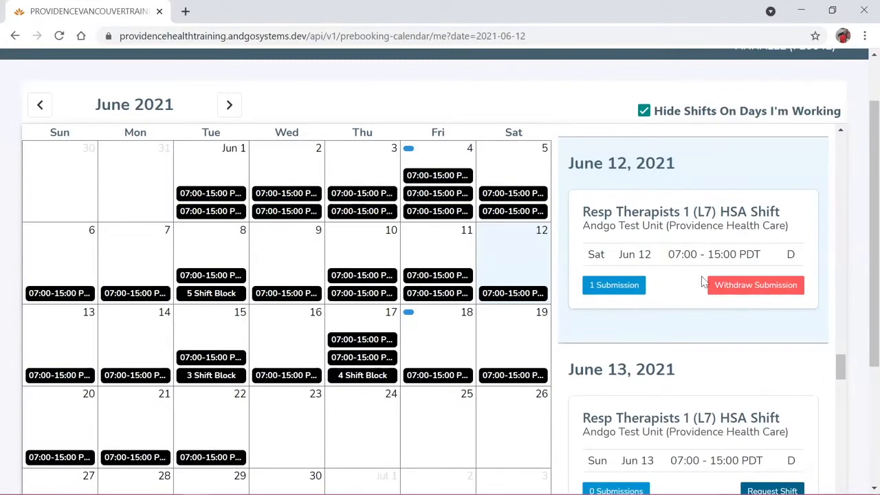
{"action": "mouse_move", "coordinate": [756, 285]}
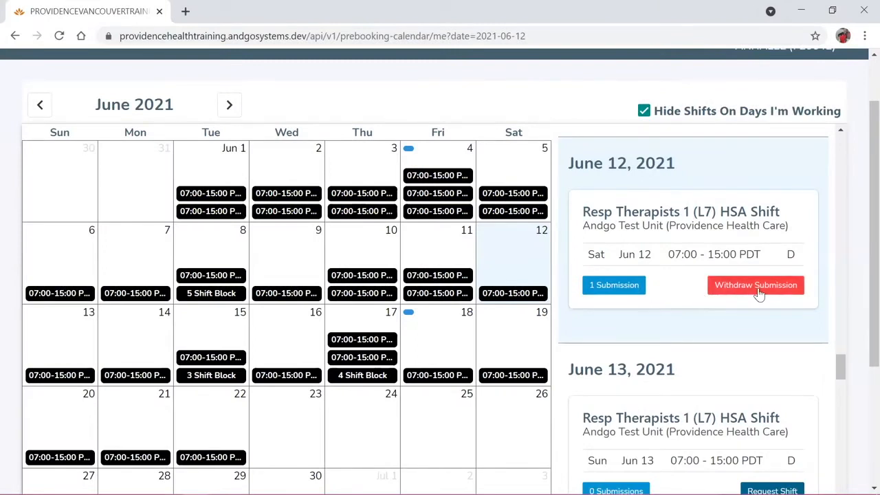
Withdraw the June 12 shift submission in its dialog, then close the dialog
{"action": "left_click", "coordinate": [756, 284]}
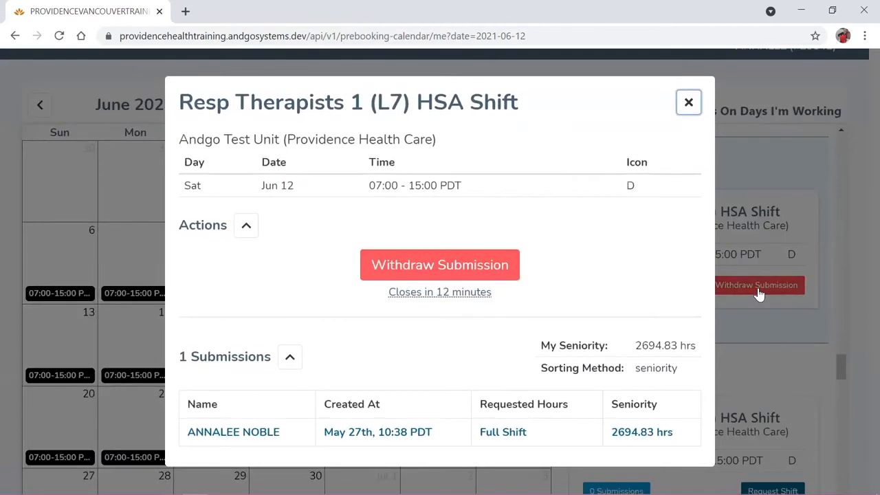
{"action": "mouse_move", "coordinate": [276, 148]}
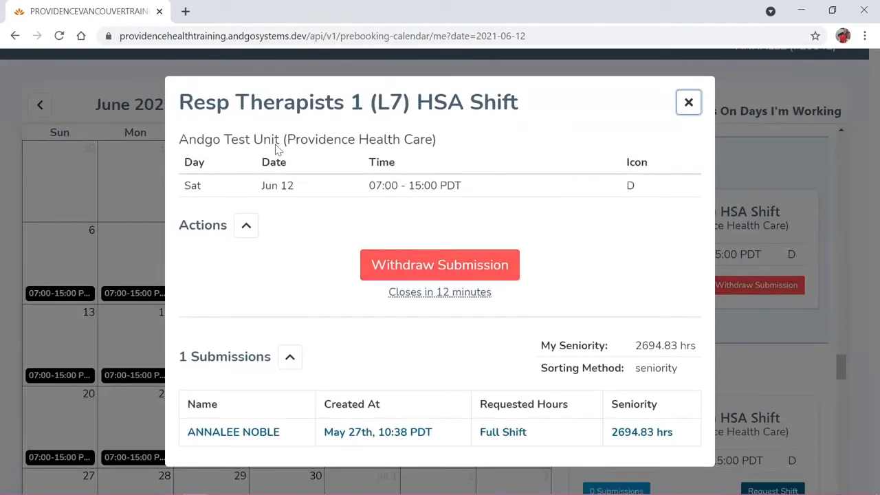
{"action": "mouse_move", "coordinate": [439, 265]}
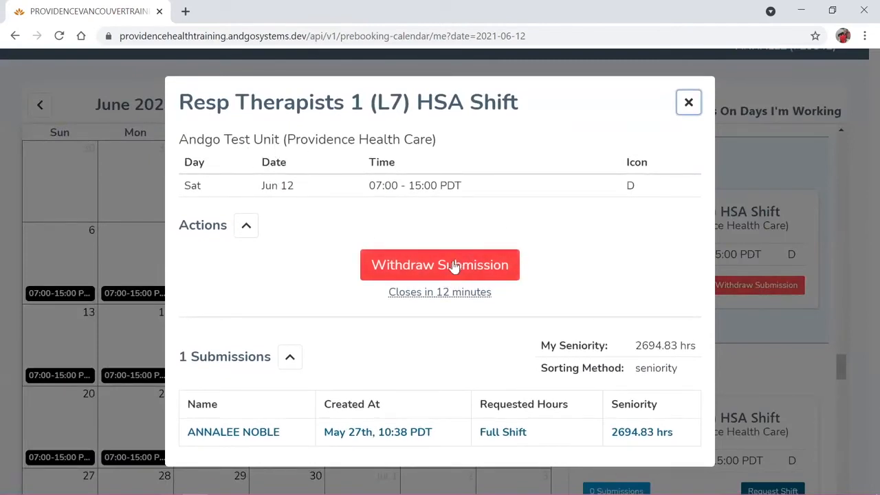
{"action": "left_click", "coordinate": [439, 265]}
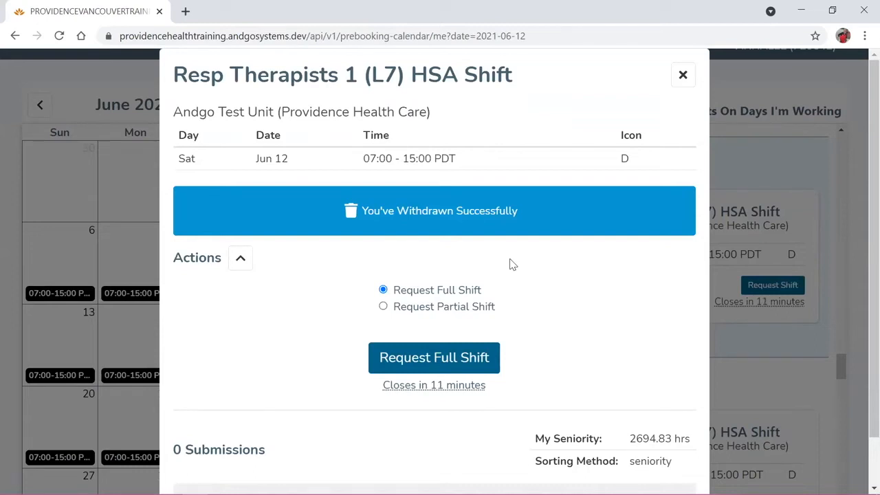
{"action": "left_click", "coordinate": [683, 74]}
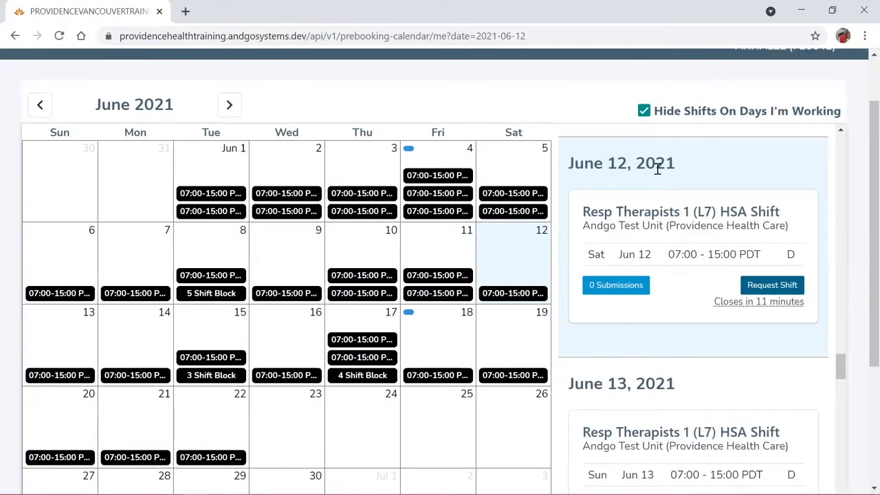
{"action": "mouse_move", "coordinate": [660, 172]}
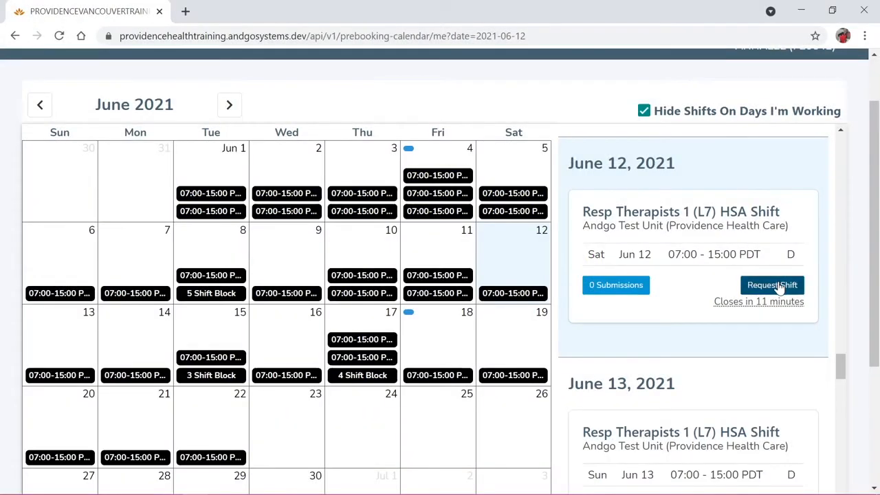
Bring up the Request Shift dialog for the June 12 Resp Therapists shift
{"action": "left_click", "coordinate": [772, 284]}
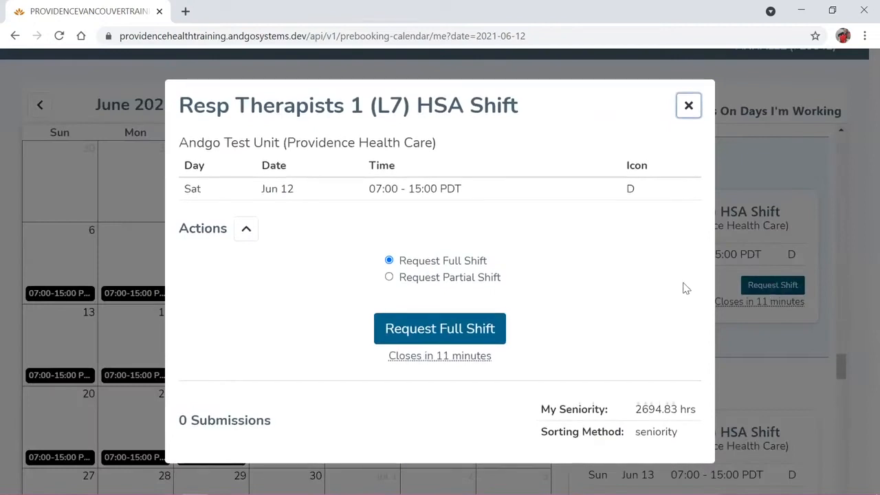
{"action": "mouse_move", "coordinate": [621, 272]}
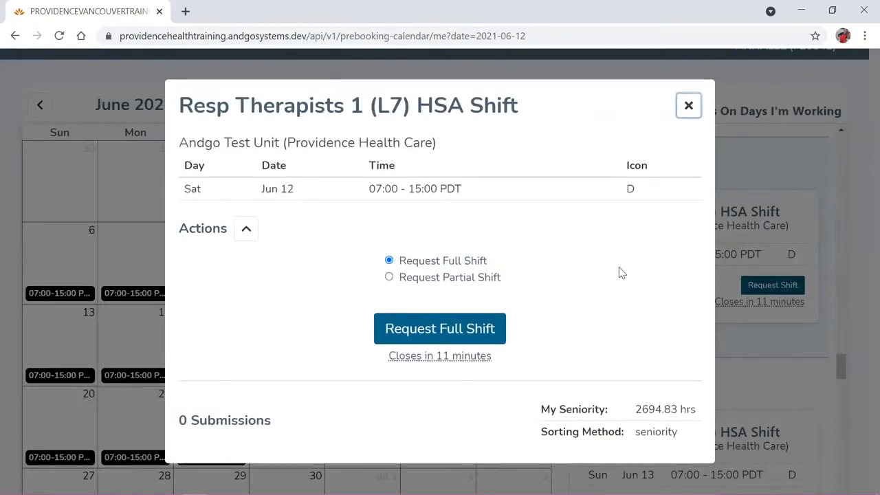
{"action": "mouse_move", "coordinate": [409, 289]}
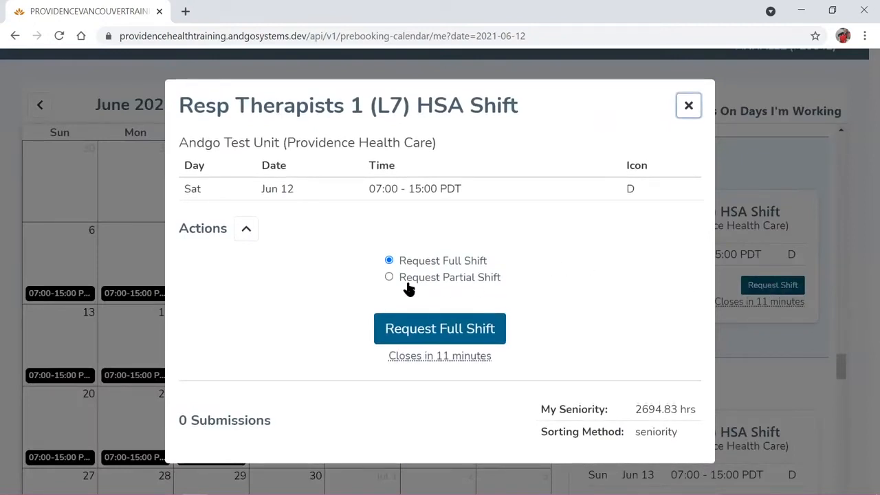
Submit a partial-shift request for June 12 covering 07:00 to 13:00
{"action": "left_click", "coordinate": [389, 277]}
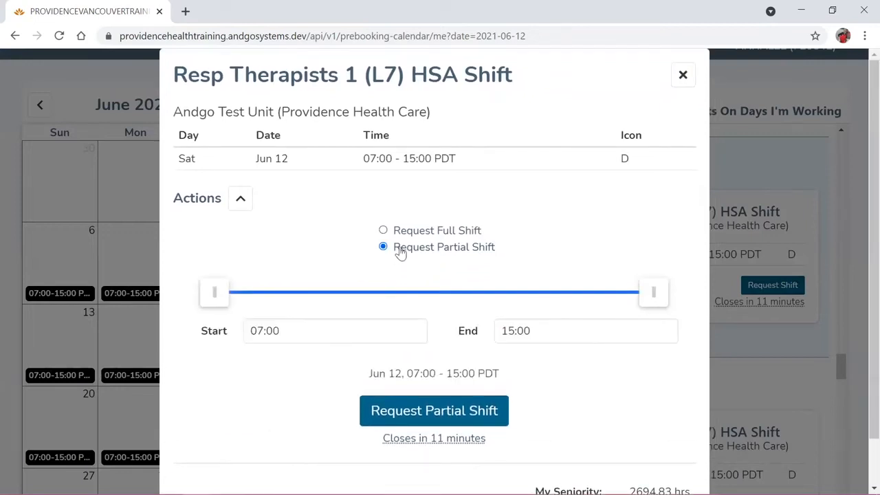
{"action": "mouse_move", "coordinate": [619, 368]}
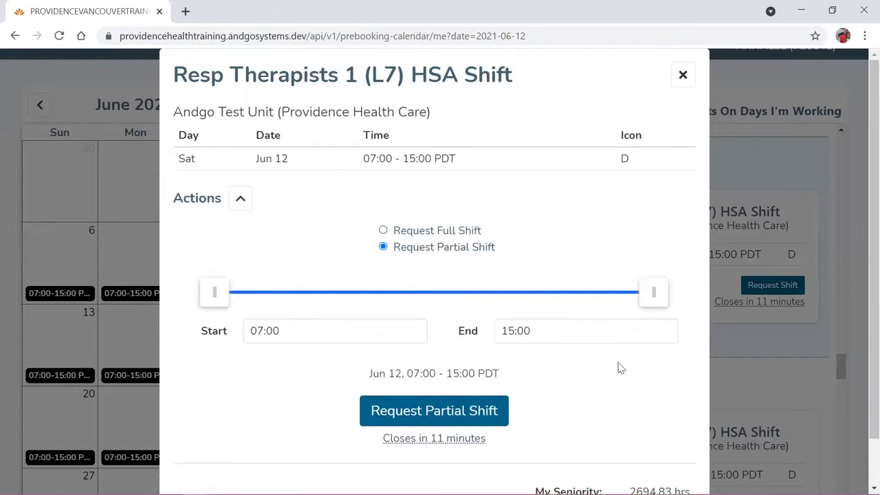
{"action": "mouse_move", "coordinate": [618, 355]}
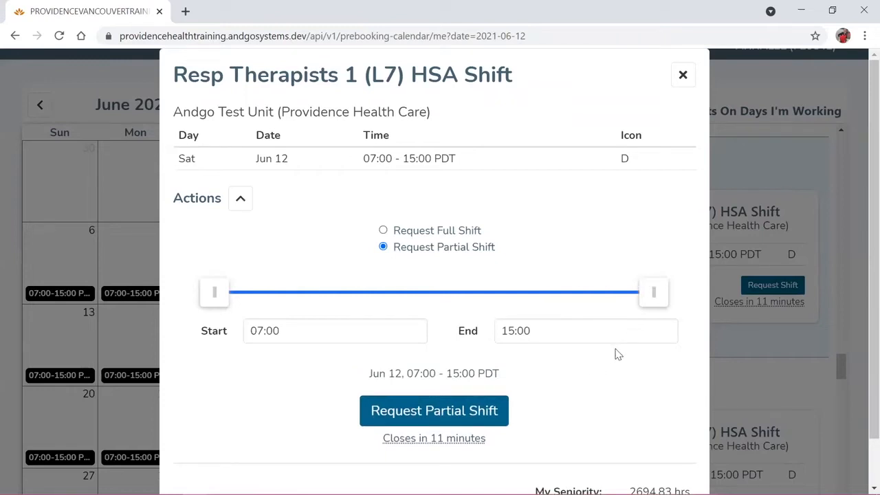
{"action": "left_click_drag", "start_coordinate": [654, 292], "coordinate": [607, 292]}
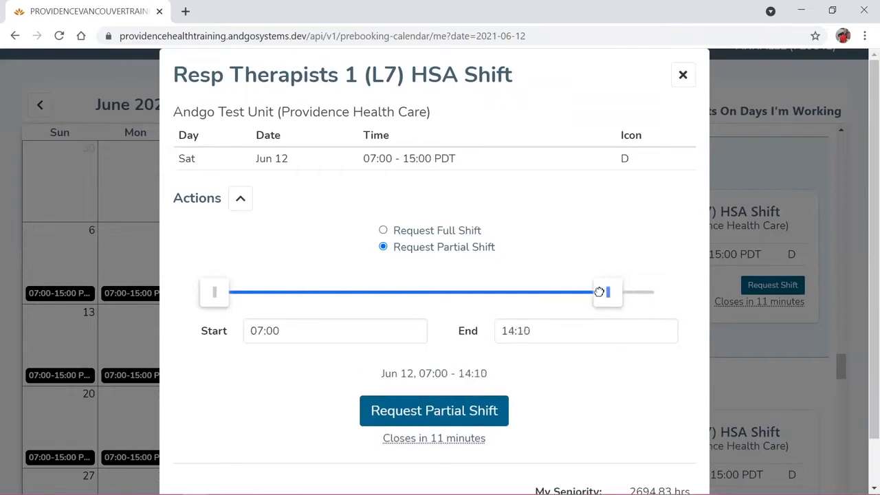
{"action": "left_click_drag", "start_coordinate": [607, 292], "coordinate": [544, 292]}
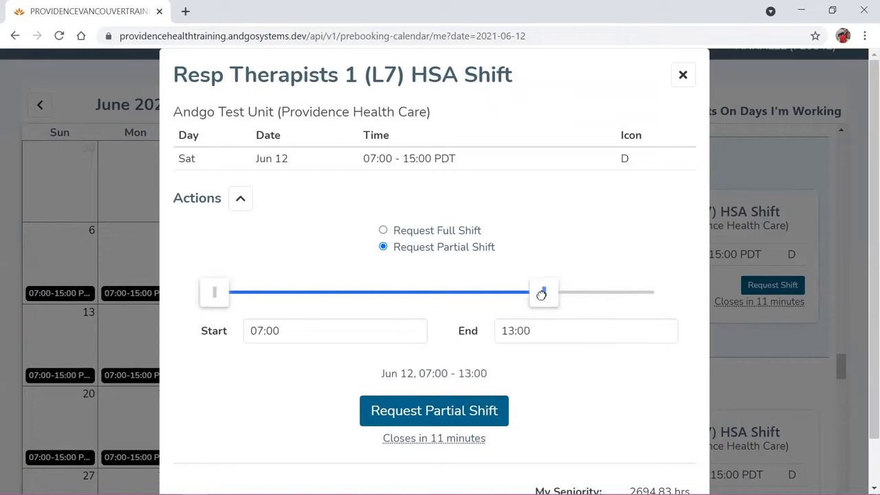
{"action": "left_click_drag", "start_coordinate": [543, 292], "coordinate": [653, 292]}
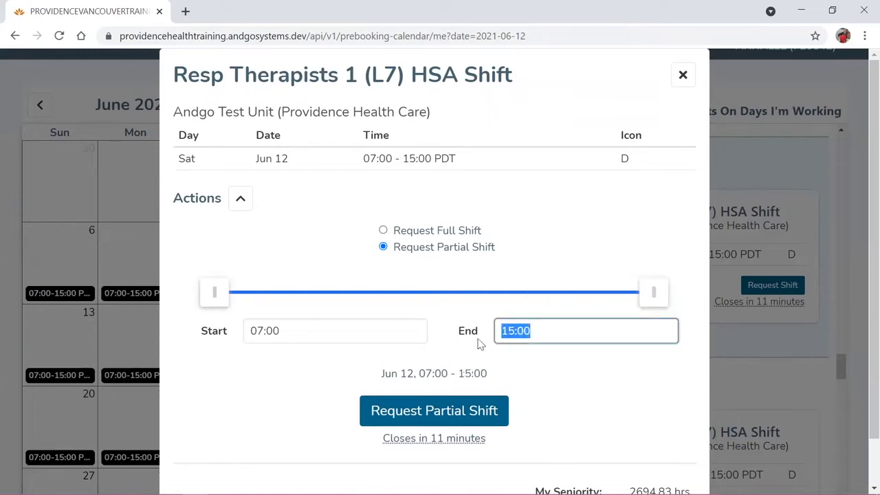
{"action": "left_click_drag", "start_coordinate": [653, 292], "coordinate": [543, 293]}
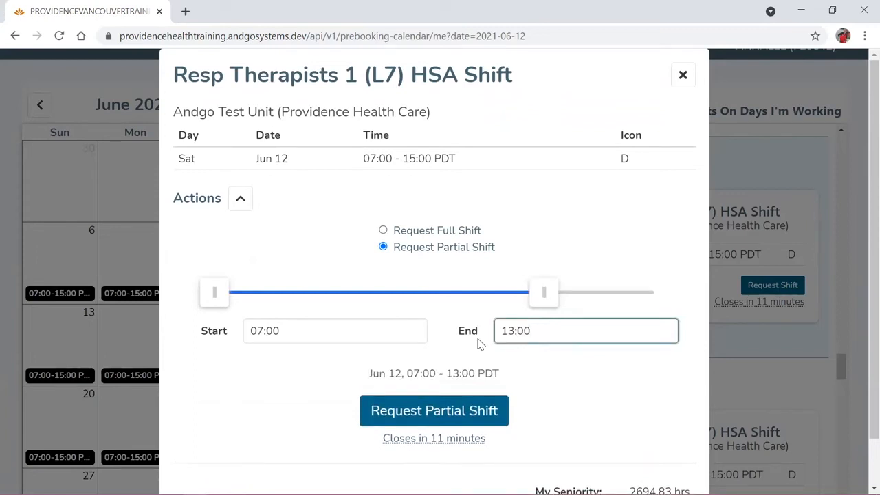
{"action": "mouse_move", "coordinate": [560, 377]}
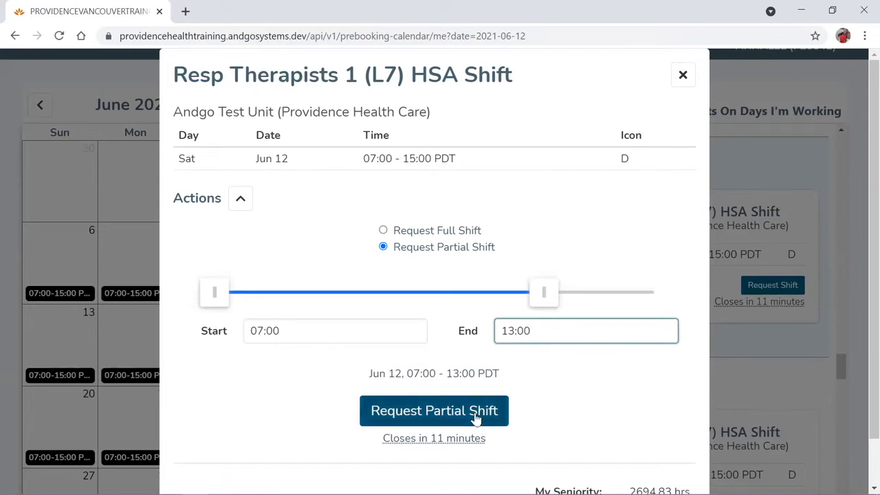
{"action": "left_click", "coordinate": [434, 410]}
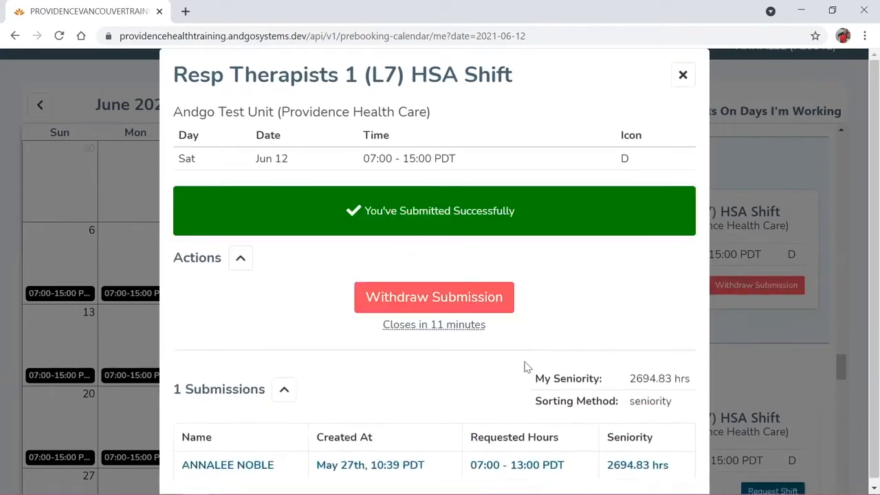
{"action": "mouse_move", "coordinate": [543, 357]}
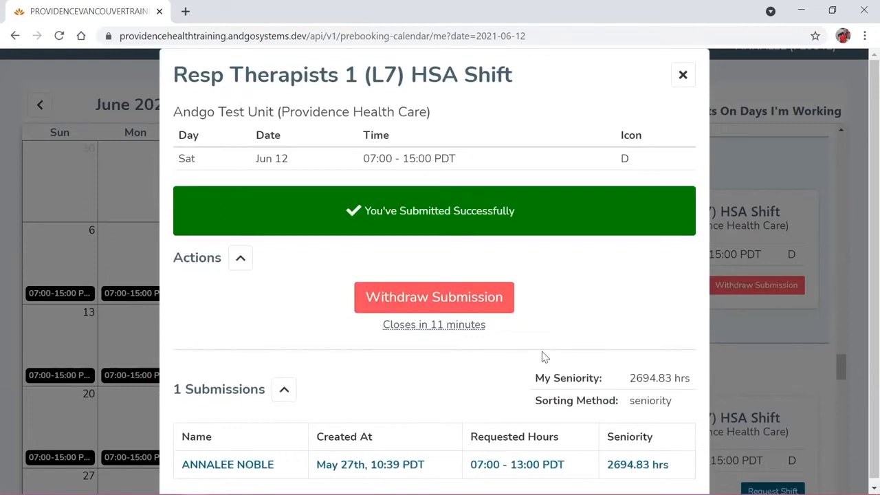
{"action": "mouse_move", "coordinate": [423, 387]}
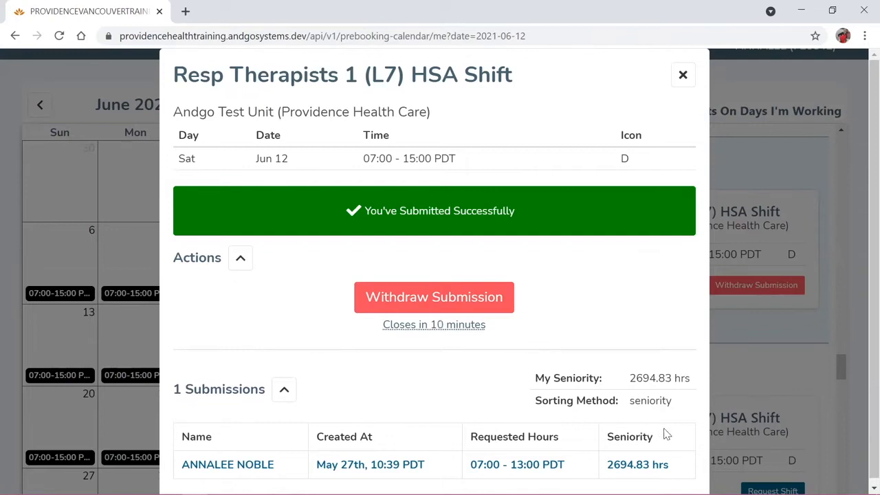
{"action": "mouse_move", "coordinate": [476, 461]}
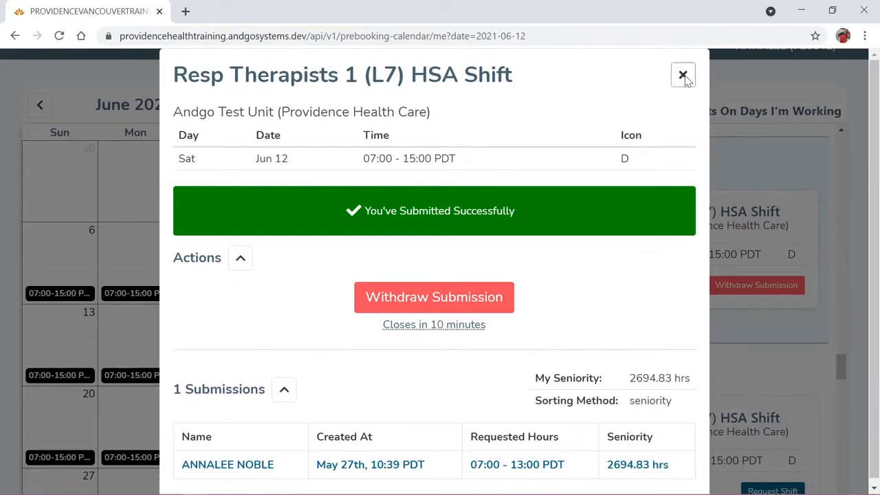
Close the June 12 shift dialog to view the June 2021 calendar
{"action": "left_click", "coordinate": [683, 74]}
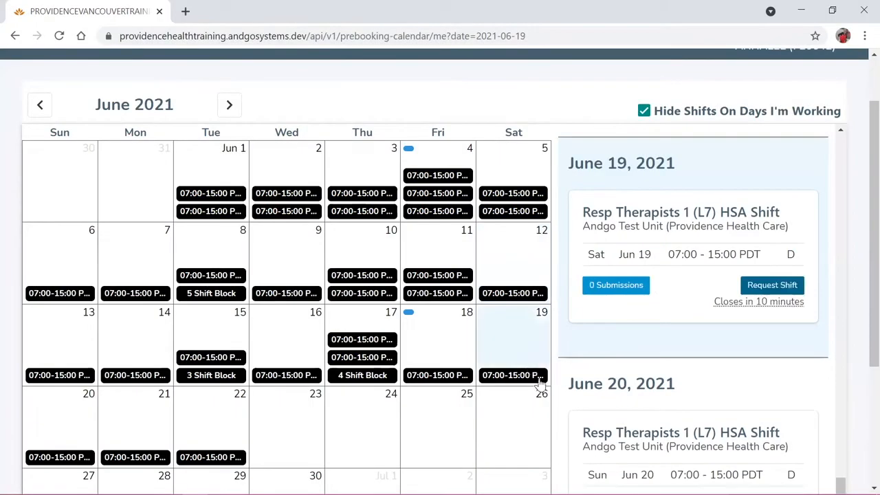
{"action": "mouse_move", "coordinate": [530, 399]}
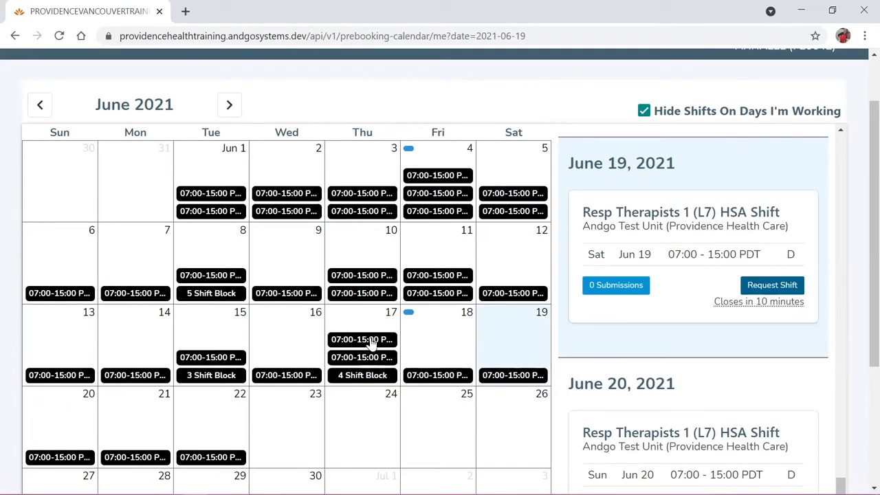
{"action": "mouse_move", "coordinate": [376, 326]}
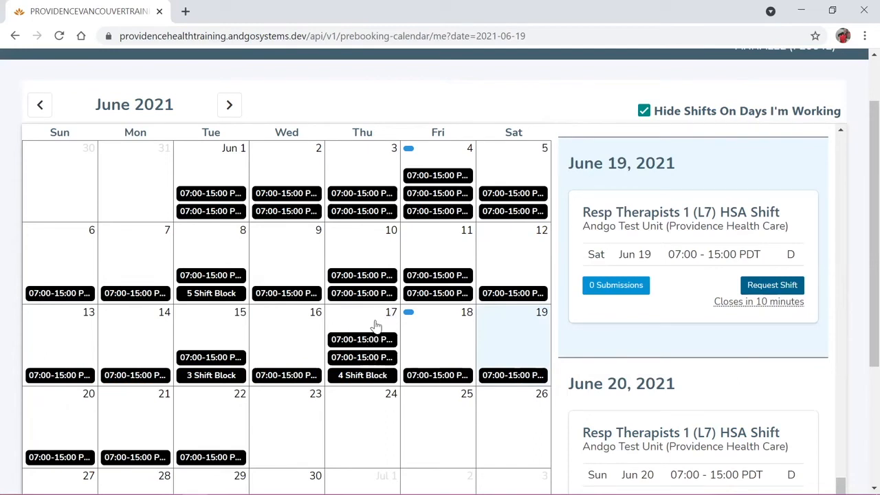
Select June 17 and scroll the side panel to the June 15–17 3 Shift Block
{"action": "left_click", "coordinate": [363, 312]}
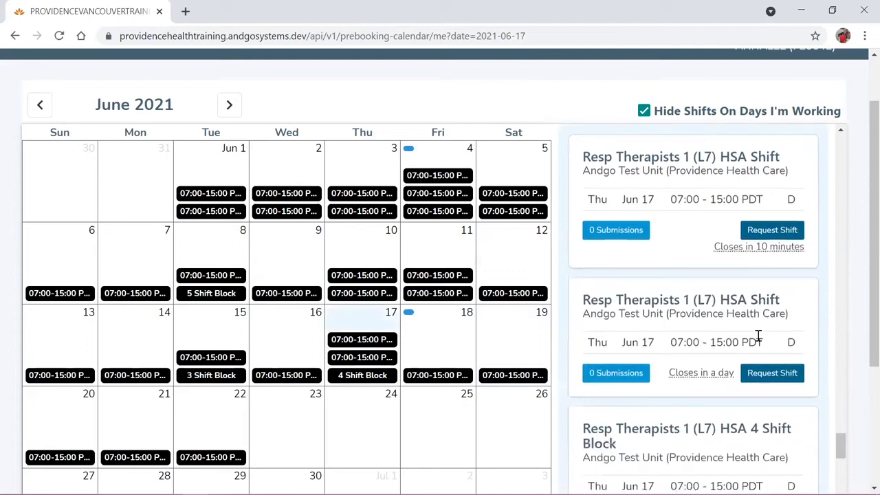
{"action": "scroll", "scroll_direction": "down", "scroll_amount": 3}
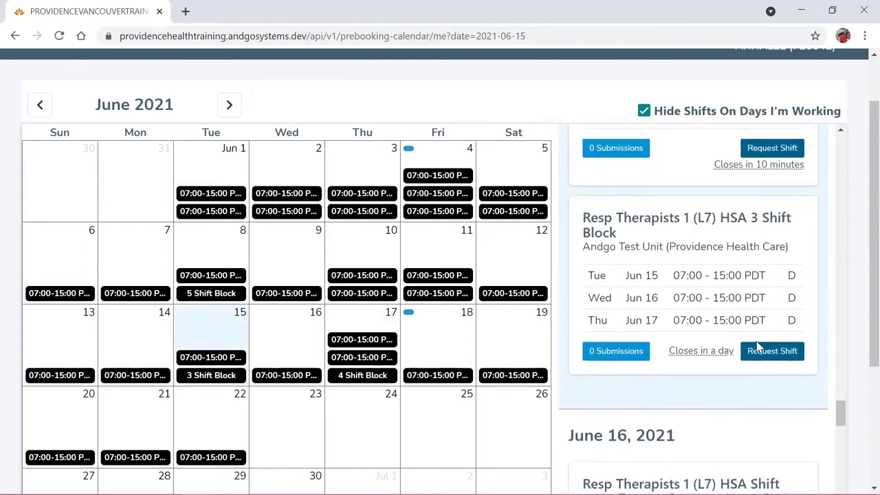
{"action": "mouse_move", "coordinate": [850, 344]}
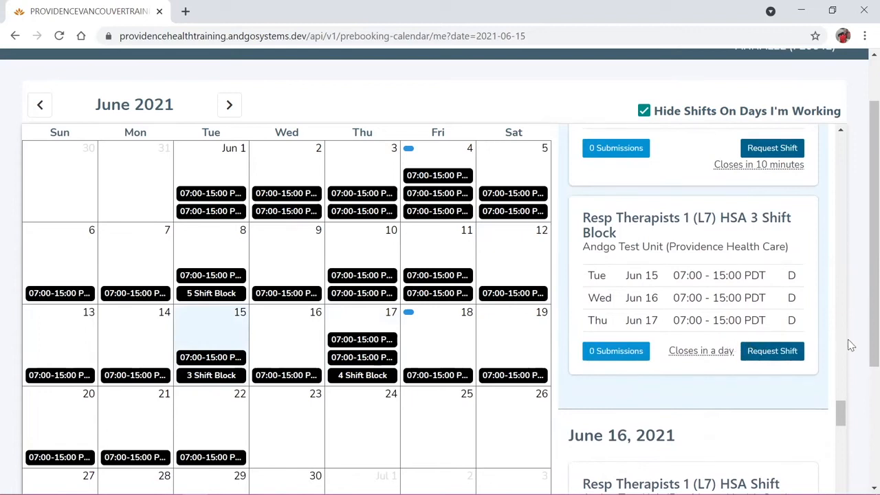
{"action": "mouse_move", "coordinate": [701, 351]}
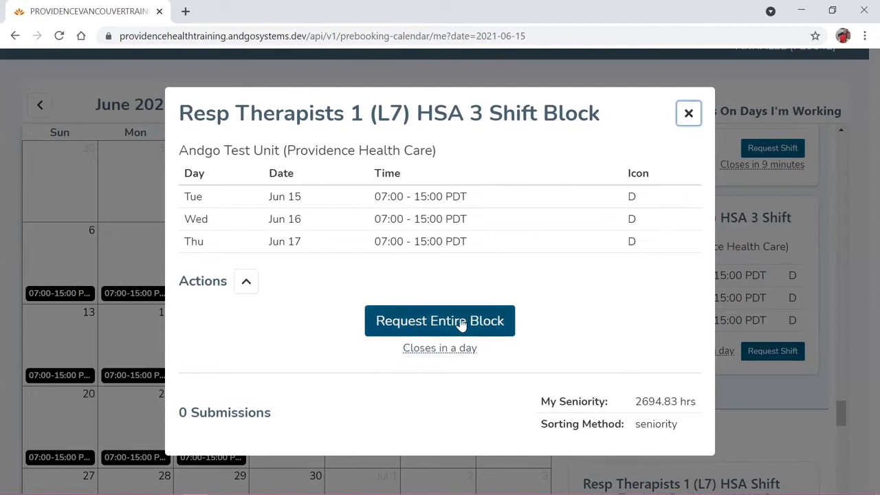
Request the entire June 15–17 3 Shift Block and review the submission
{"action": "left_click", "coordinate": [439, 321]}
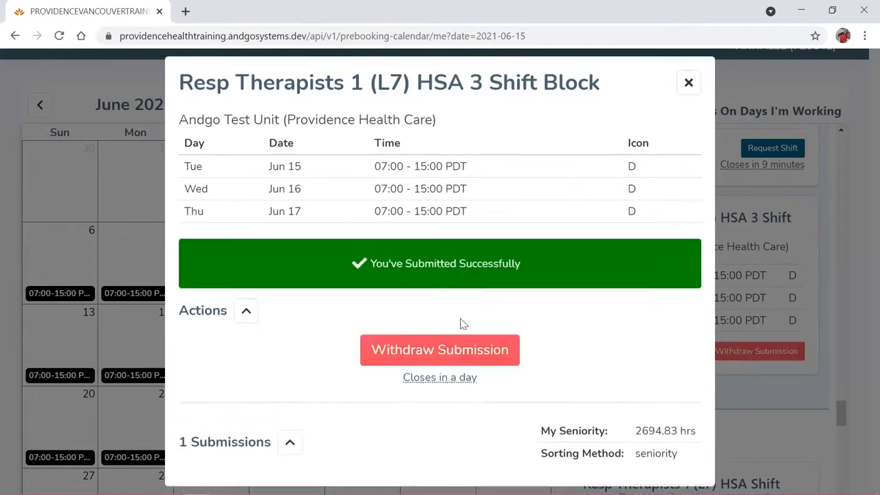
{"action": "scroll", "scroll_direction": "down", "scroll_amount": 3}
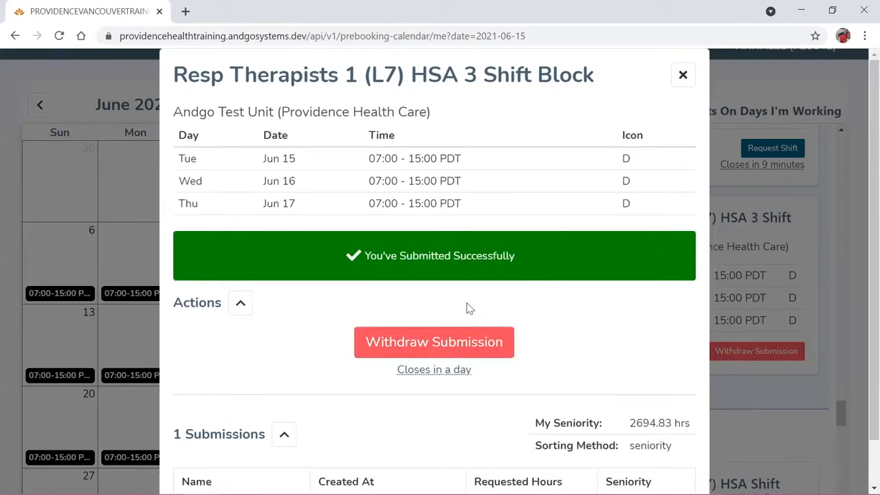
{"action": "mouse_move", "coordinate": [512, 294]}
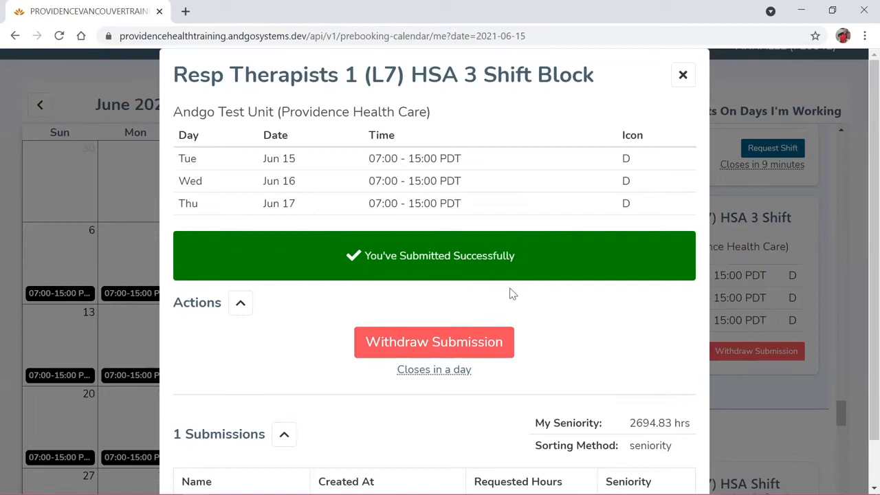
{"action": "scroll", "scroll_direction": "down", "scroll_amount": 3}
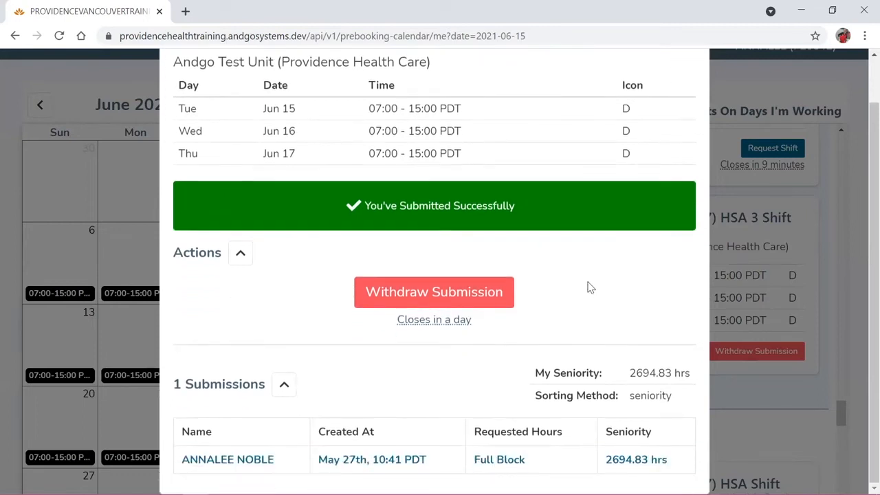
{"action": "mouse_move", "coordinate": [468, 431]}
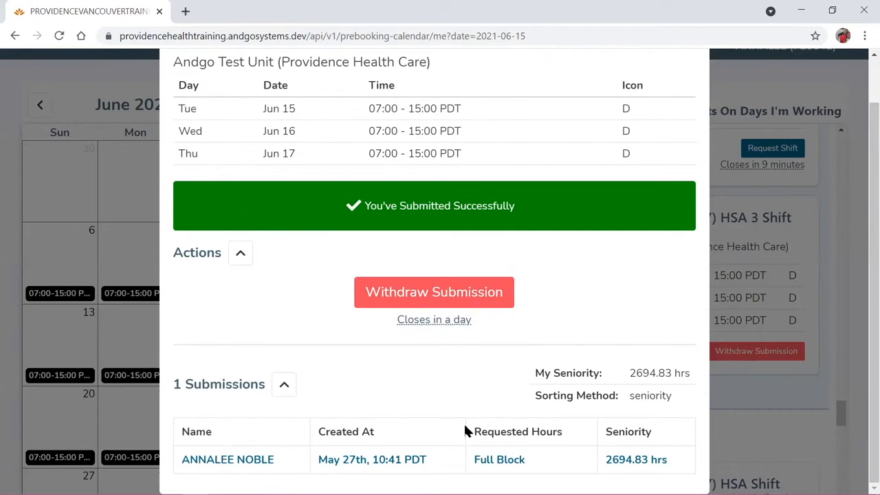
{"action": "mouse_move", "coordinate": [556, 452]}
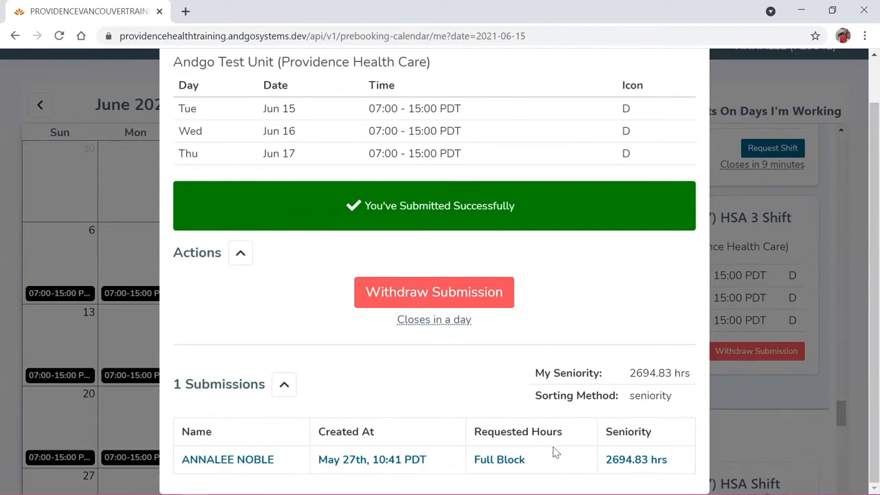
{"action": "mouse_move", "coordinate": [513, 366]}
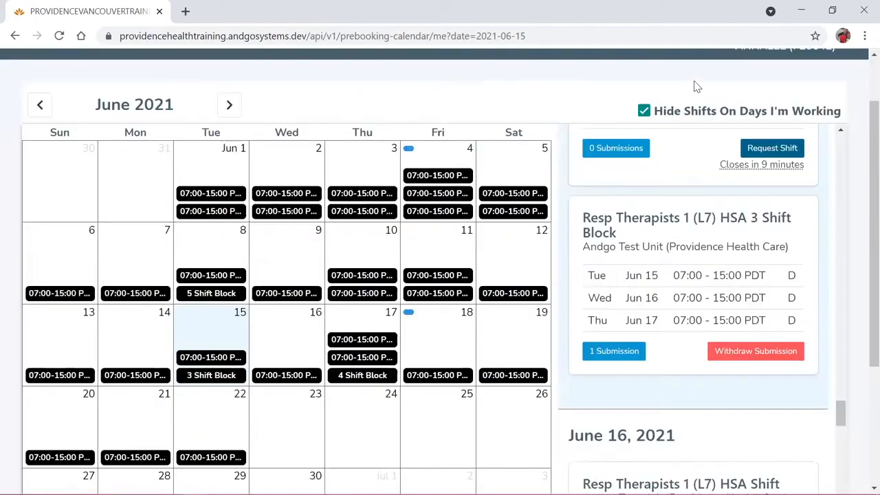
{"action": "mouse_move", "coordinate": [711, 145]}
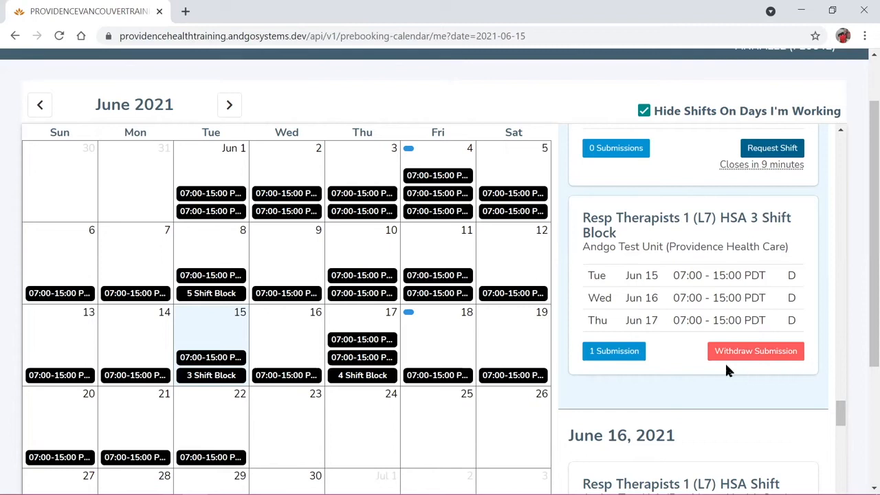
{"action": "mouse_move", "coordinate": [756, 352]}
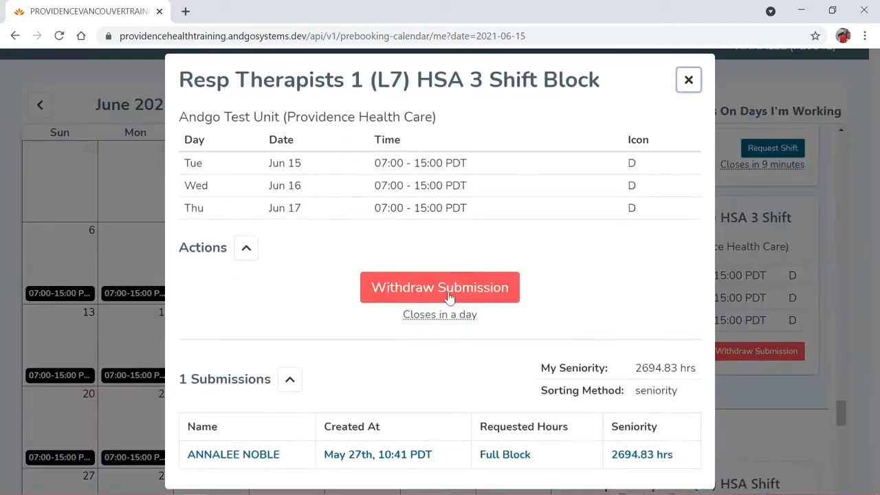
Withdraw the June 15–17 block submission and close the block details
{"action": "left_click", "coordinate": [439, 288]}
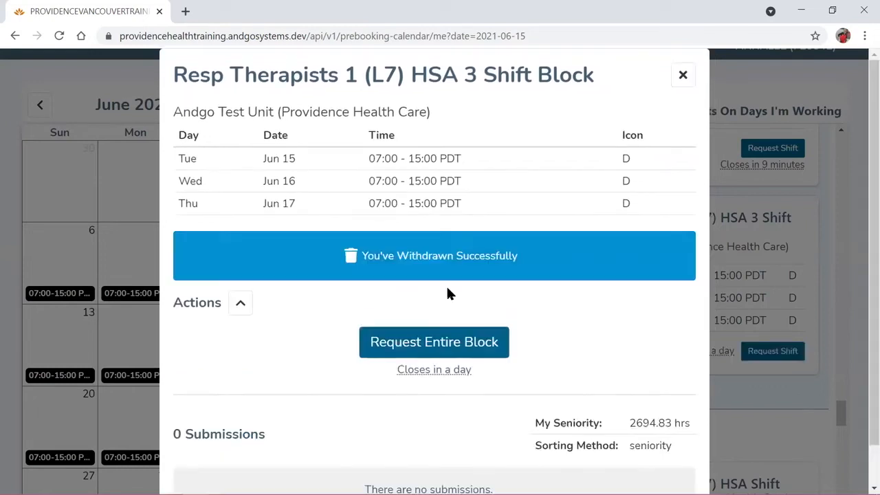
{"action": "mouse_move", "coordinate": [542, 258]}
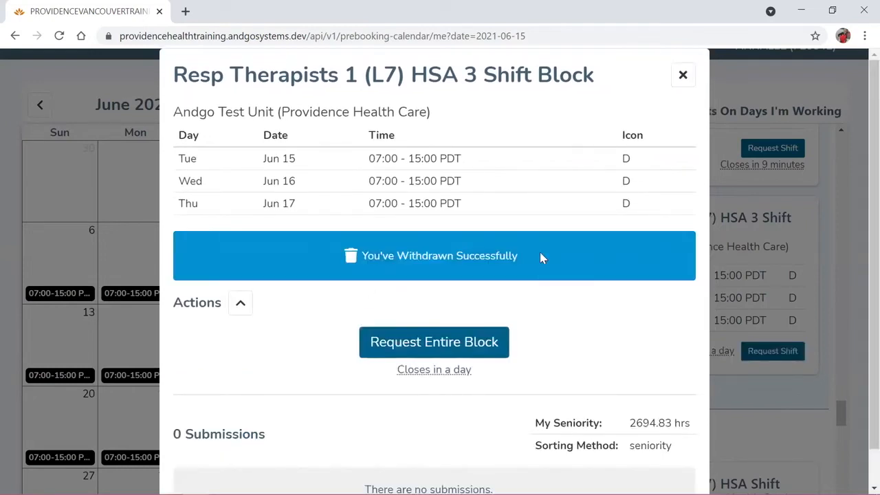
{"action": "mouse_move", "coordinate": [451, 301]}
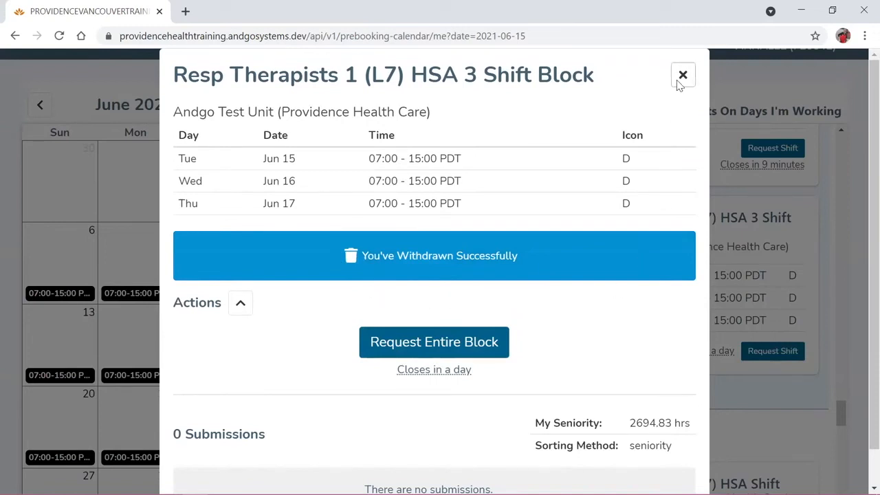
{"action": "left_click", "coordinate": [683, 74]}
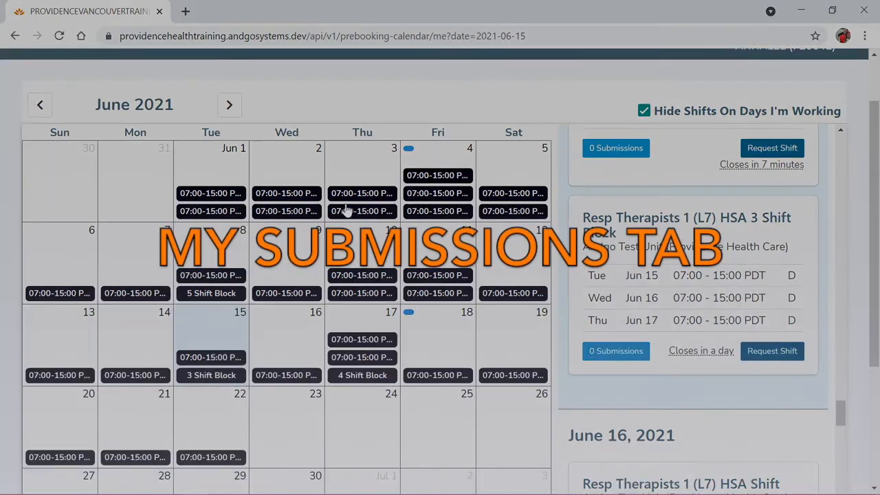
{"action": "left_click", "coordinate": [134, 109]}
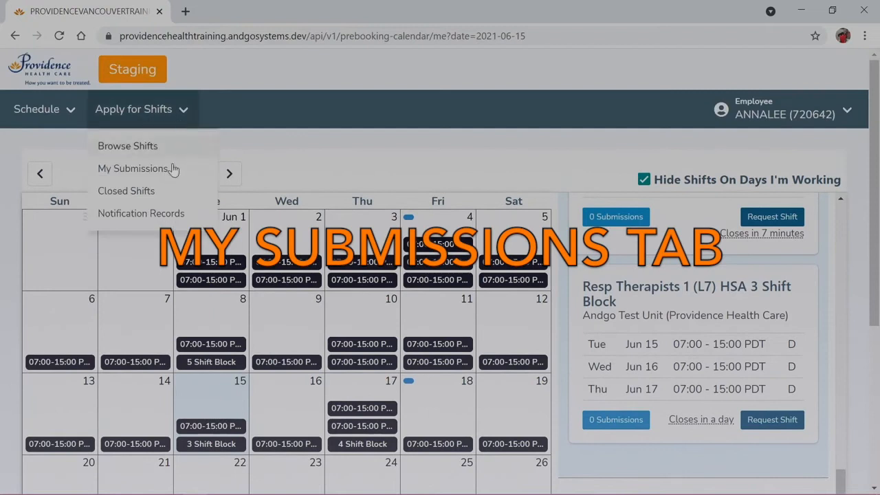
{"action": "mouse_move", "coordinate": [133, 169]}
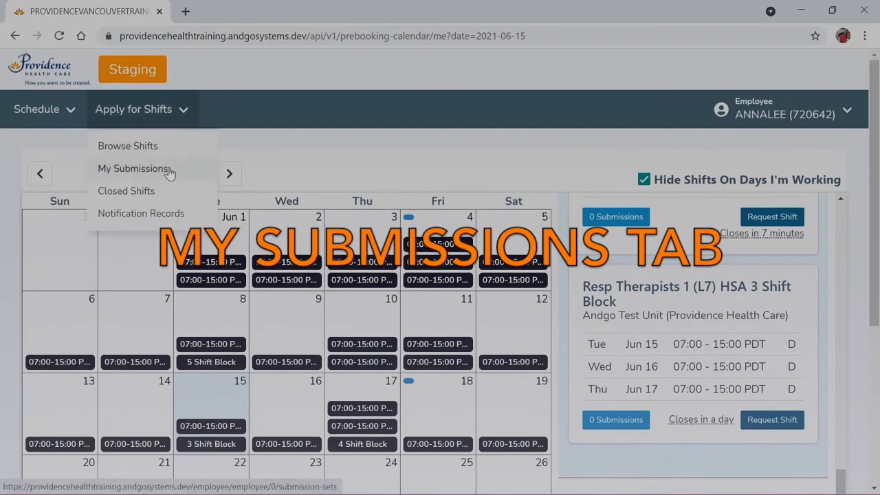
{"action": "left_click", "coordinate": [133, 168]}
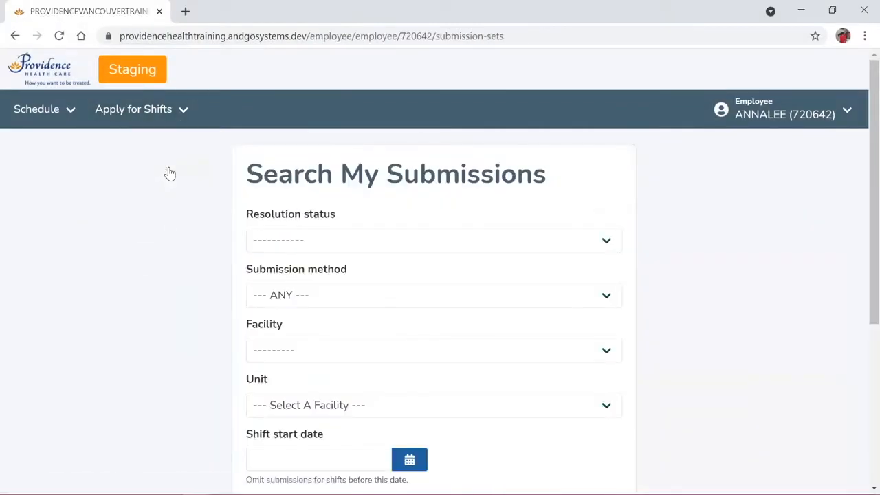
{"action": "scroll", "scroll_direction": "down", "scroll_amount": 3}
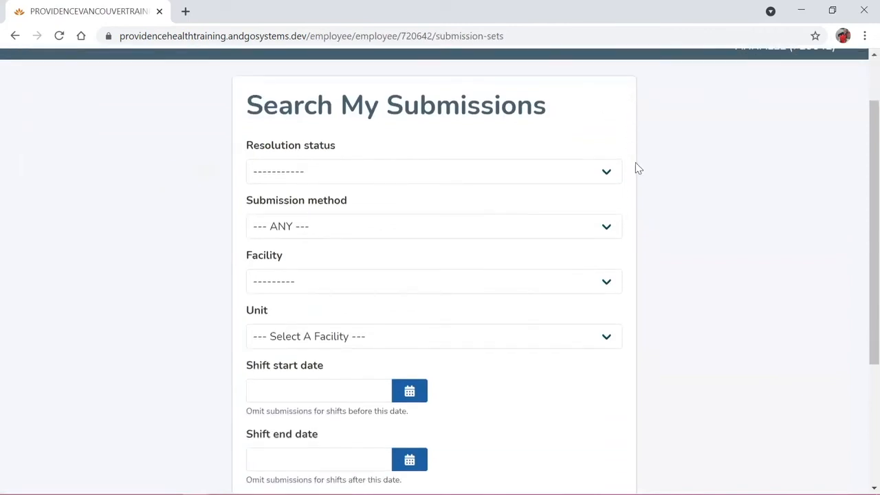
{"action": "mouse_move", "coordinate": [509, 171]}
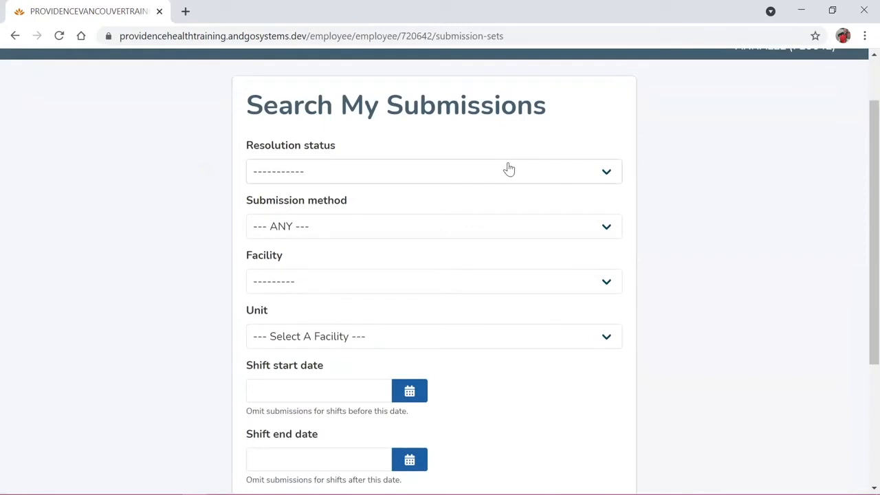
{"action": "mouse_move", "coordinate": [511, 171]}
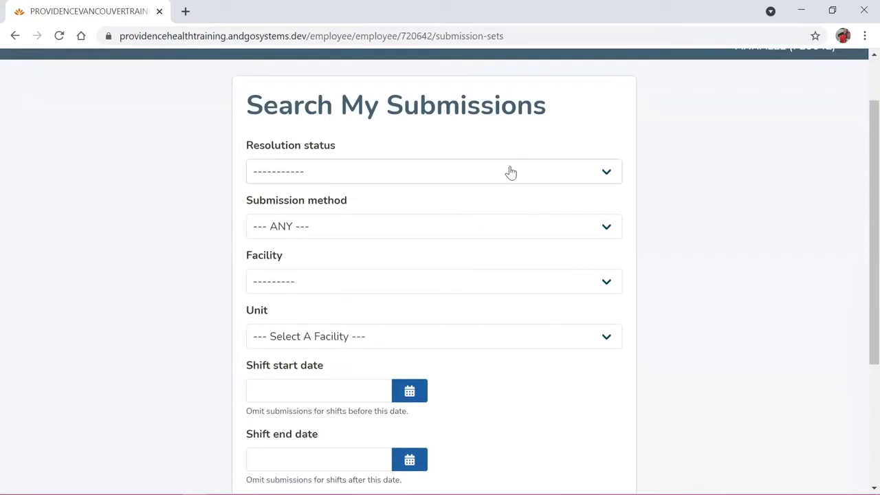
{"action": "left_click", "coordinate": [433, 171]}
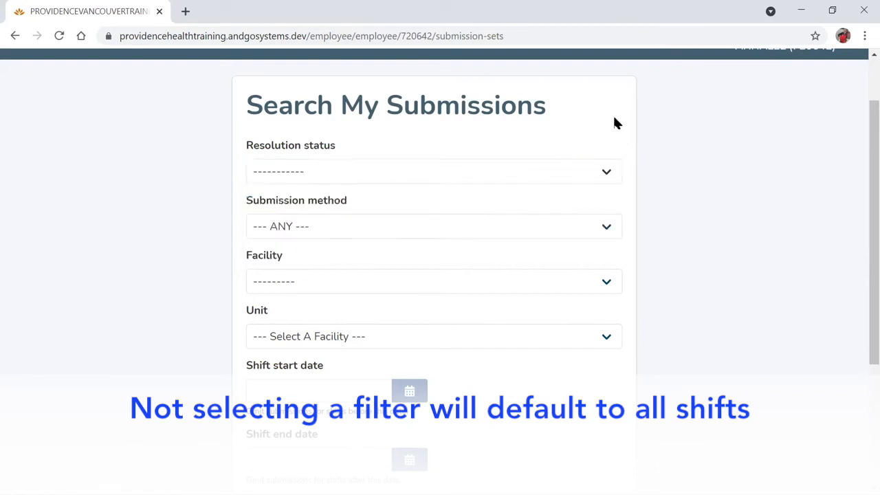
{"action": "left_click", "coordinate": [433, 227]}
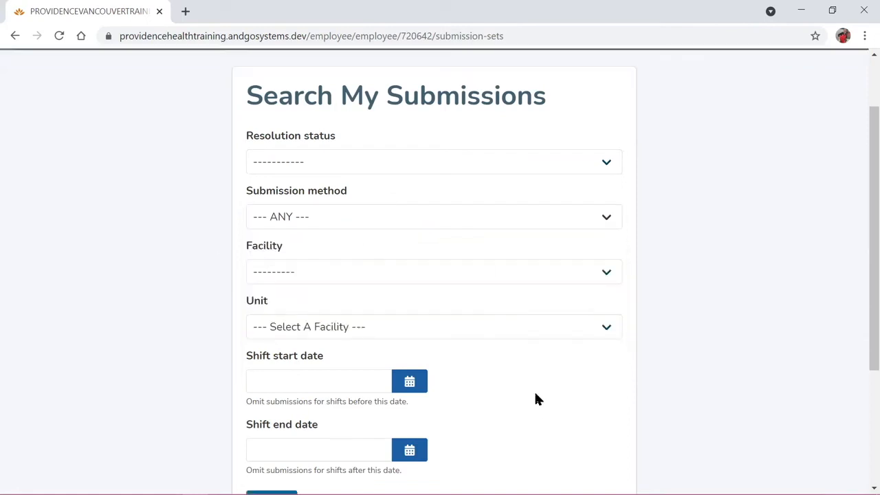
{"action": "scroll", "scroll_direction": "down", "scroll_amount": 3}
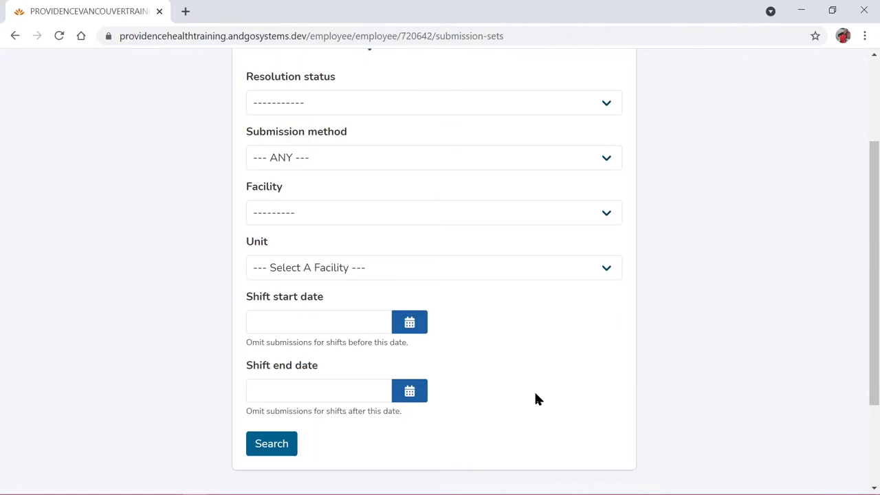
Filter submissions to Denied status at Andgo Test Unit and run the search
{"action": "left_click", "coordinate": [434, 103]}
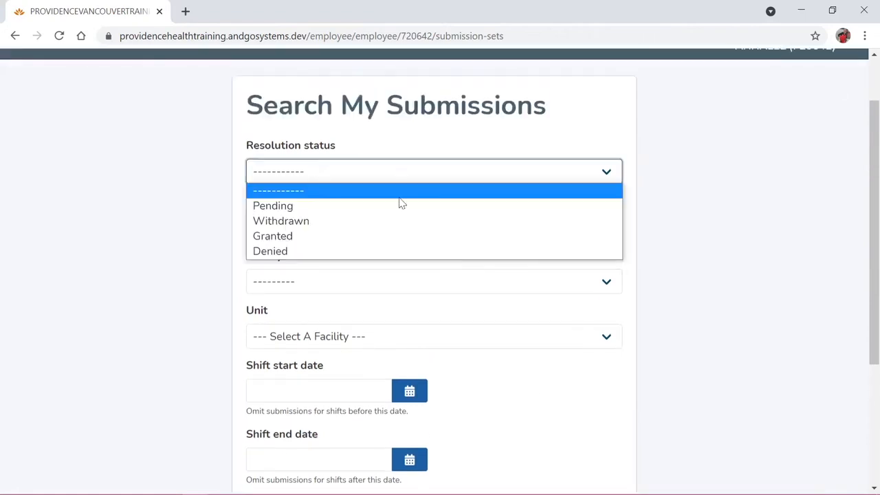
{"action": "left_click", "coordinate": [270, 250]}
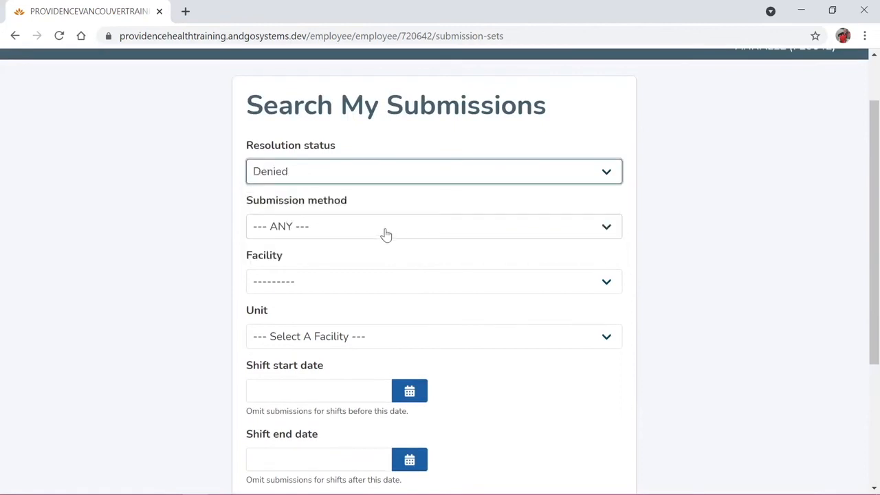
{"action": "mouse_move", "coordinate": [324, 214]}
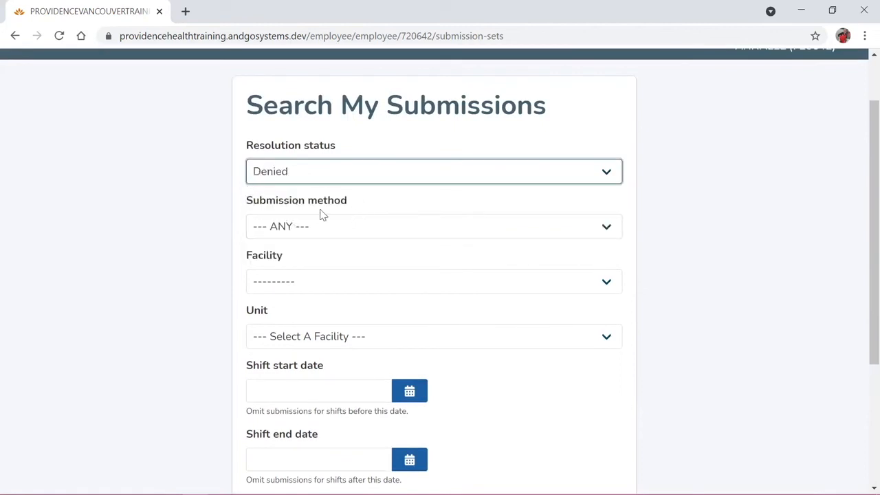
{"action": "scroll", "scroll_direction": "down", "scroll_amount": 3}
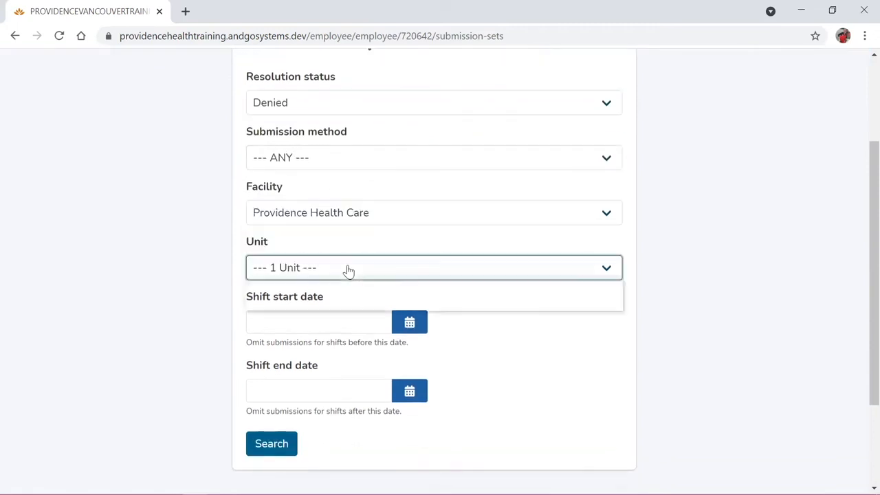
{"action": "left_click", "coordinate": [433, 267]}
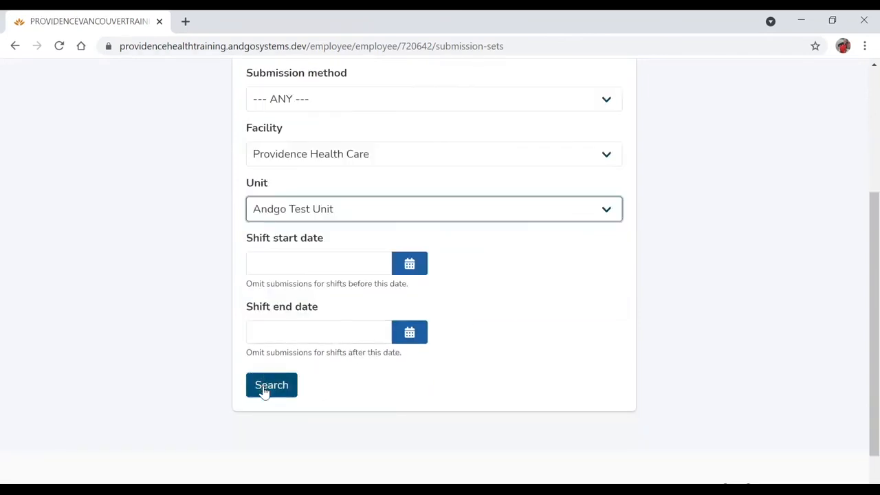
{"action": "left_click", "coordinate": [271, 384]}
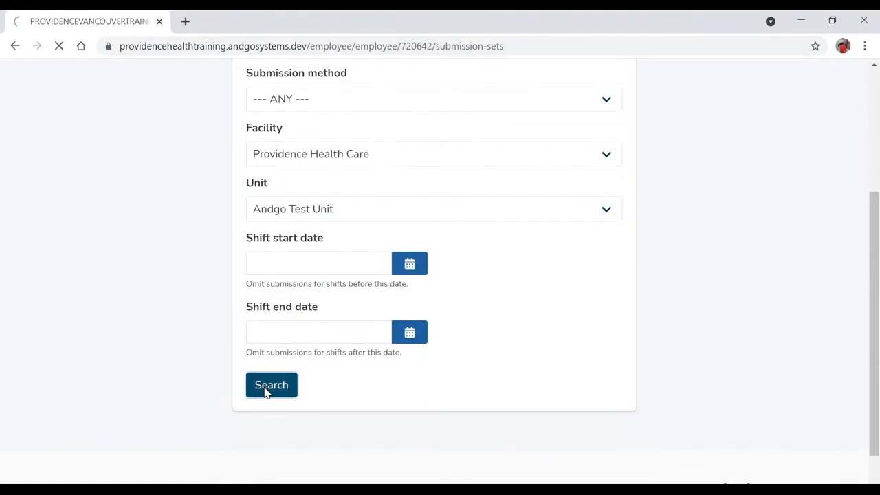
Run the denied search and expand the first shift's denial reason
{"action": "left_click", "coordinate": [271, 386]}
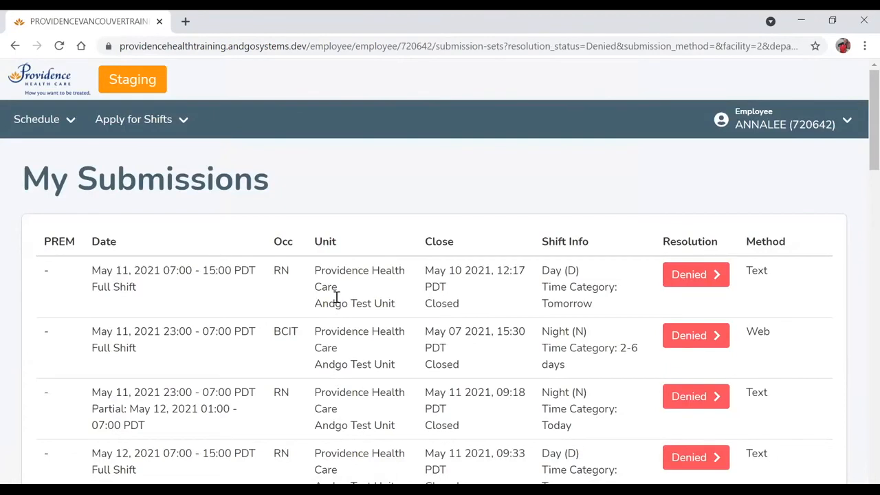
{"action": "mouse_move", "coordinate": [160, 220]}
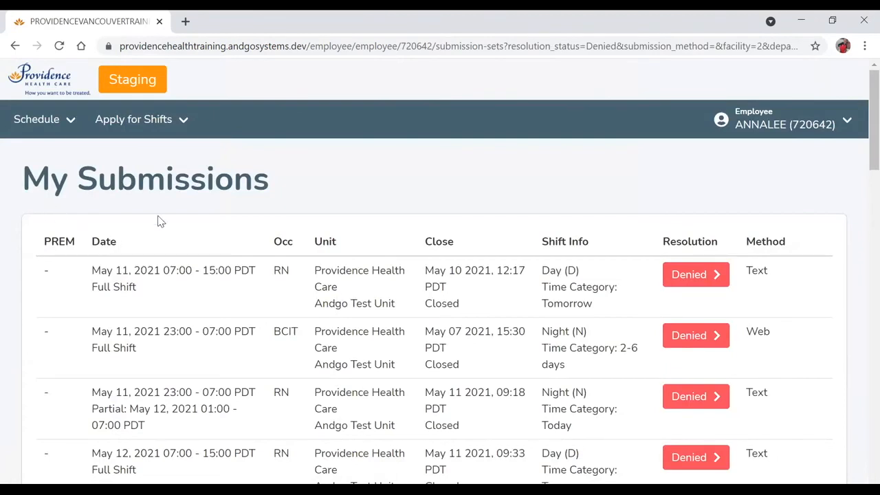
{"action": "mouse_move", "coordinate": [734, 236]}
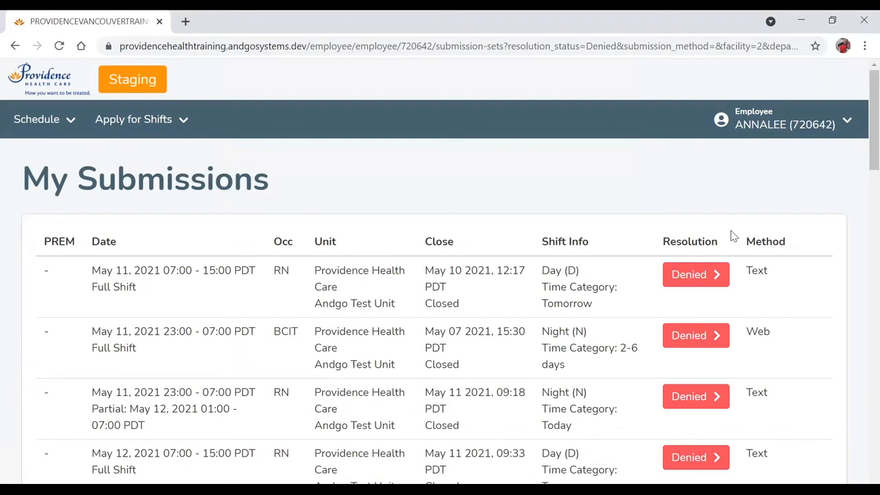
{"action": "mouse_move", "coordinate": [709, 260]}
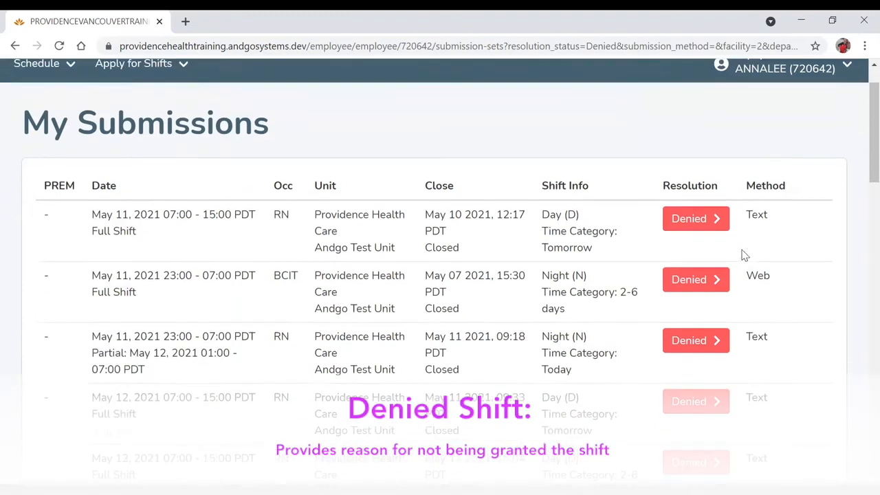
{"action": "scroll", "scroll_direction": "down", "scroll_amount": 3}
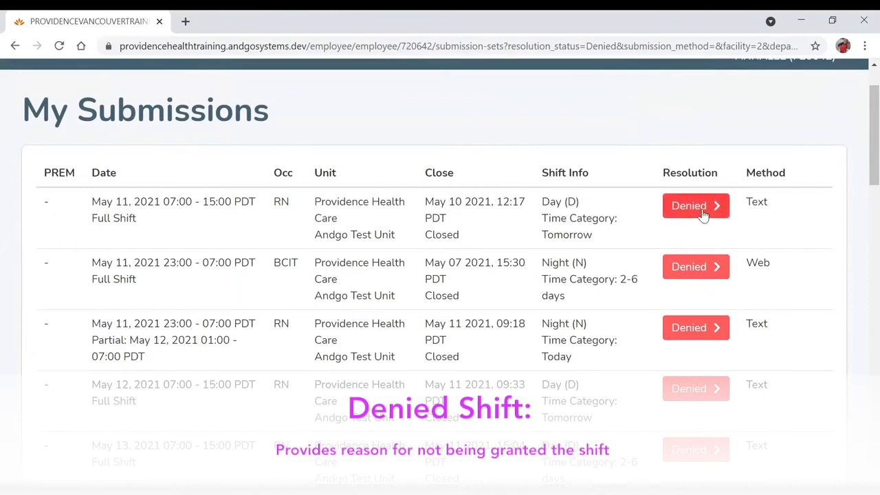
{"action": "left_click", "coordinate": [696, 206]}
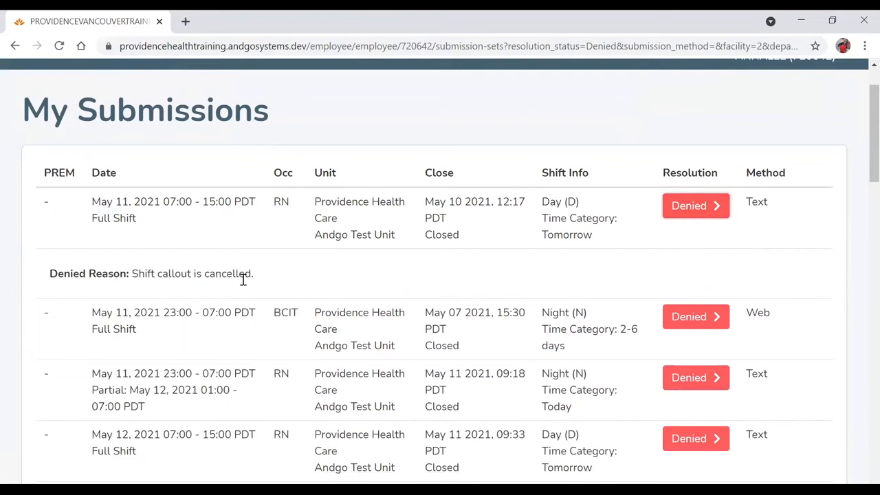
{"action": "mouse_move", "coordinate": [160, 274]}
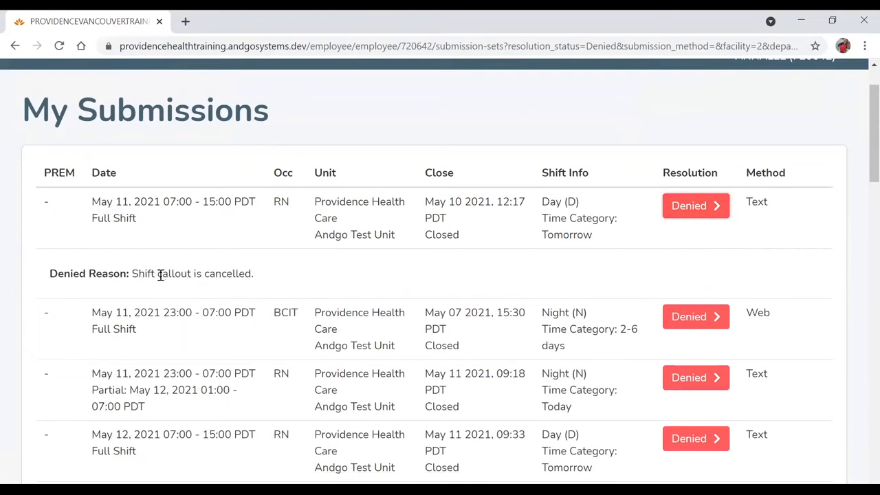
Expand the denial reason for the May 16 RT 1 shift
{"action": "scroll", "scroll_direction": "down", "scroll_amount": 3}
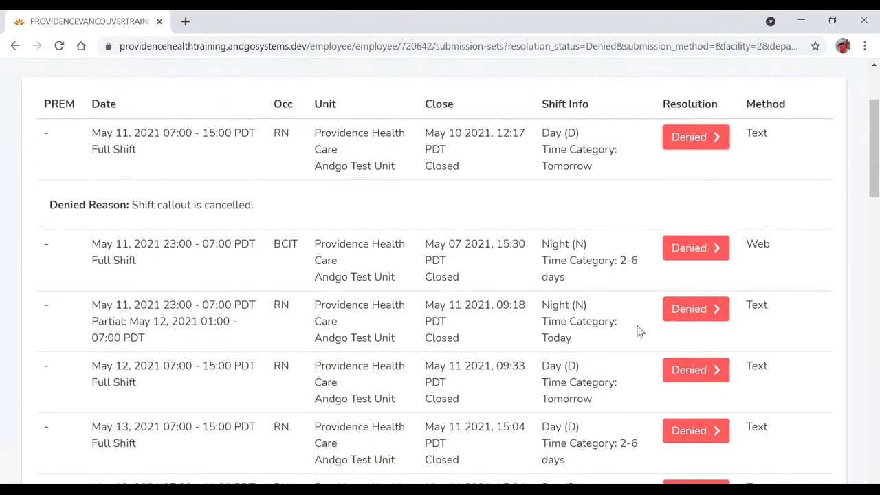
{"action": "scroll", "scroll_direction": "down", "scroll_amount": 3}
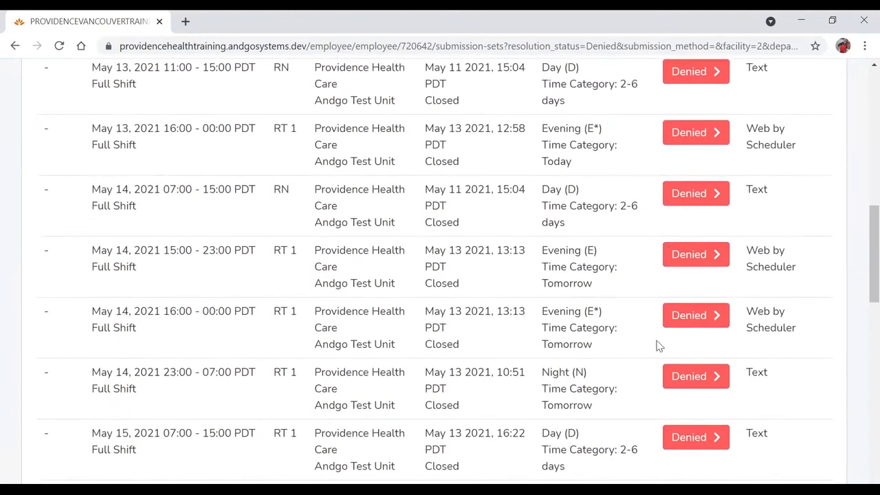
{"action": "scroll", "scroll_direction": "down", "scroll_amount": 3}
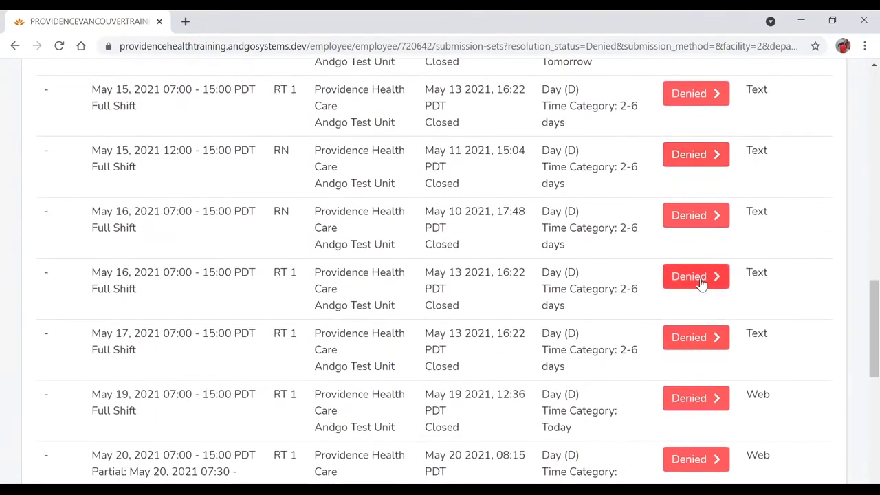
{"action": "left_click", "coordinate": [695, 276]}
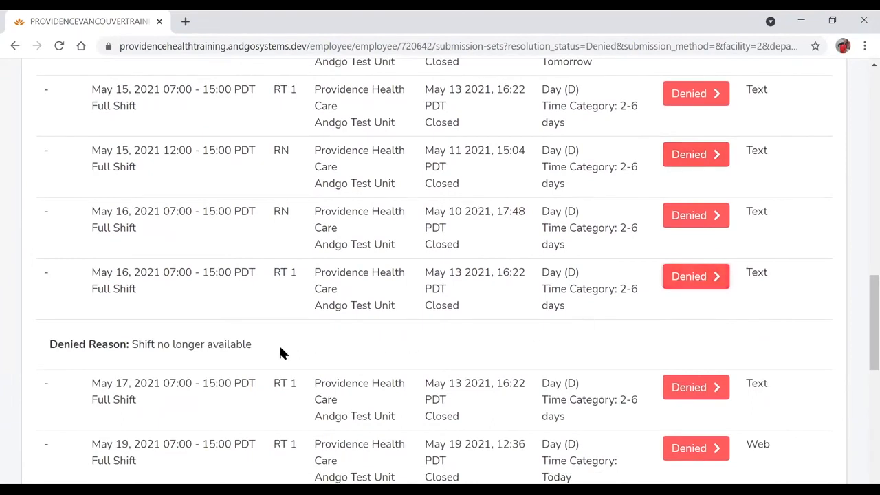
{"action": "mouse_move", "coordinate": [200, 350]}
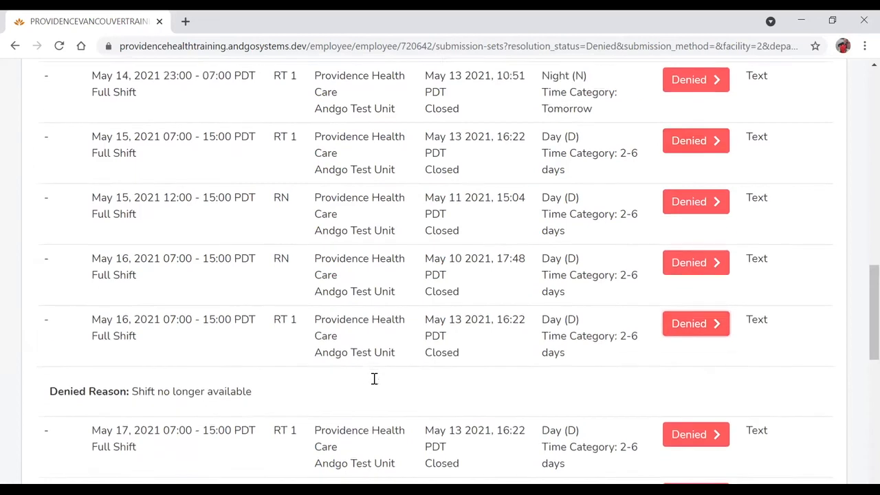
{"action": "scroll", "scroll_direction": "up", "scroll_amount": 3}
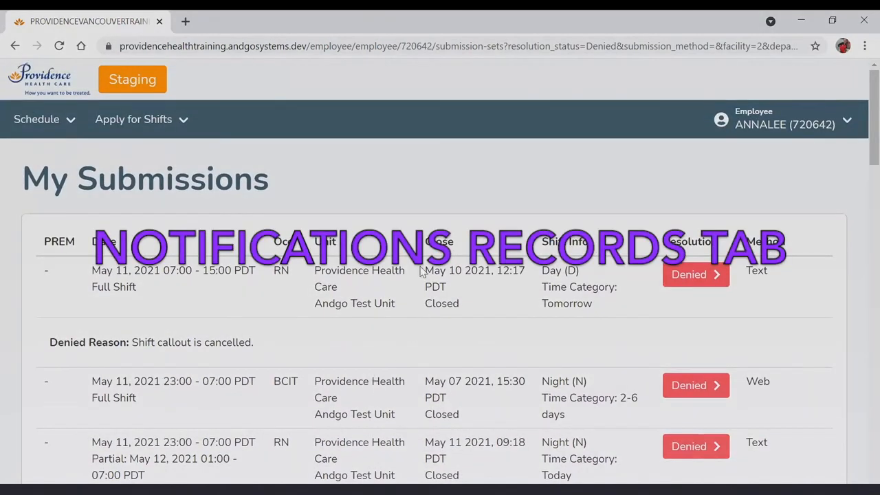
{"action": "mouse_move", "coordinate": [191, 151]}
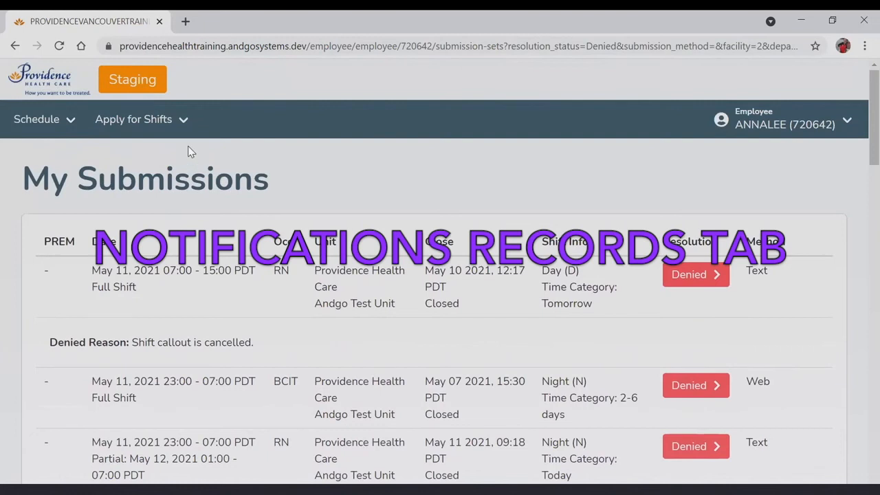
{"action": "left_click", "coordinate": [133, 119]}
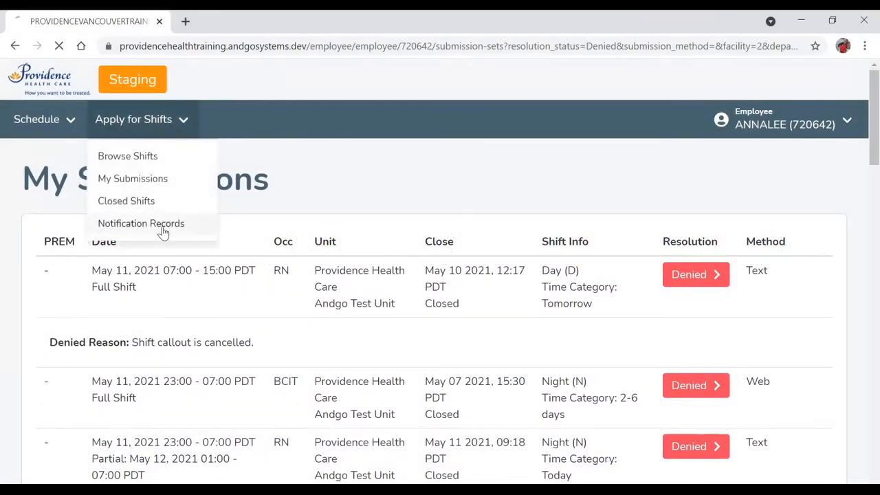
Go to Notification Records and open the Search Notifications advanced form
{"action": "left_click", "coordinate": [141, 223]}
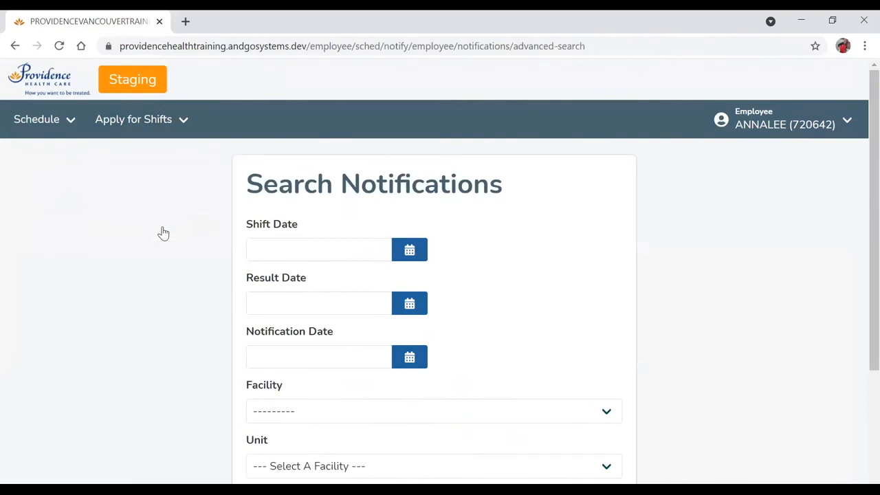
{"action": "mouse_move", "coordinate": [529, 289]}
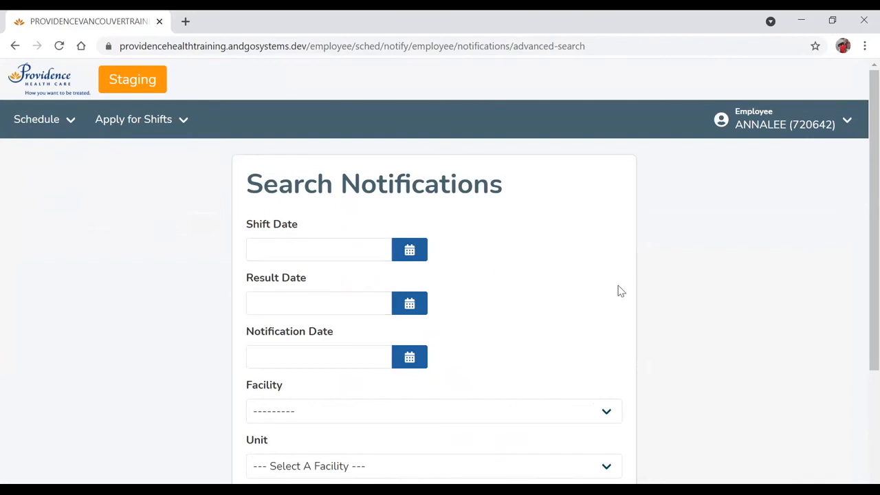
{"action": "scroll", "scroll_direction": "down", "scroll_amount": 3}
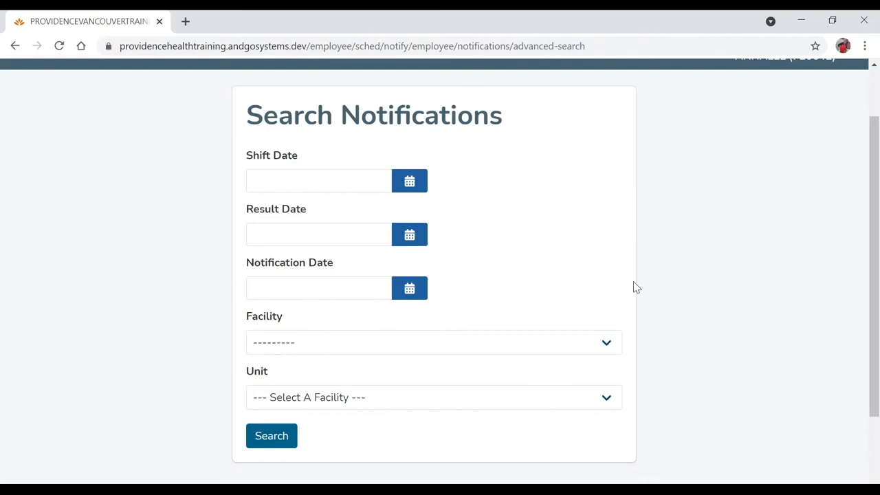
{"action": "left_click", "coordinate": [271, 435]}
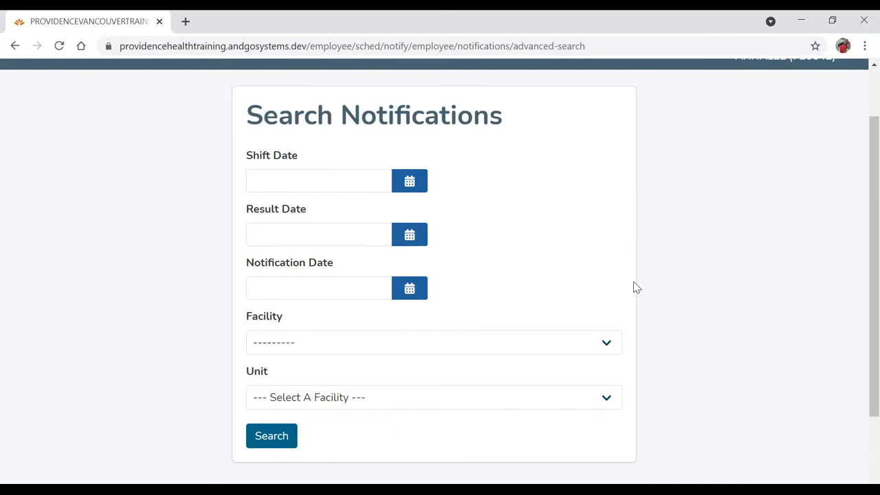
{"action": "left_click", "coordinate": [433, 342]}
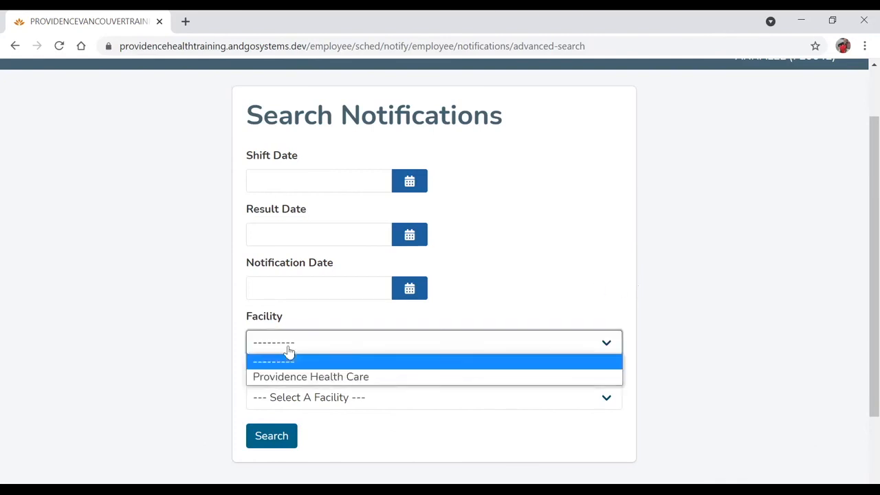
{"action": "mouse_move", "coordinate": [344, 377]}
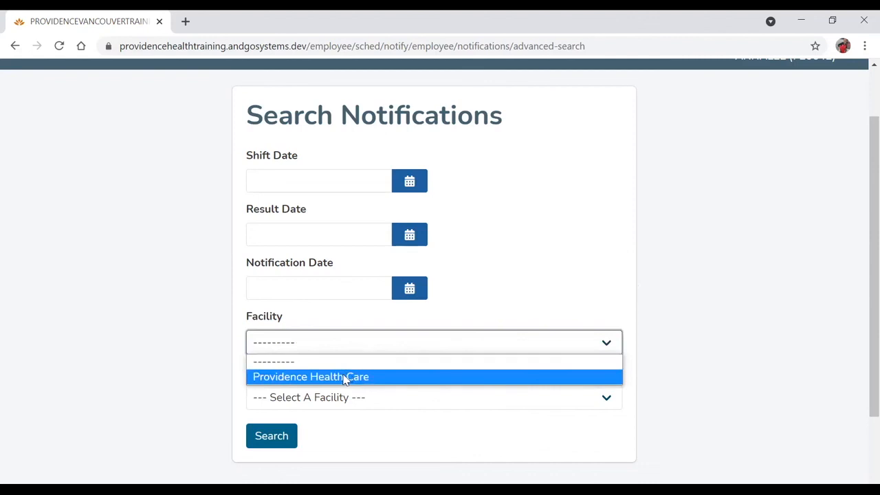
Pick Providence Health Care and Andgo Test Unit, then search notifications
{"action": "left_click", "coordinate": [310, 376]}
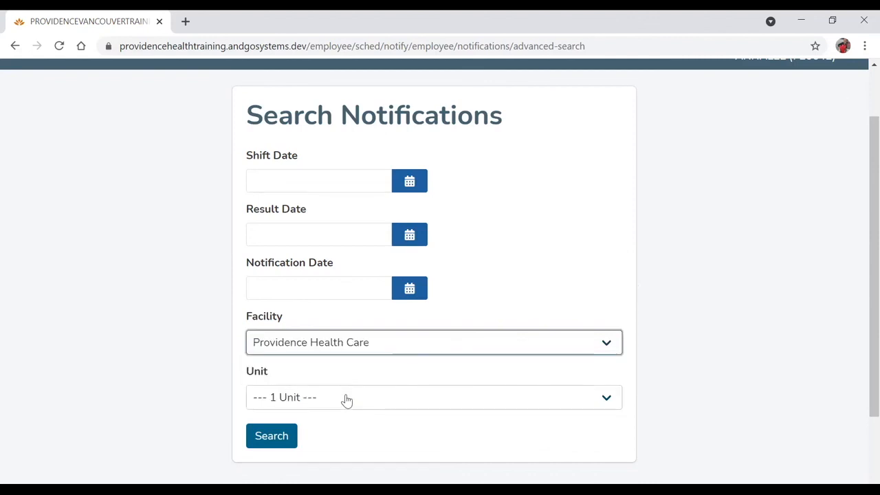
{"action": "left_click", "coordinate": [433, 397]}
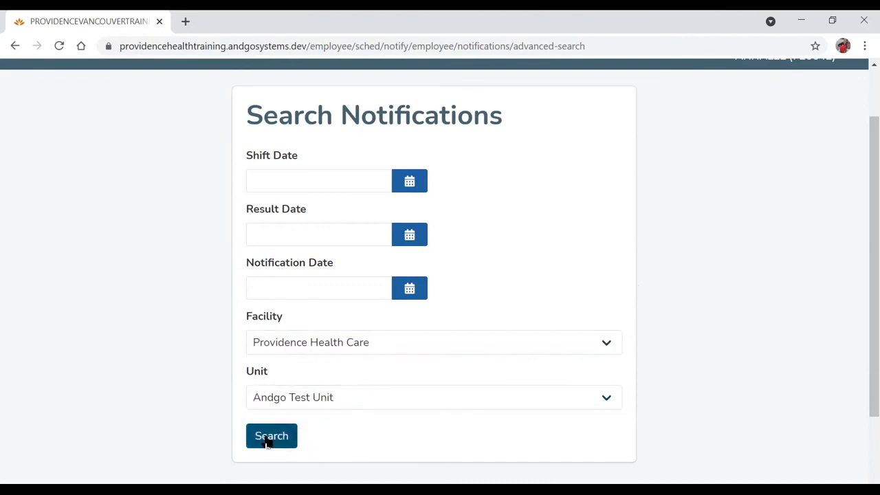
{"action": "left_click", "coordinate": [271, 436]}
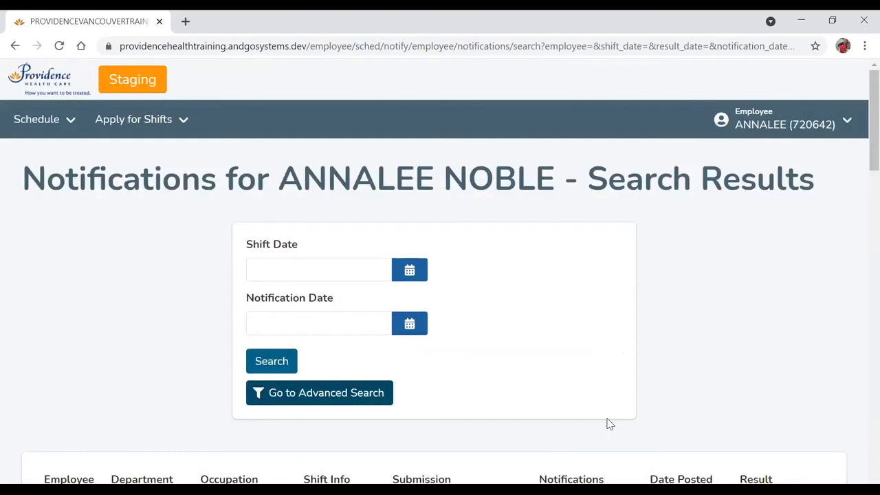
{"action": "scroll", "scroll_direction": "down", "scroll_amount": 3}
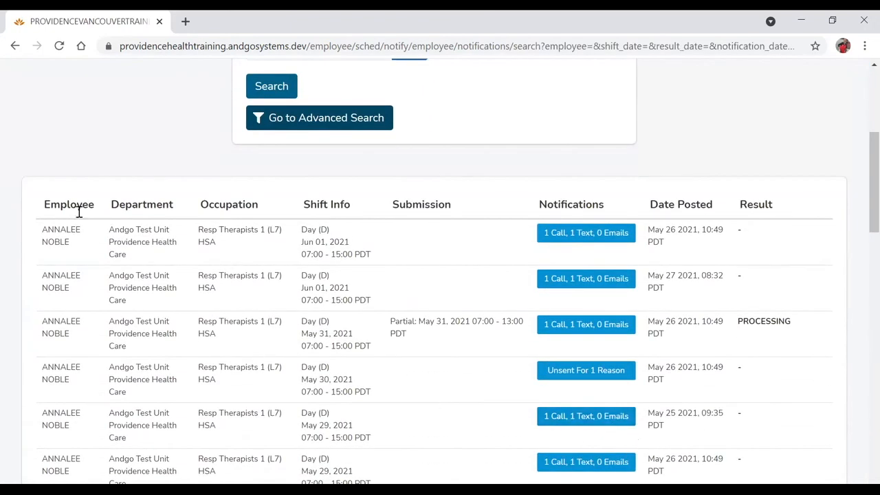
{"action": "mouse_move", "coordinate": [226, 198]}
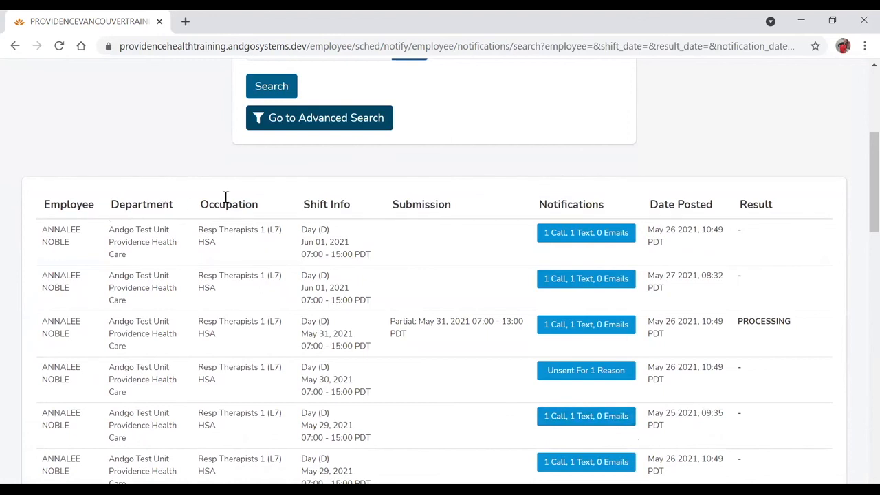
{"action": "mouse_move", "coordinate": [324, 200]}
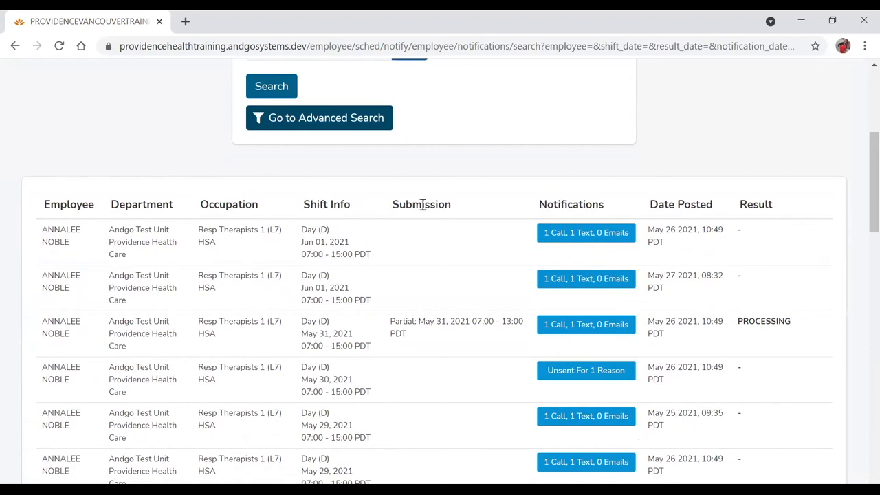
{"action": "mouse_move", "coordinate": [578, 206]}
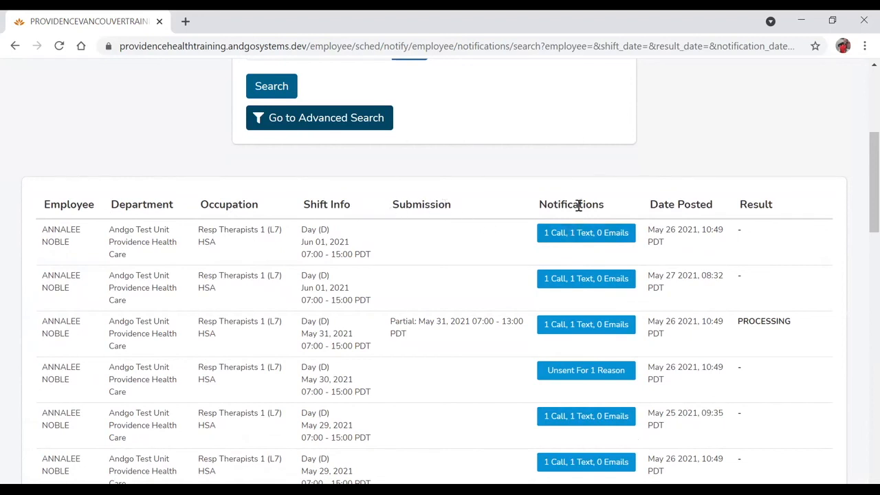
{"action": "mouse_move", "coordinate": [678, 205]}
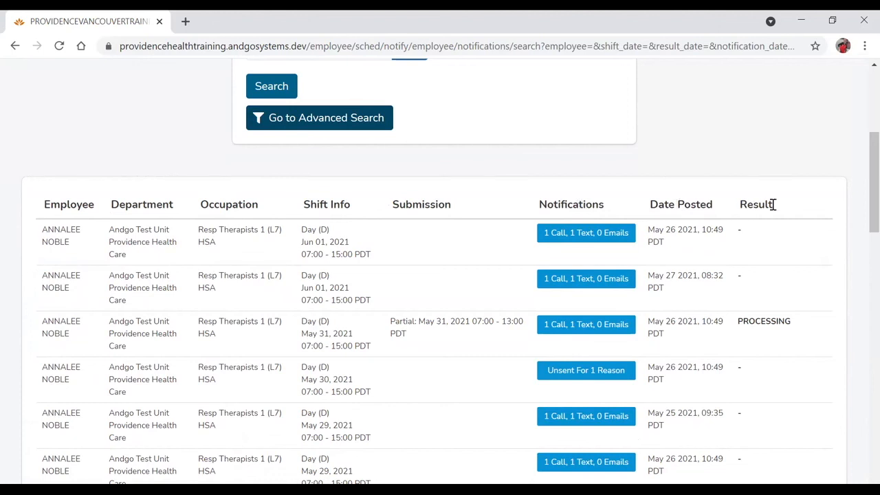
{"action": "mouse_move", "coordinate": [756, 204]}
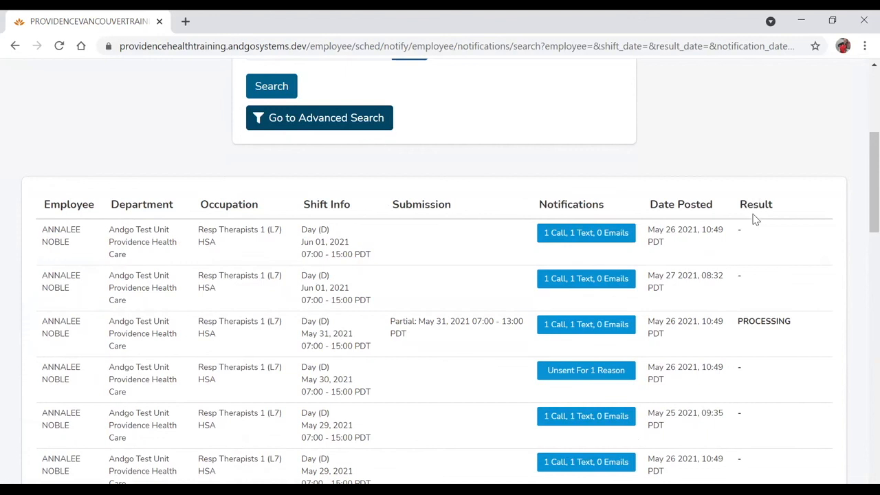
{"action": "mouse_move", "coordinate": [737, 265]}
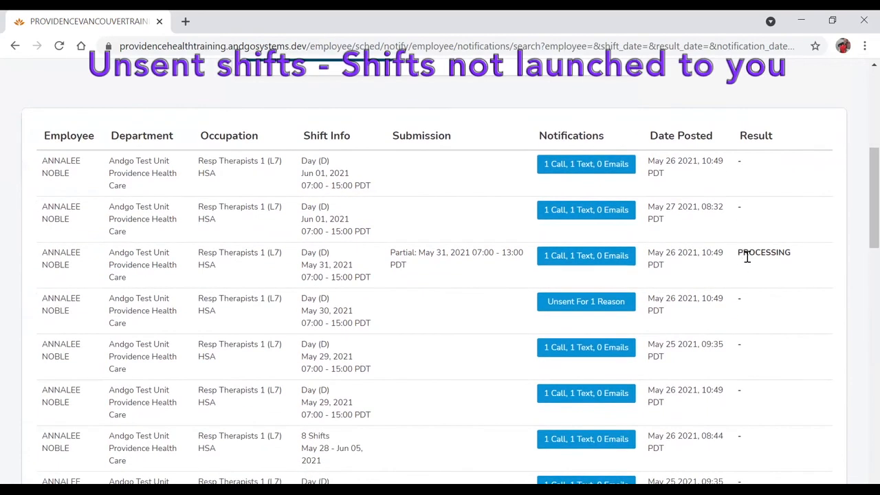
{"action": "mouse_move", "coordinate": [767, 284]}
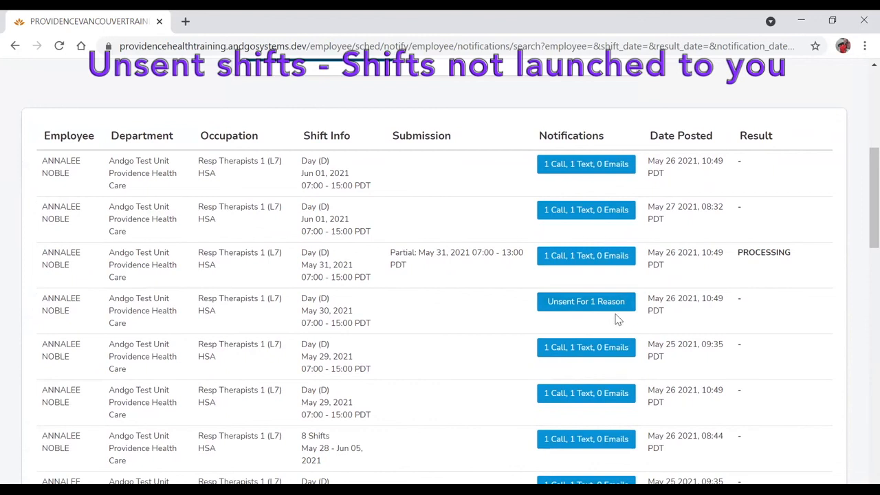
{"action": "mouse_move", "coordinate": [586, 301]}
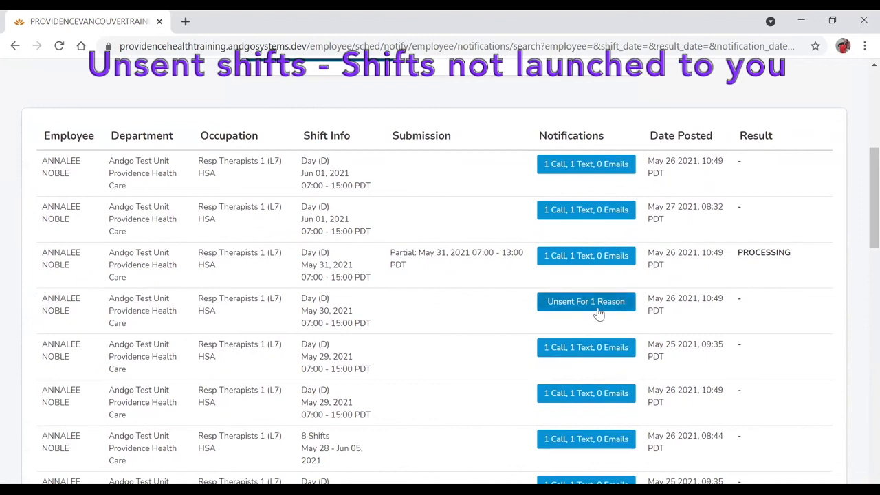
Show May 30's unsent reason and May 31's call/text details (Did Not Submit, SMS error), then go home
{"action": "left_click", "coordinate": [586, 302]}
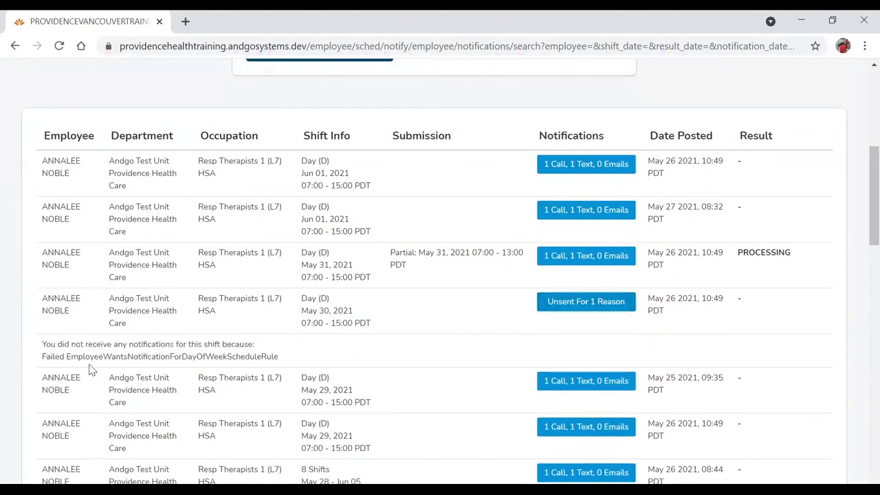
{"action": "mouse_move", "coordinate": [191, 353]}
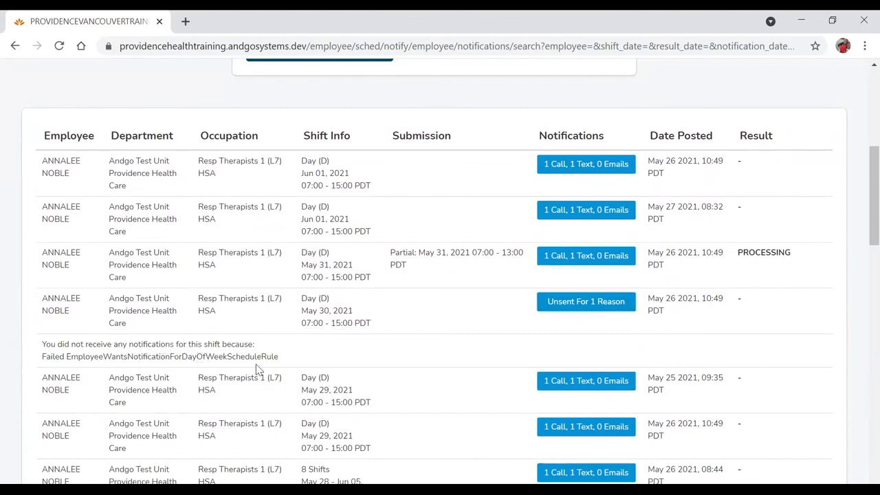
{"action": "mouse_move", "coordinate": [326, 364]}
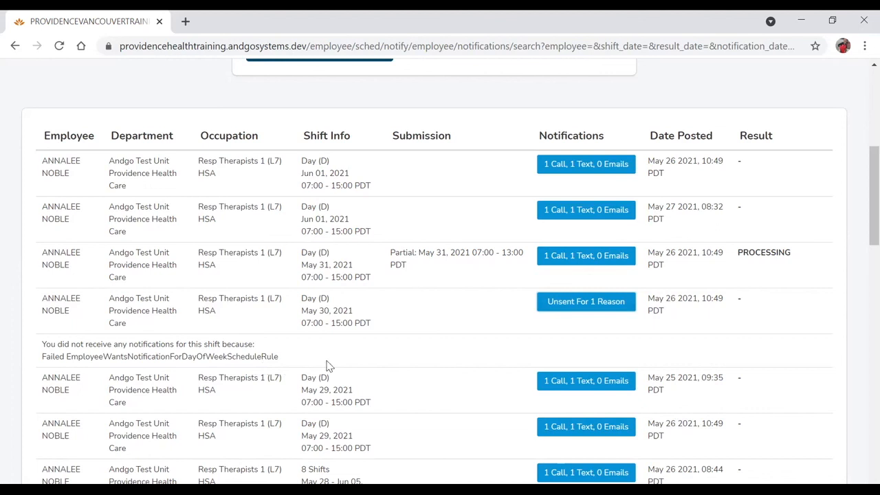
{"action": "mouse_move", "coordinate": [337, 363]}
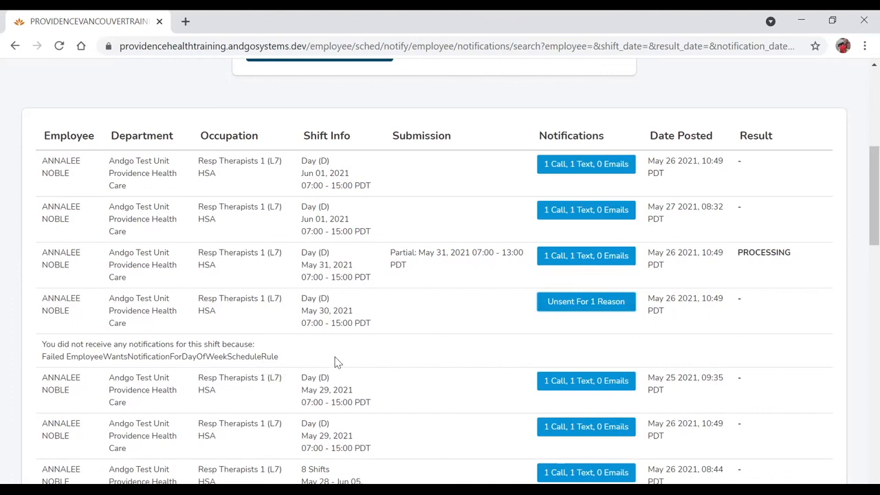
{"action": "mouse_move", "coordinate": [585, 255]}
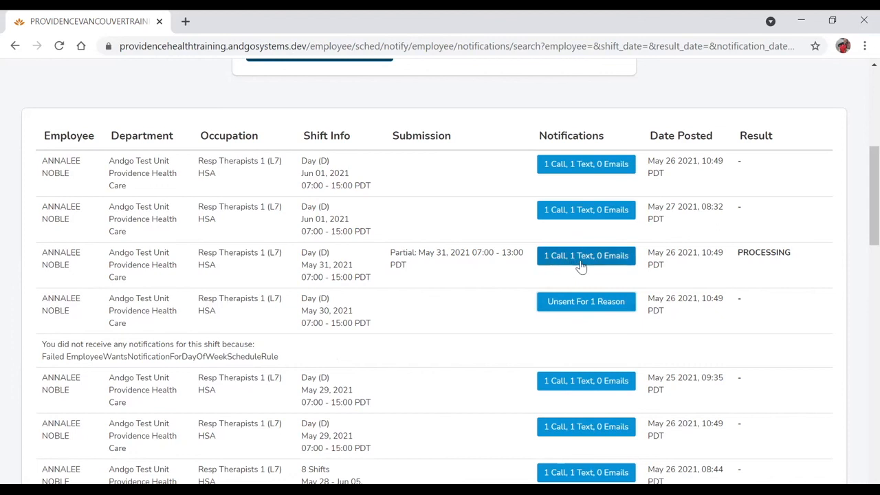
{"action": "left_click", "coordinate": [585, 256]}
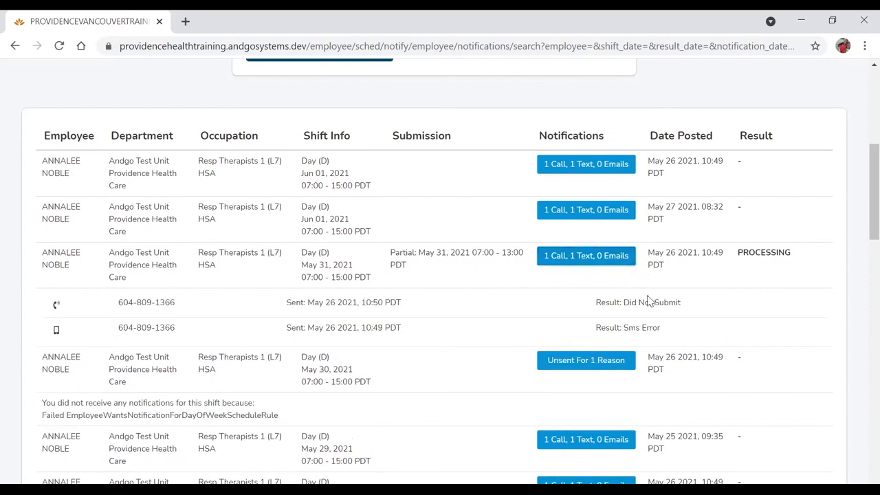
{"action": "double_click", "coordinate": [627, 303]}
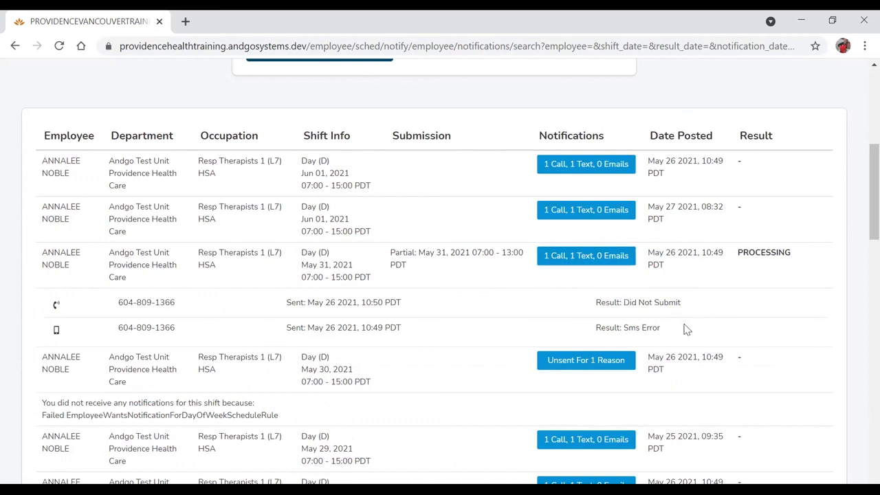
{"action": "mouse_move", "coordinate": [662, 320]}
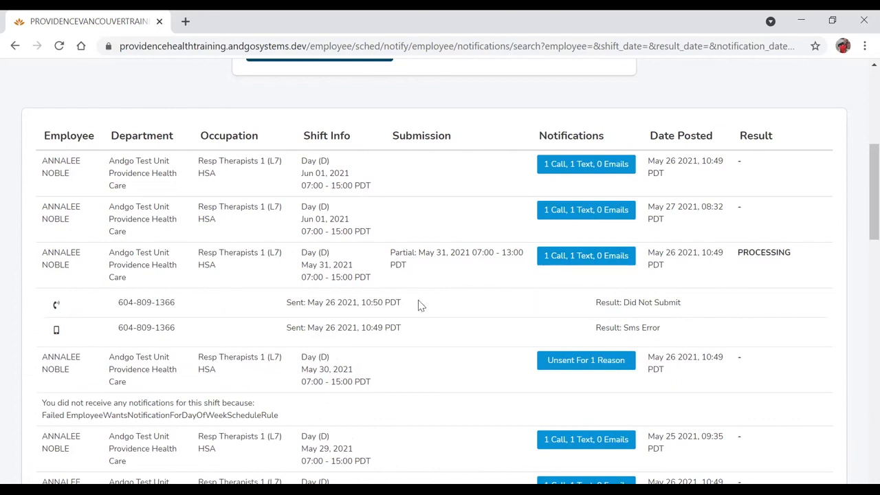
{"action": "scroll", "scroll_direction": "up", "scroll_amount": 3}
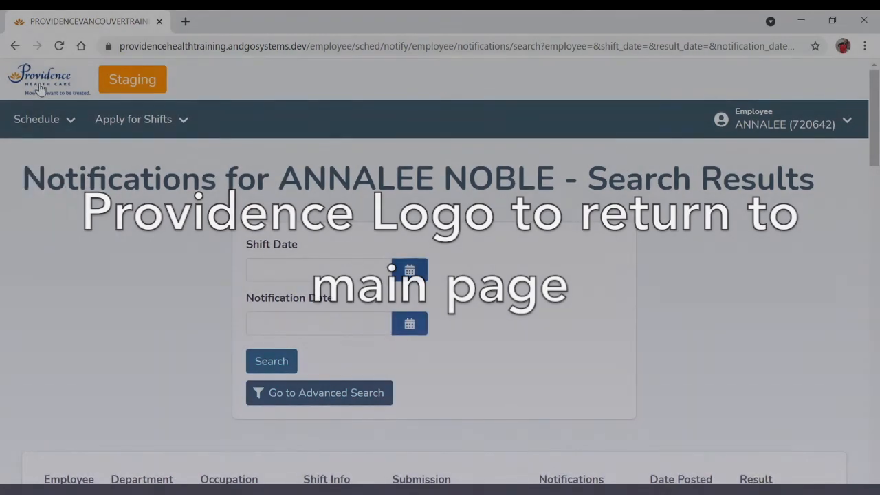
{"action": "left_click", "coordinate": [40, 78]}
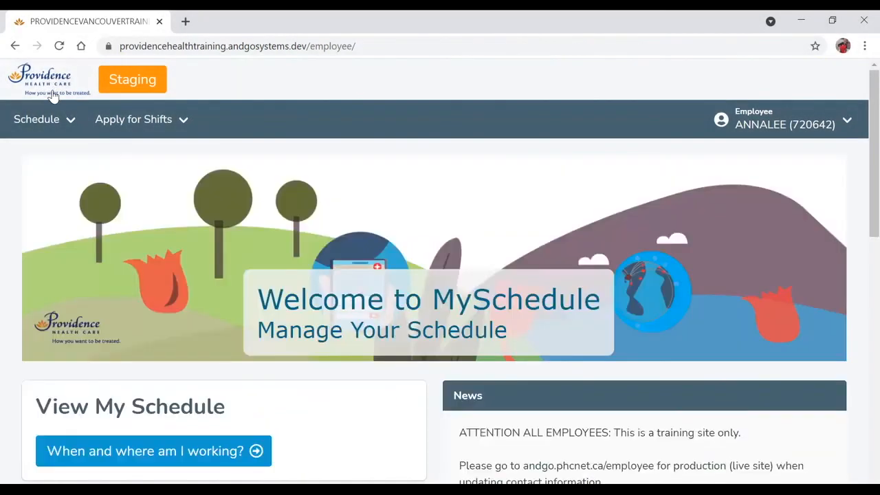